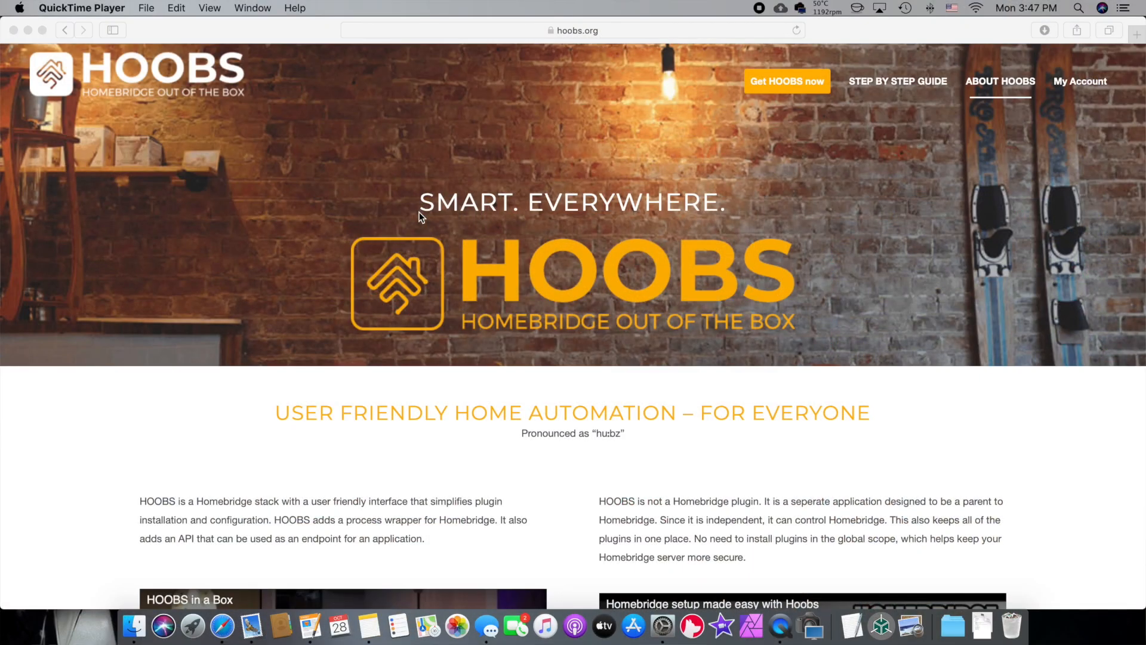
{"action": "mouse_move", "coordinate": [251, 221]}
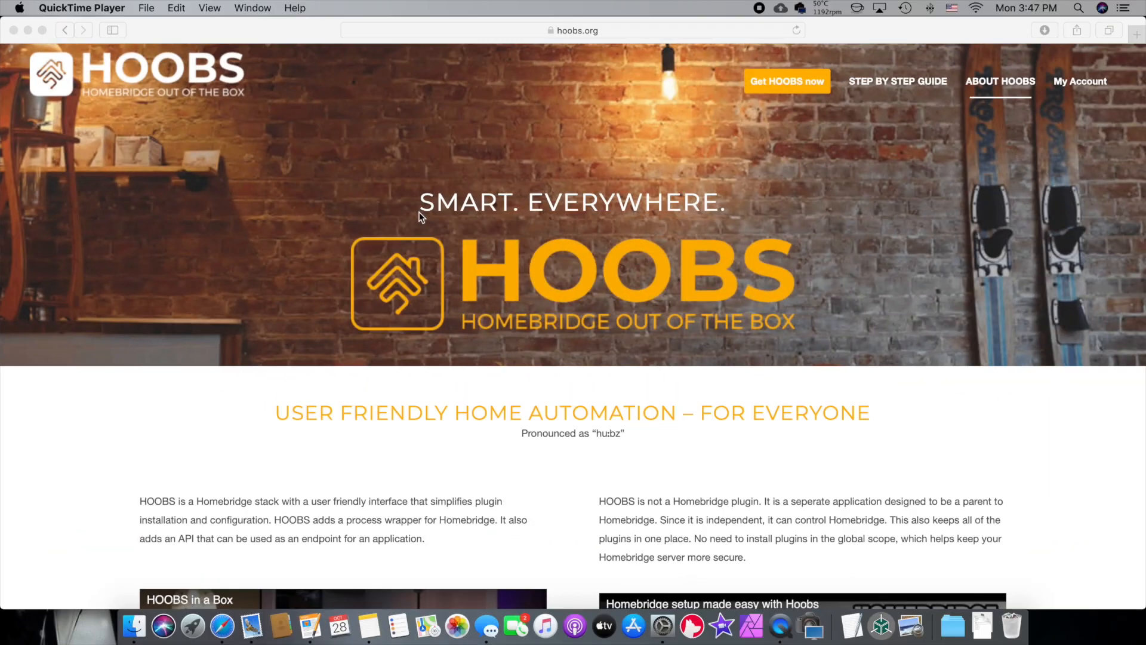
{"action": "mouse_move", "coordinate": [250, 221]}
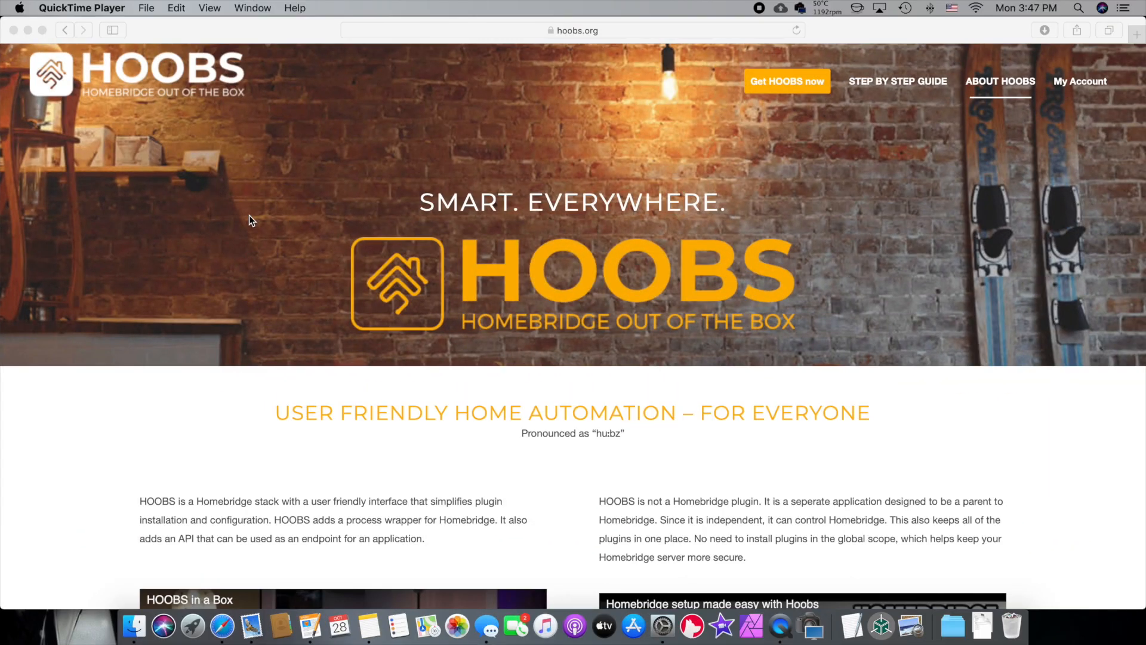
{"action": "mouse_move", "coordinate": [589, 38]}
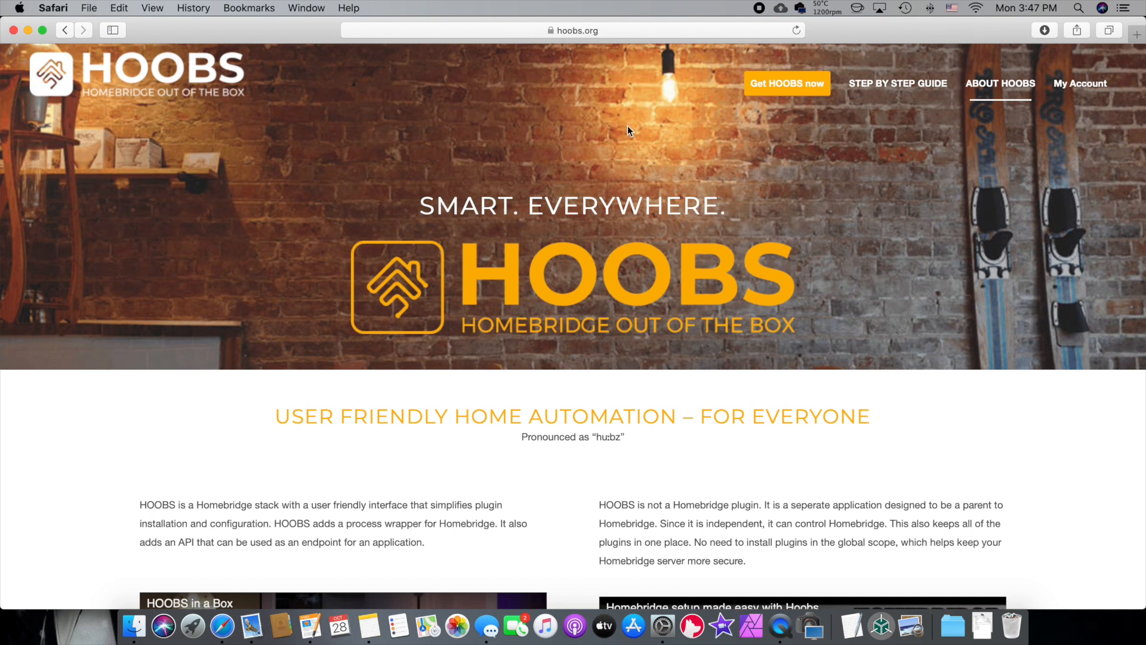
Browse the HOOBS site down to the free image download page and return to the about page
{"action": "scroll", "scroll_direction": "down", "scroll_amount": 3}
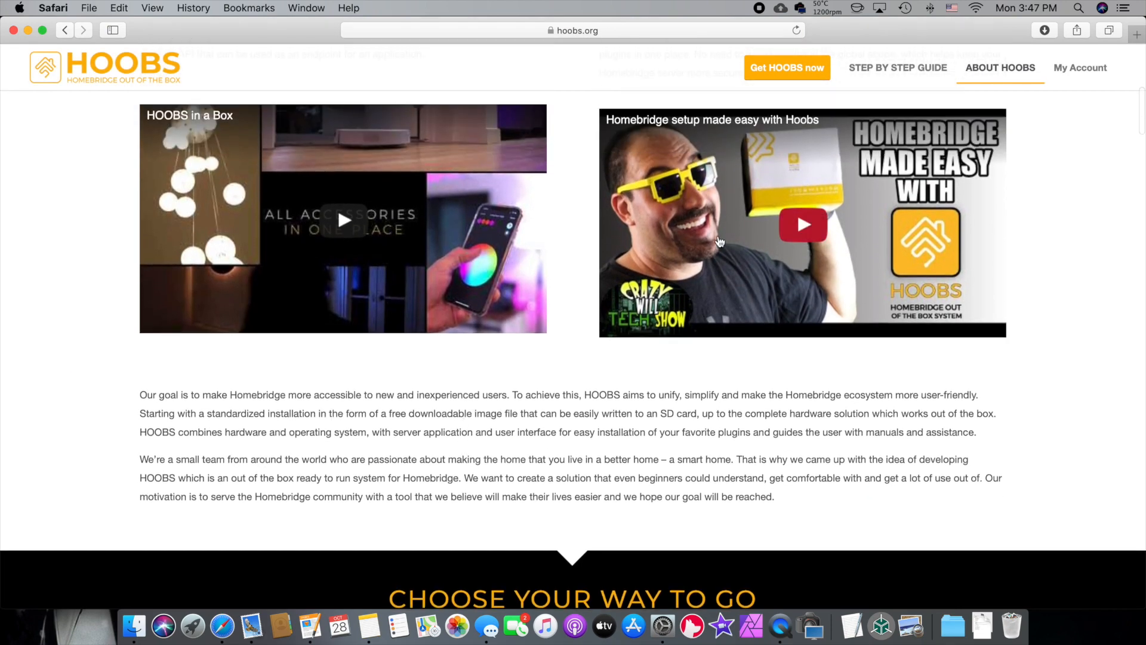
{"action": "scroll", "scroll_direction": "down", "scroll_amount": 3}
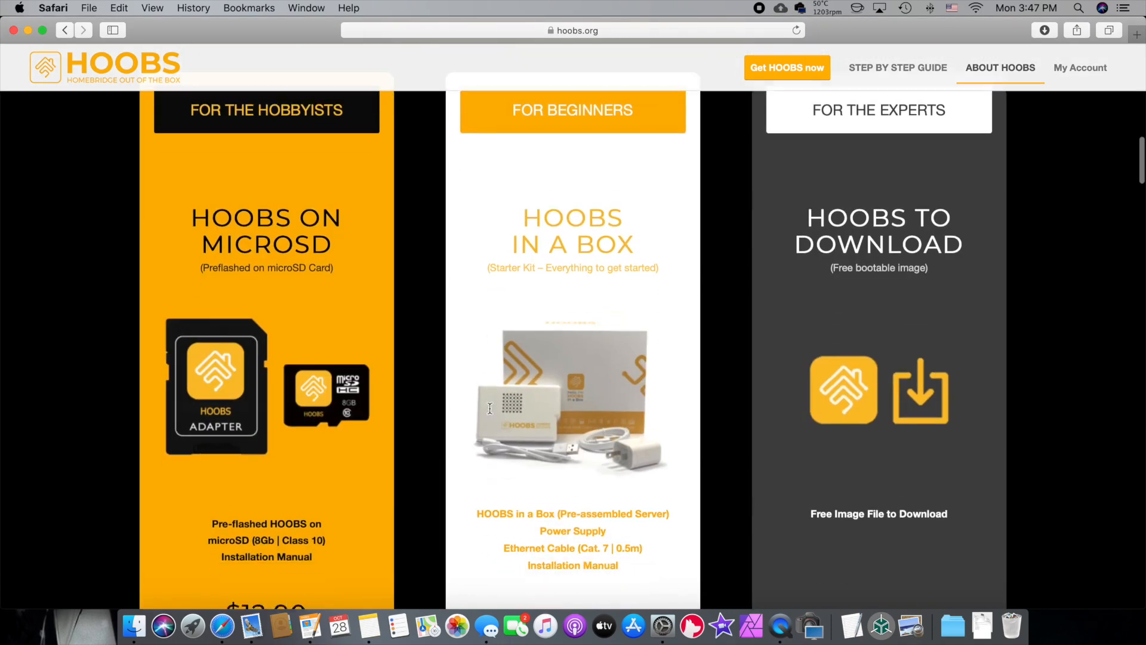
{"action": "scroll", "scroll_direction": "down", "scroll_amount": 3}
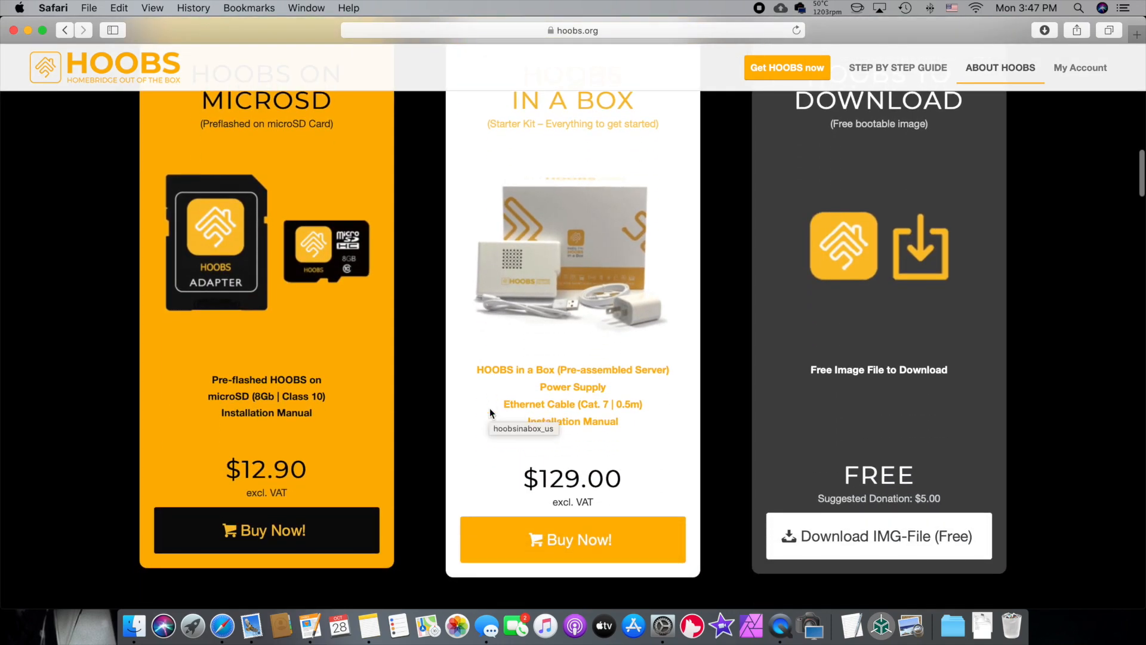
{"action": "left_click", "coordinate": [878, 536]}
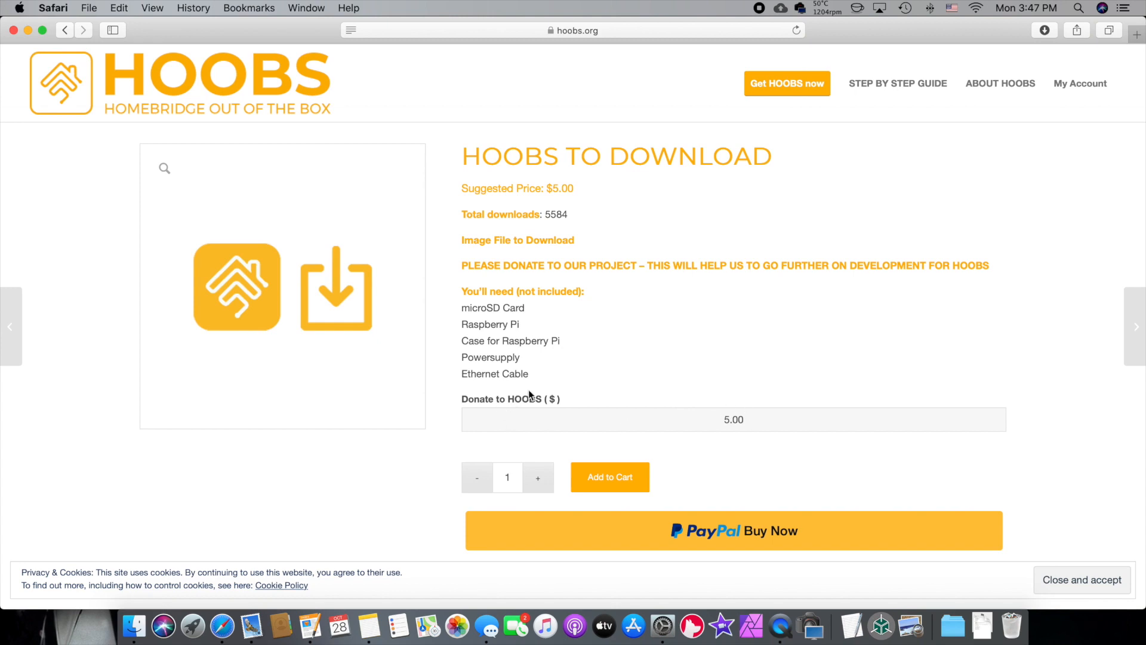
{"action": "mouse_move", "coordinate": [536, 396]}
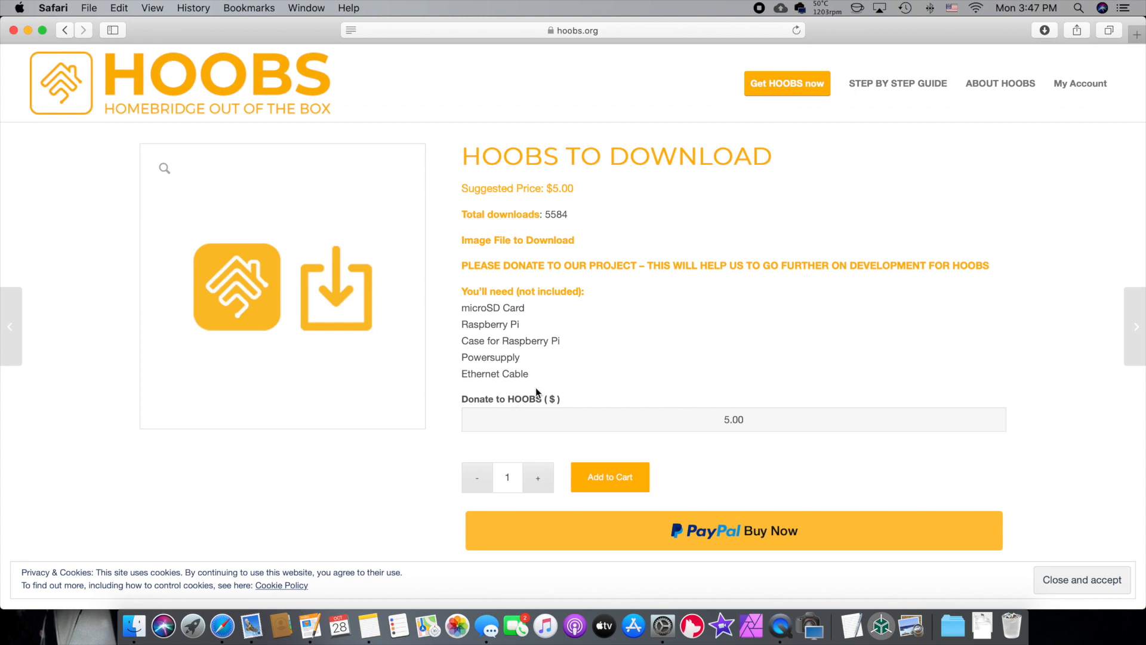
{"action": "mouse_move", "coordinate": [589, 396]}
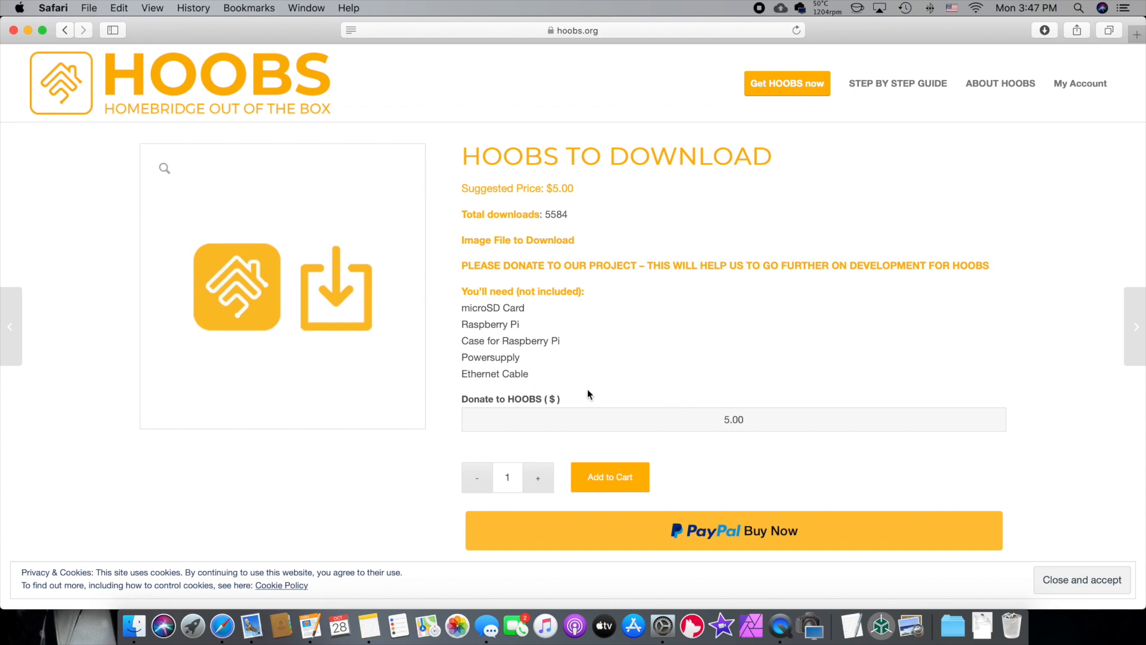
{"action": "mouse_move", "coordinate": [621, 271]}
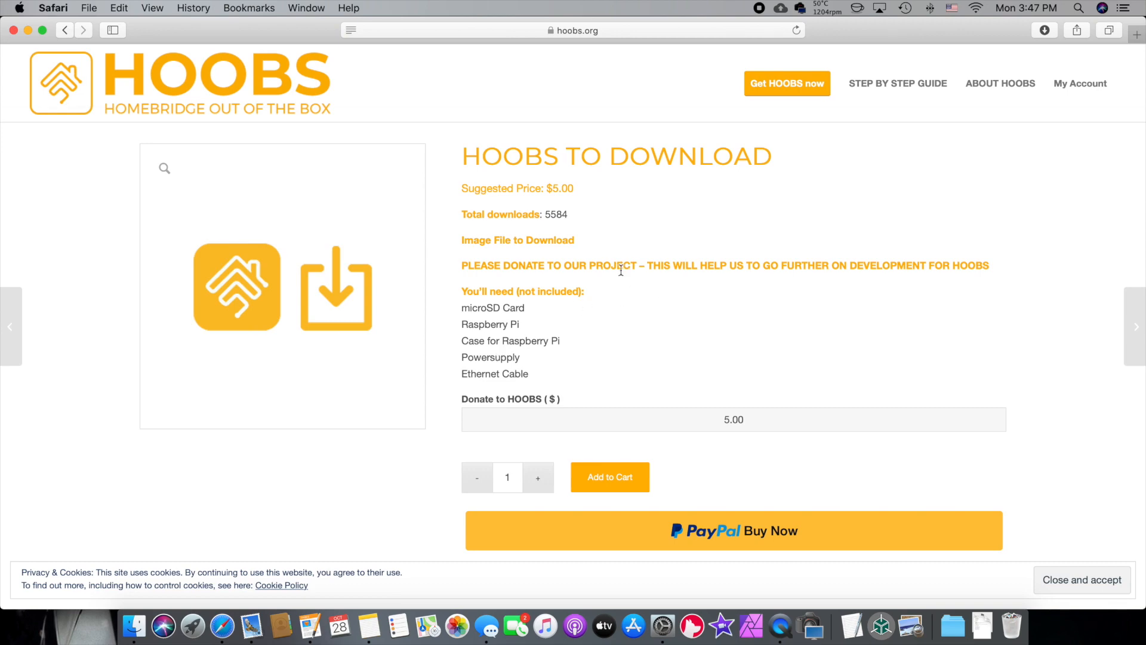
{"action": "mouse_move", "coordinate": [667, 146]}
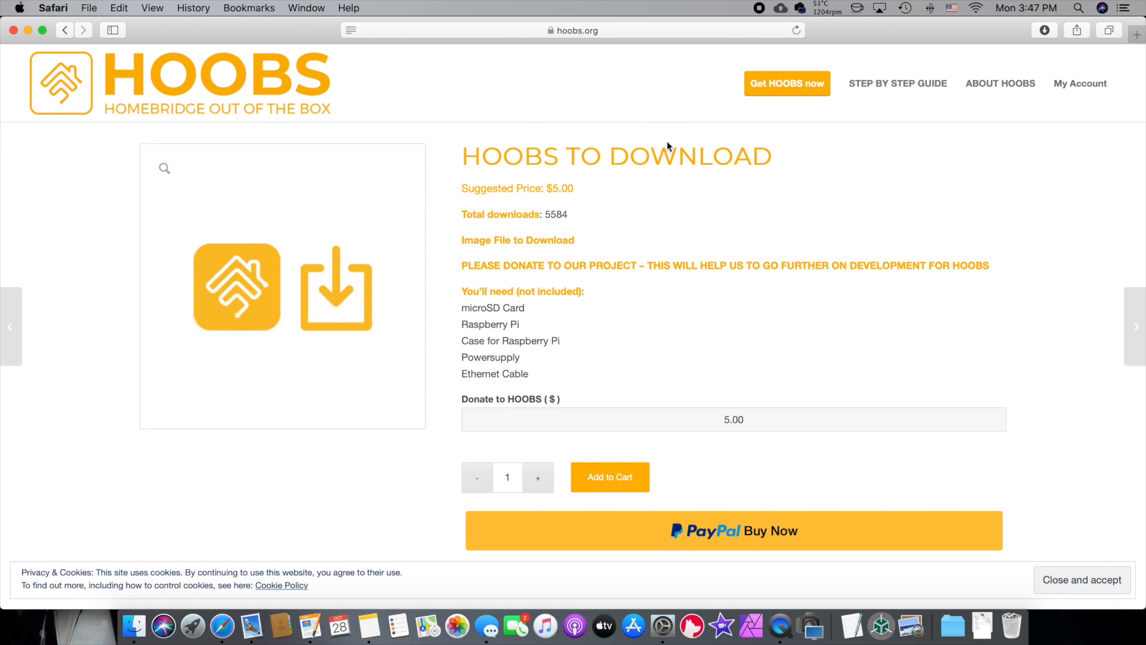
{"action": "left_click", "coordinate": [1001, 82]}
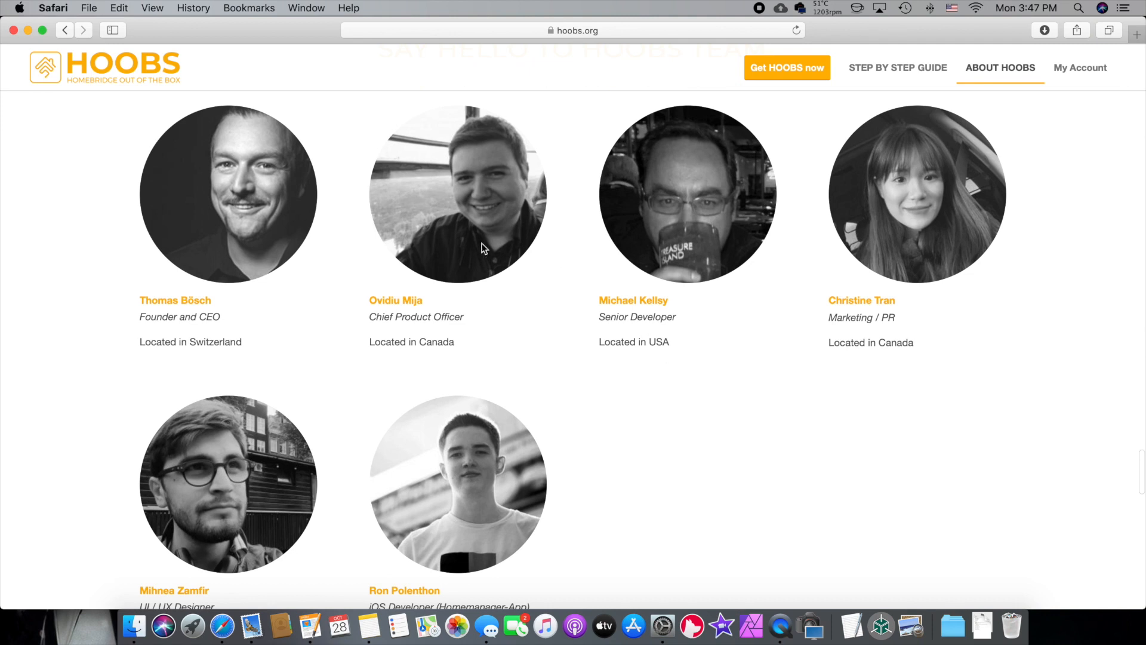
{"action": "mouse_move", "coordinate": [849, 408]}
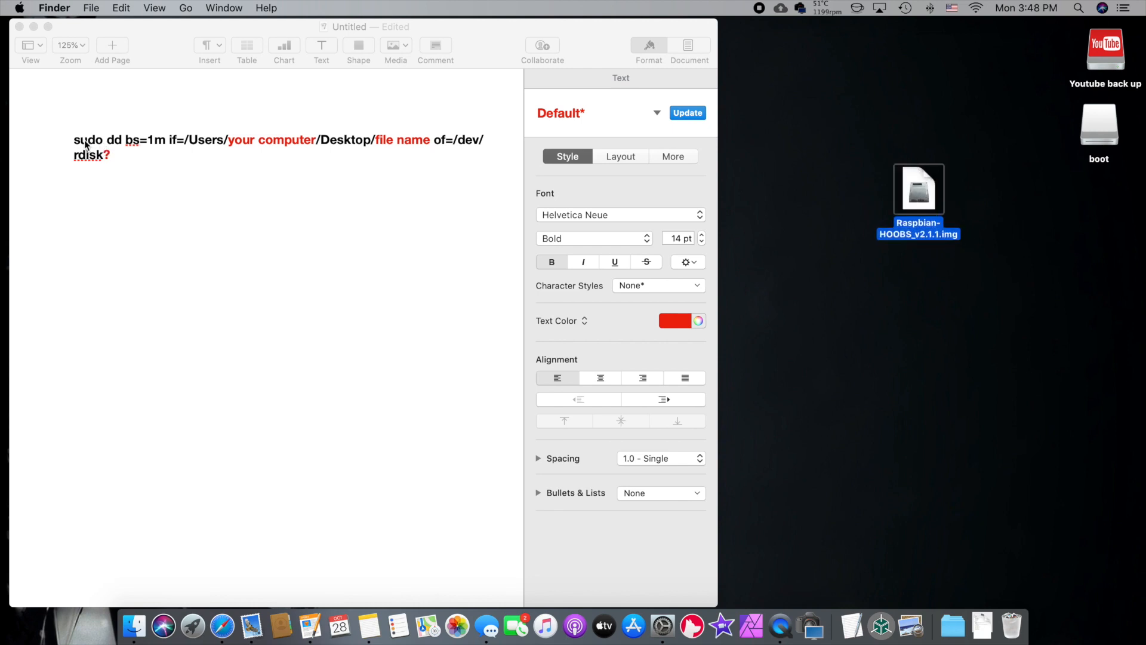
{"action": "mouse_move", "coordinate": [431, 155]}
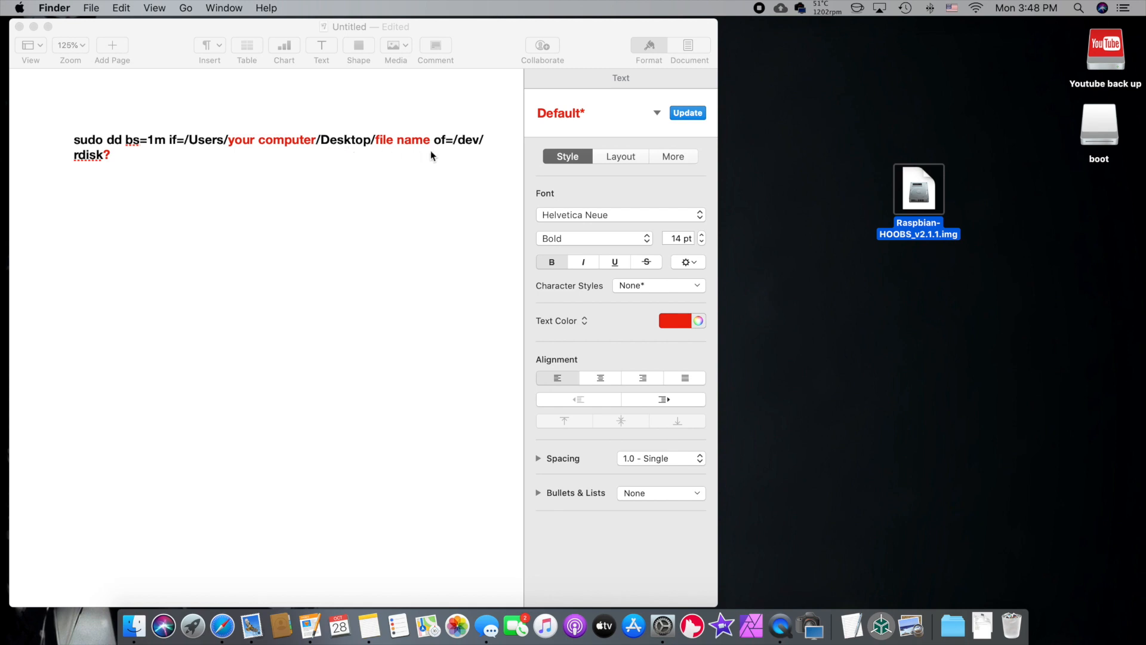
{"action": "mouse_move", "coordinate": [293, 170]}
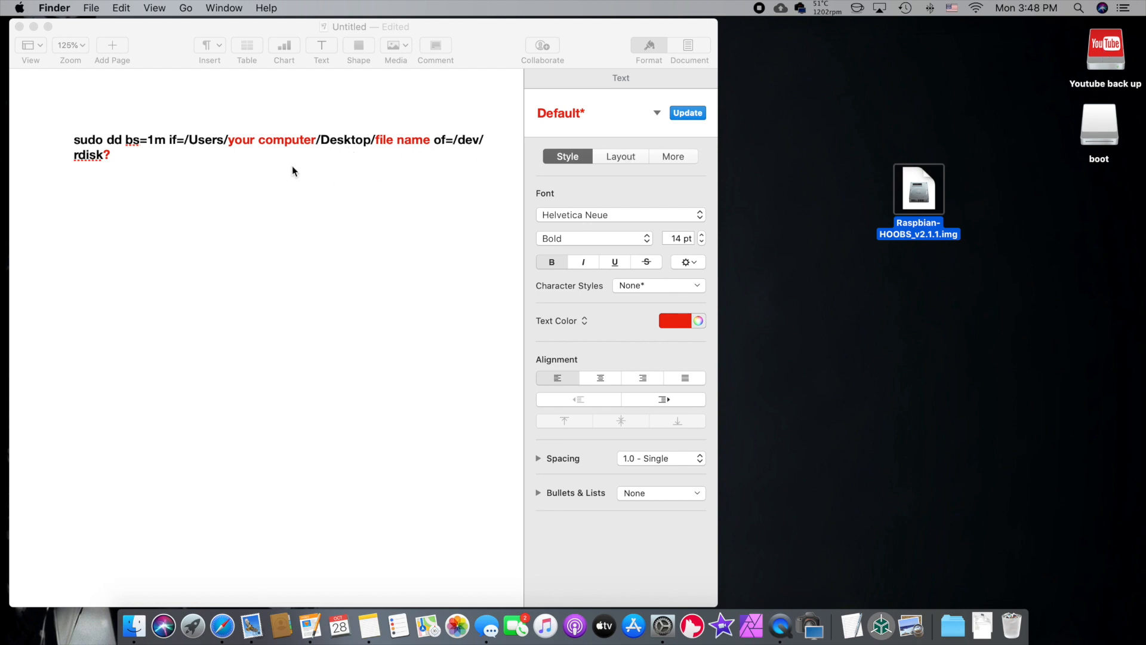
{"action": "mouse_move", "coordinate": [137, 146]}
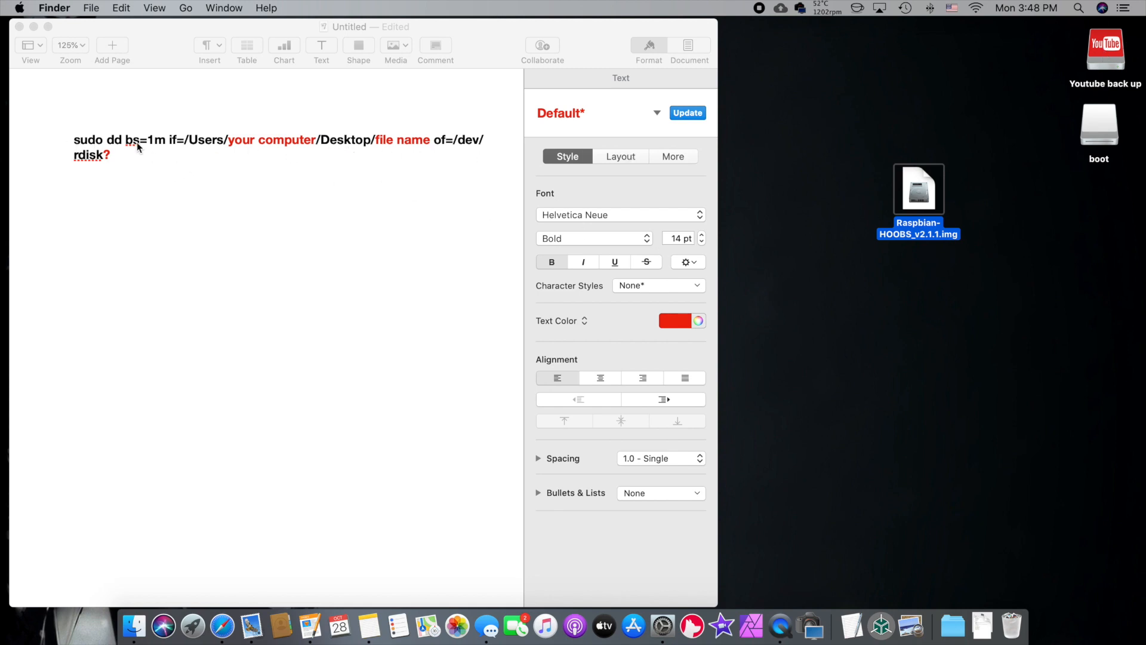
{"action": "mouse_move", "coordinate": [217, 161]}
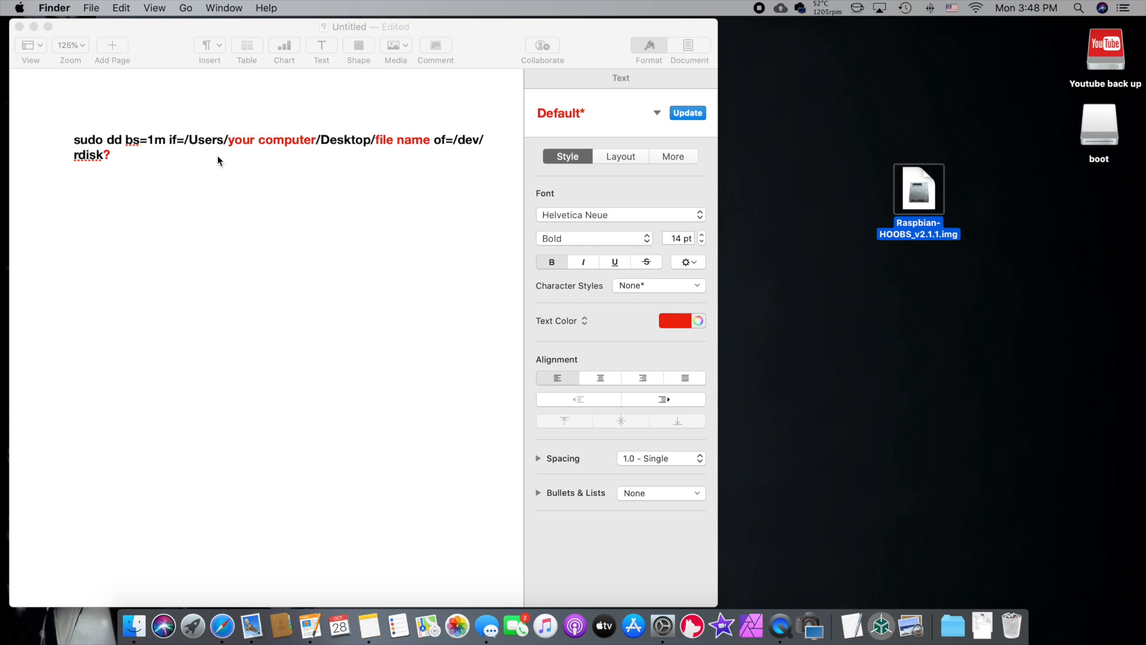
{"action": "mouse_move", "coordinate": [242, 150]}
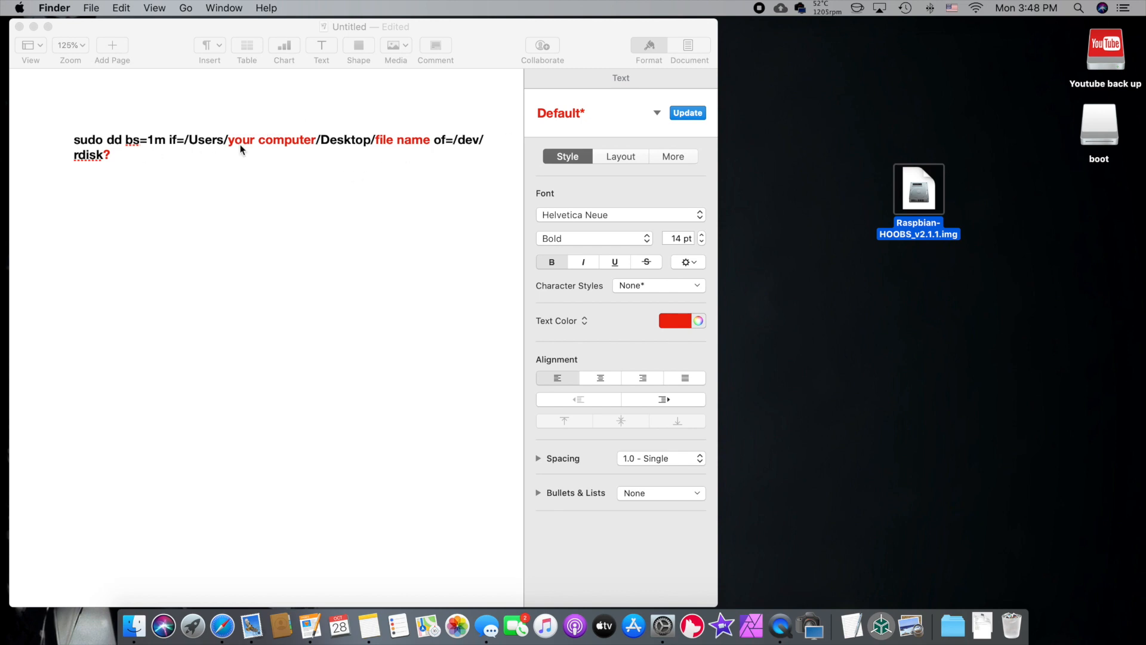
{"action": "mouse_move", "coordinate": [431, 301]}
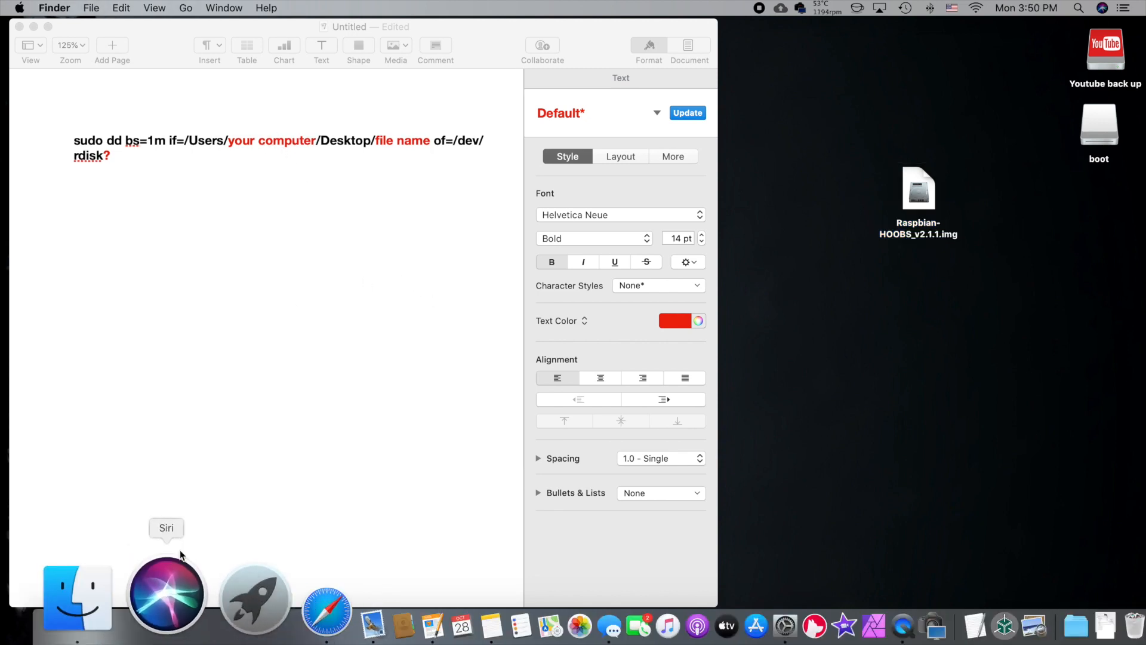
Check the home folder name in Finder, then replace the 'your computer' placeholder with williamgordon
{"action": "left_click", "coordinate": [76, 596]}
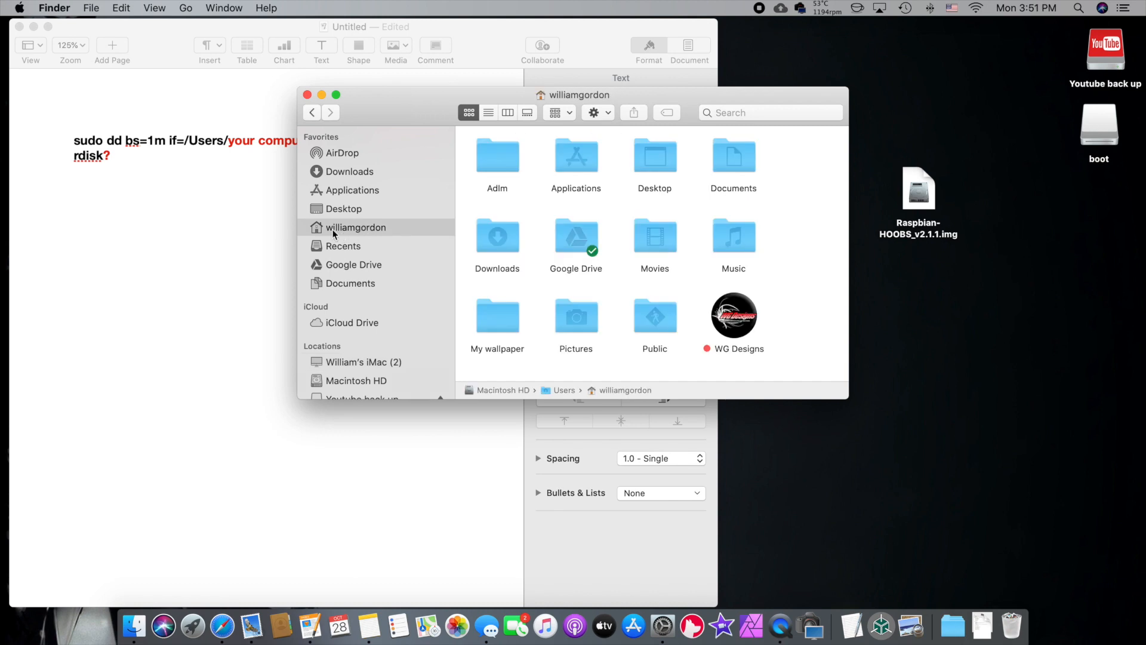
{"action": "mouse_move", "coordinate": [333, 233]}
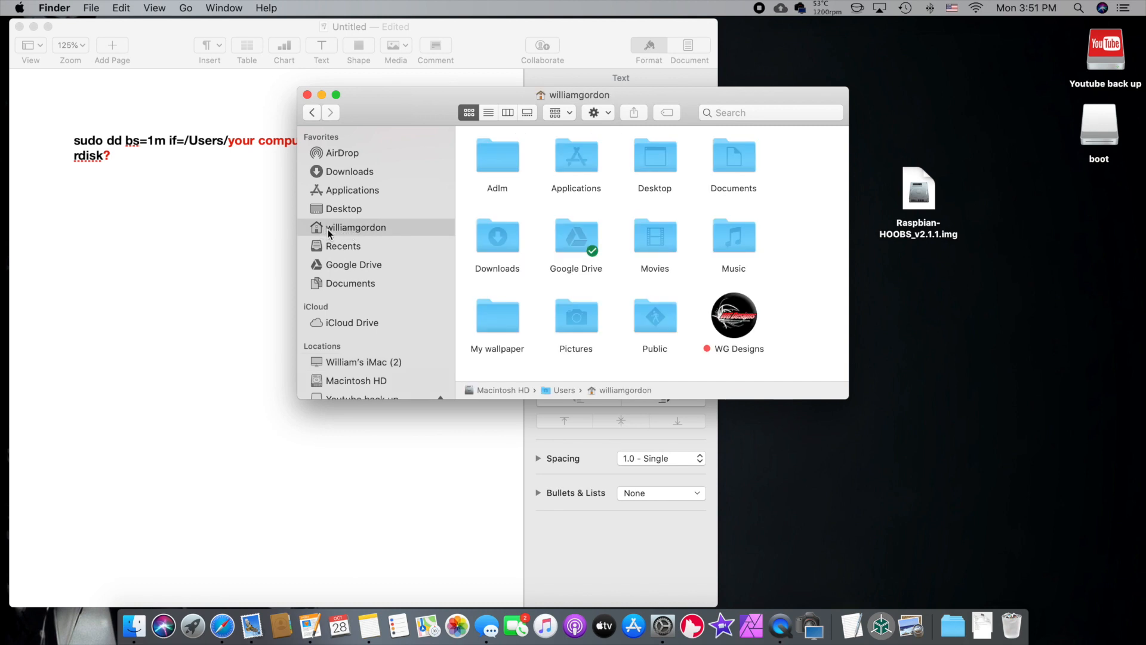
{"action": "mouse_move", "coordinate": [520, 106]}
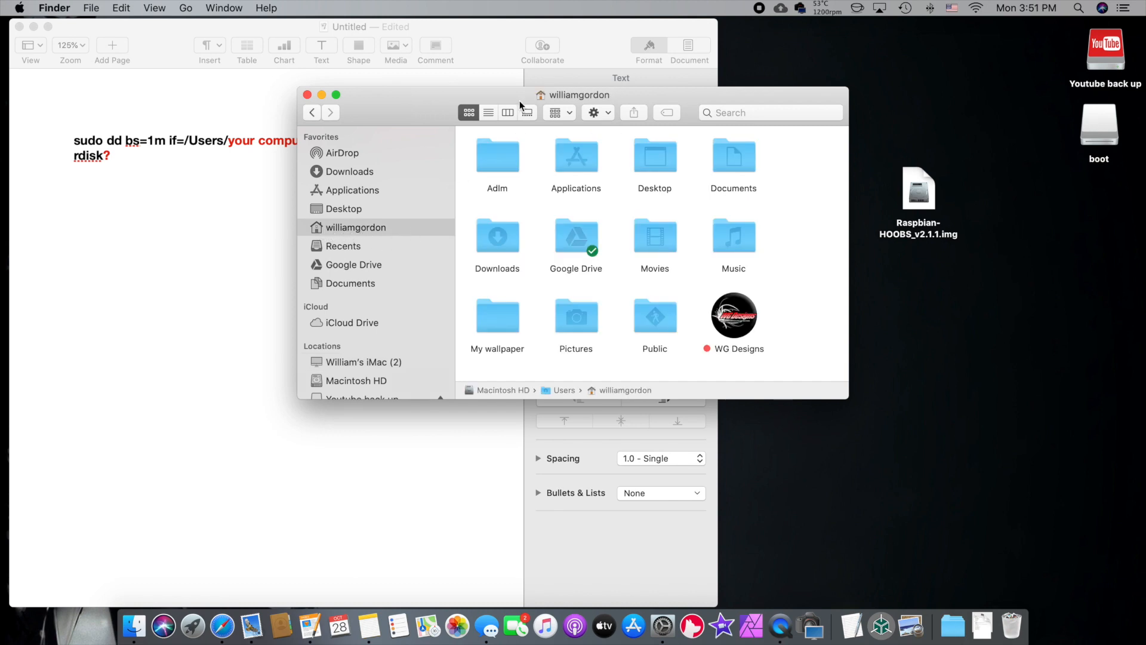
{"action": "mouse_move", "coordinate": [399, 262]}
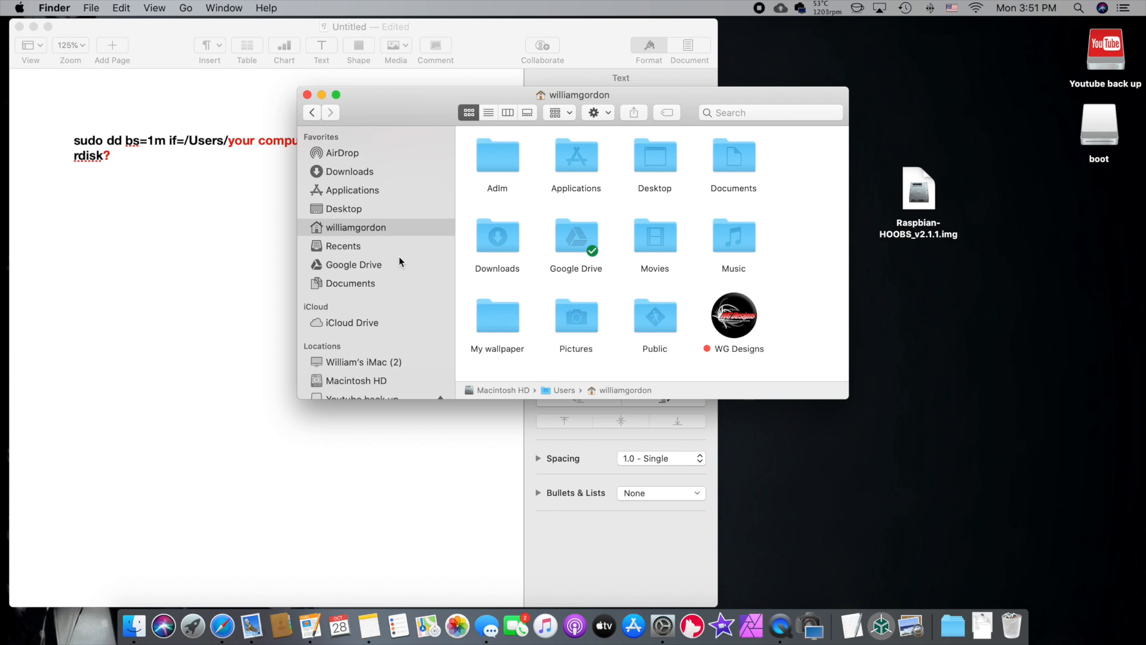
{"action": "mouse_move", "coordinate": [358, 233]}
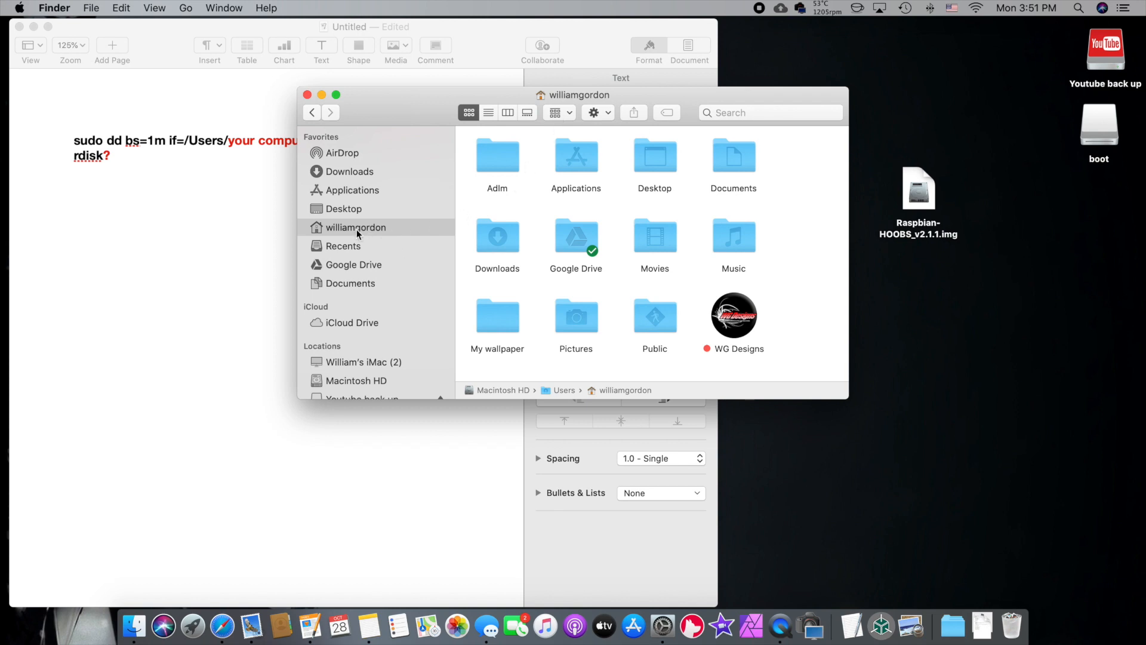
{"action": "mouse_move", "coordinate": [566, 102]}
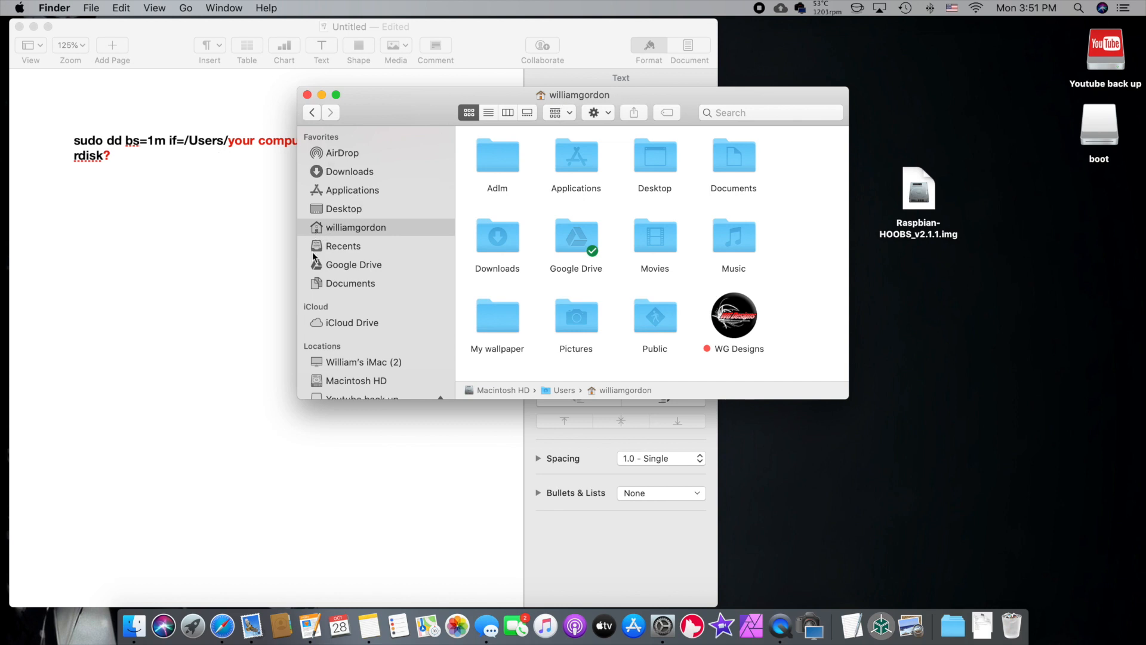
{"action": "mouse_move", "coordinate": [308, 94]}
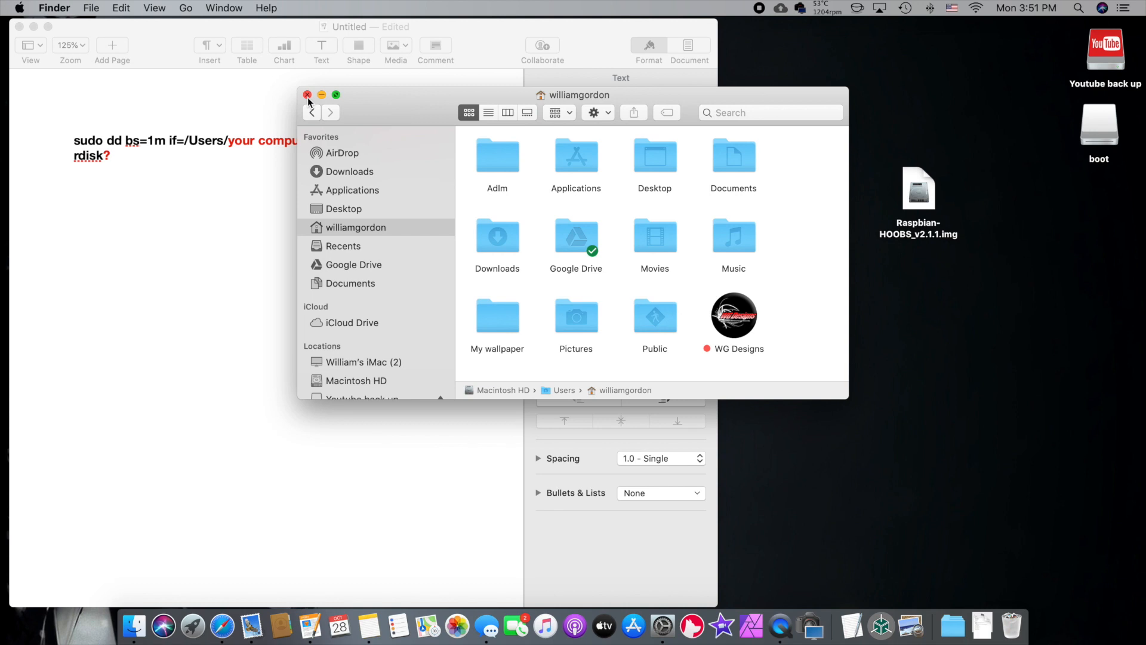
{"action": "left_click", "coordinate": [307, 94]}
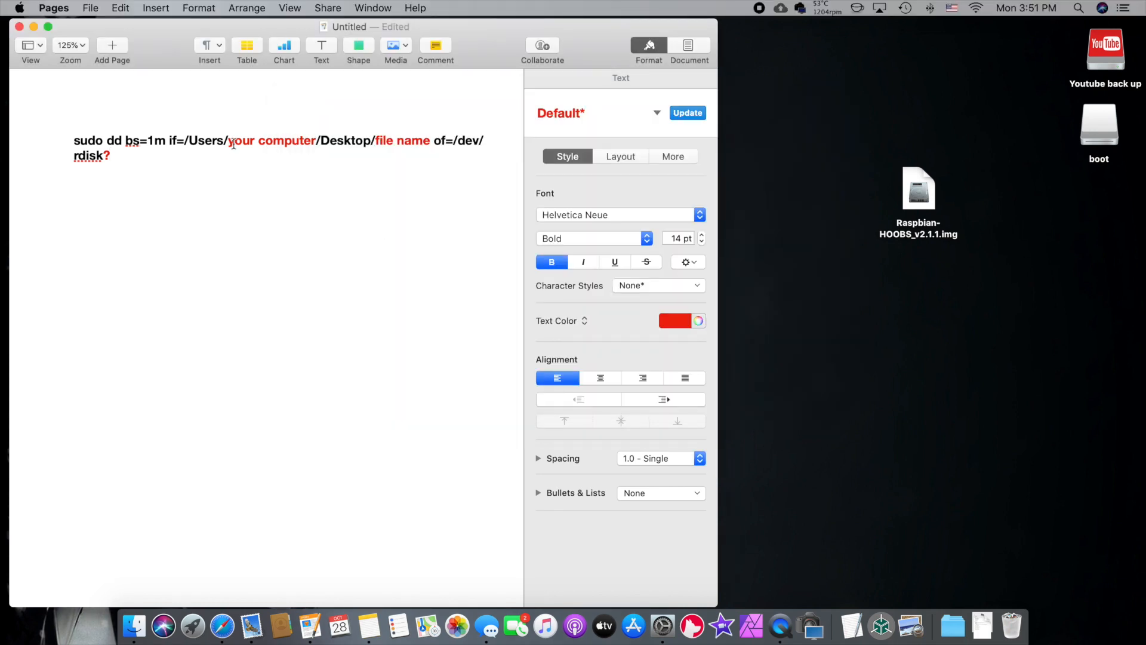
{"action": "type", "text": "williamgordon"}
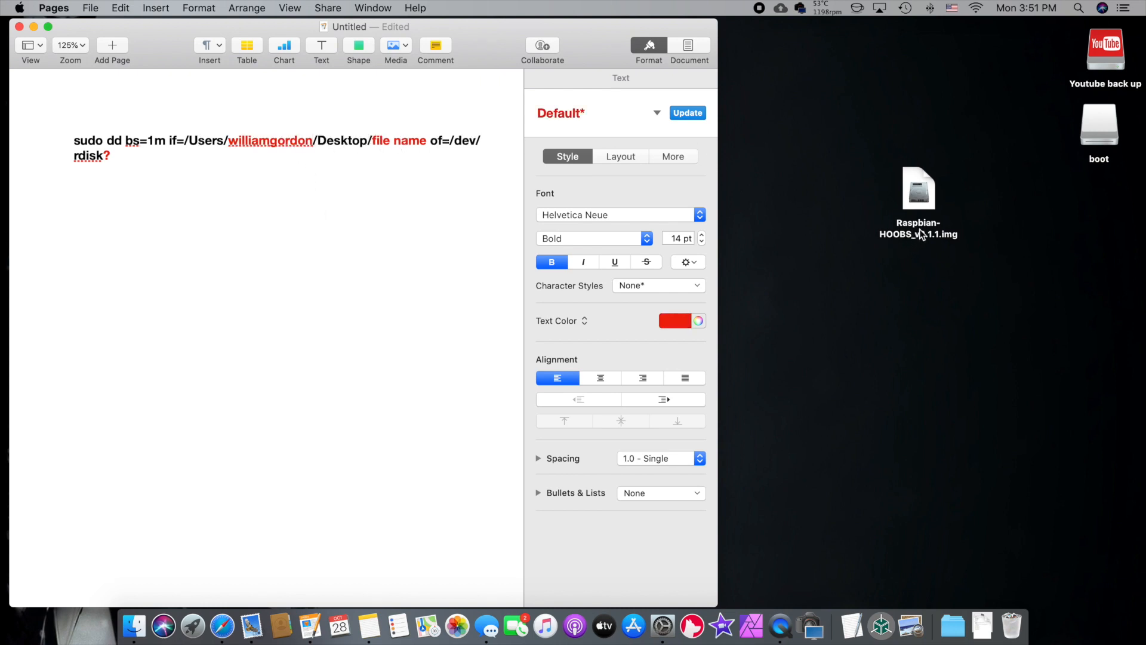
Paste the desktop image's name Raspbian-HOOBS_v2.1.1.img over the 'file name' placeholder in the dd command
{"action": "left_click", "coordinate": [918, 190]}
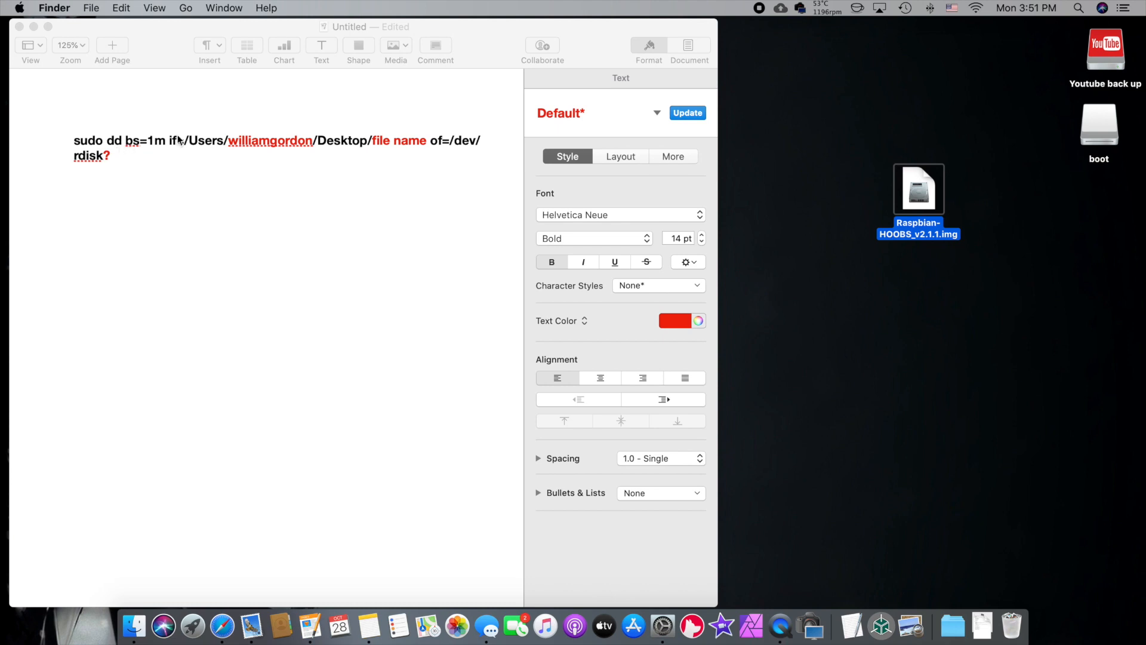
{"action": "mouse_move", "coordinate": [314, 154]}
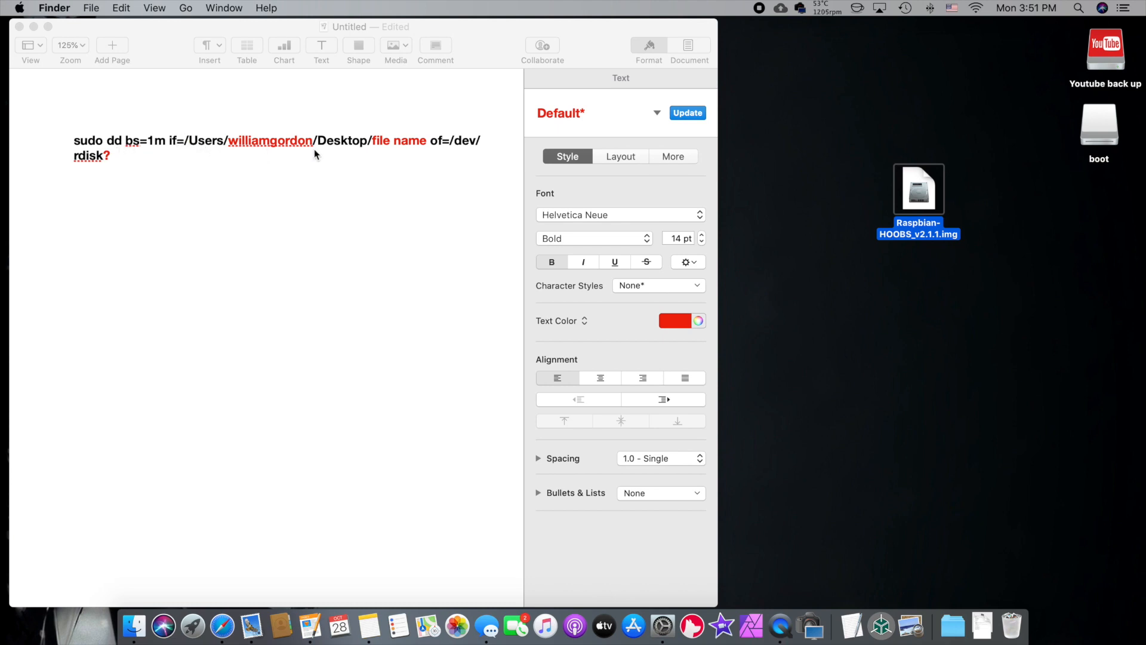
{"action": "mouse_move", "coordinate": [426, 151]}
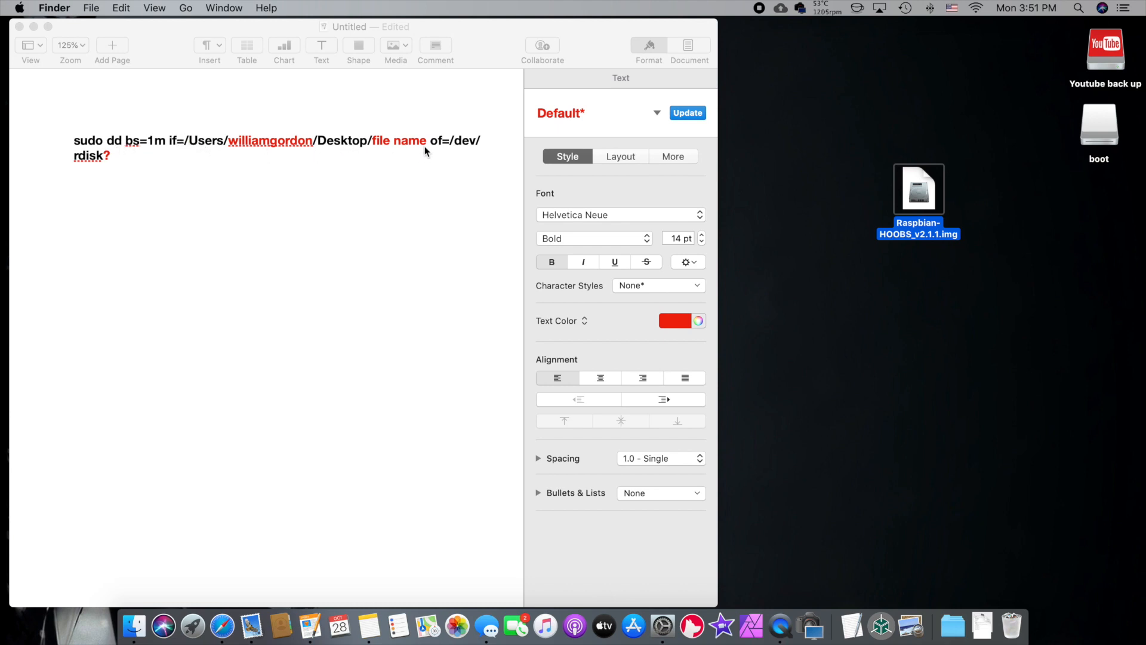
{"action": "mouse_move", "coordinate": [921, 233]}
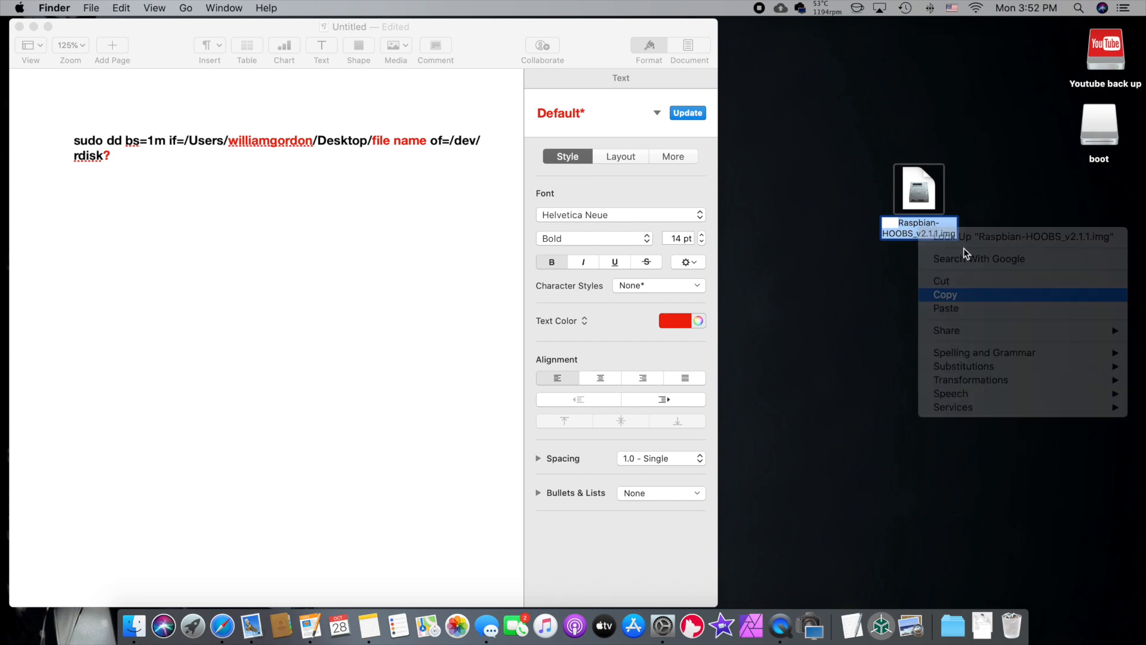
{"action": "left_click", "coordinate": [374, 141]}
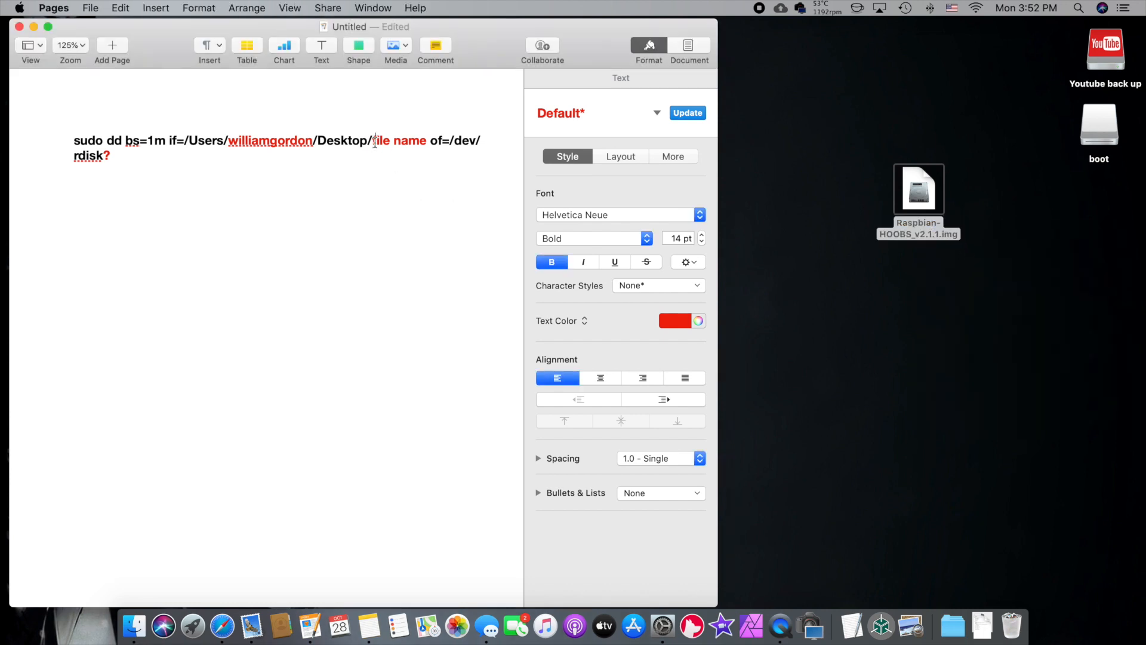
{"action": "right_click", "coordinate": [399, 141]}
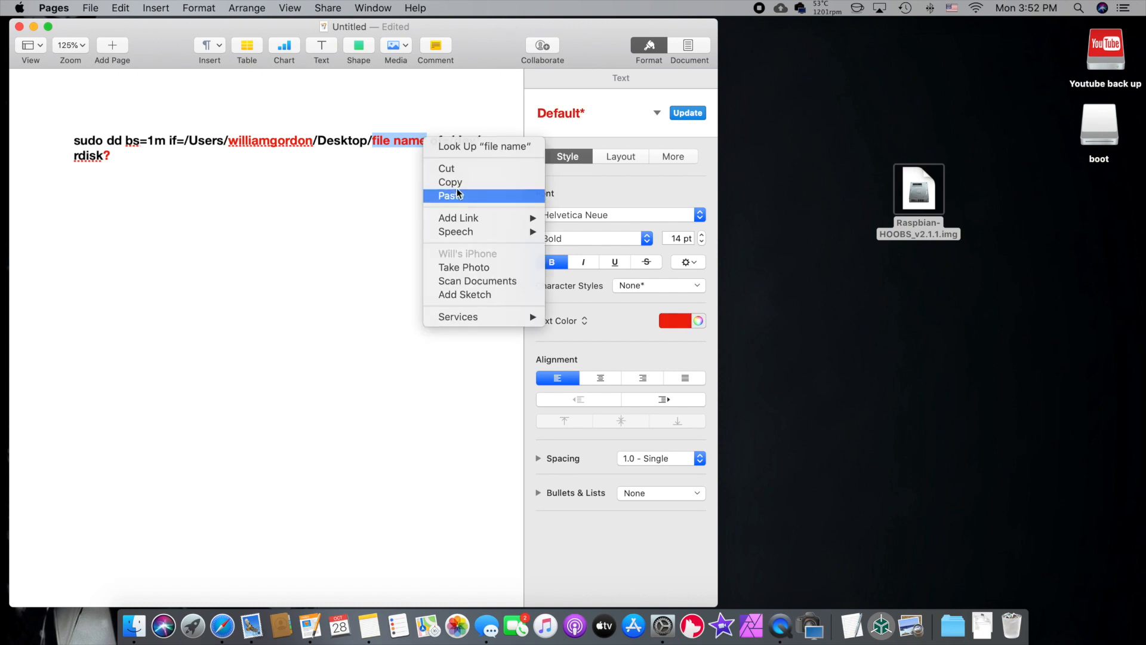
{"action": "left_click", "coordinate": [451, 195]}
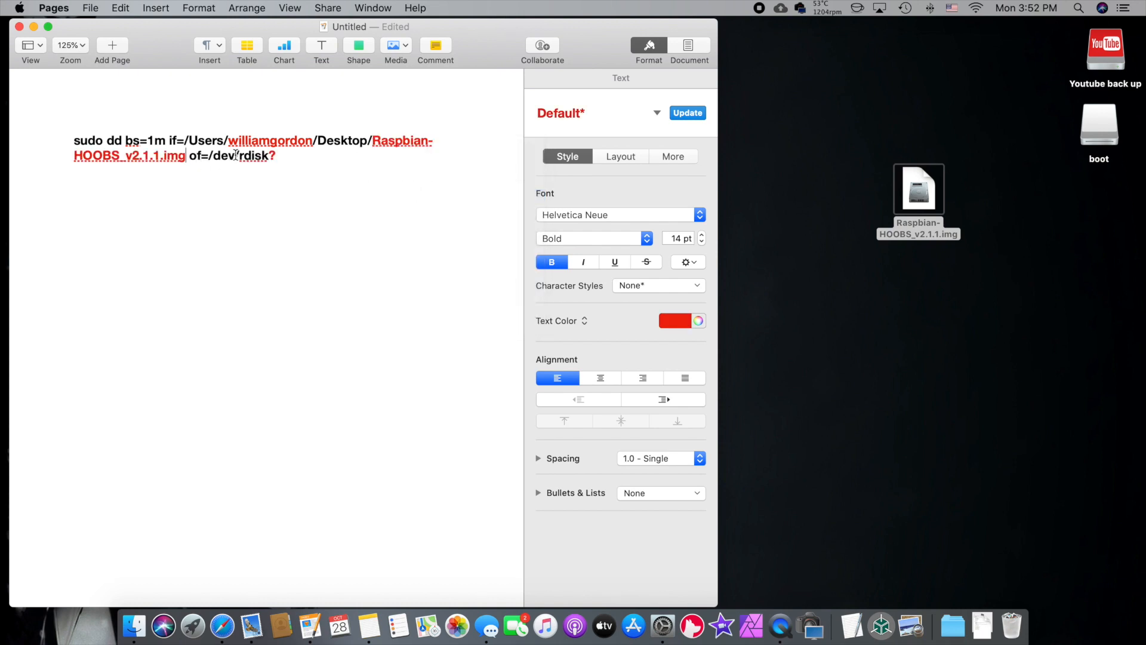
Leave the caret after rdisk? and search Spotlight for 'disk Utility'
{"action": "left_click", "coordinate": [275, 156]}
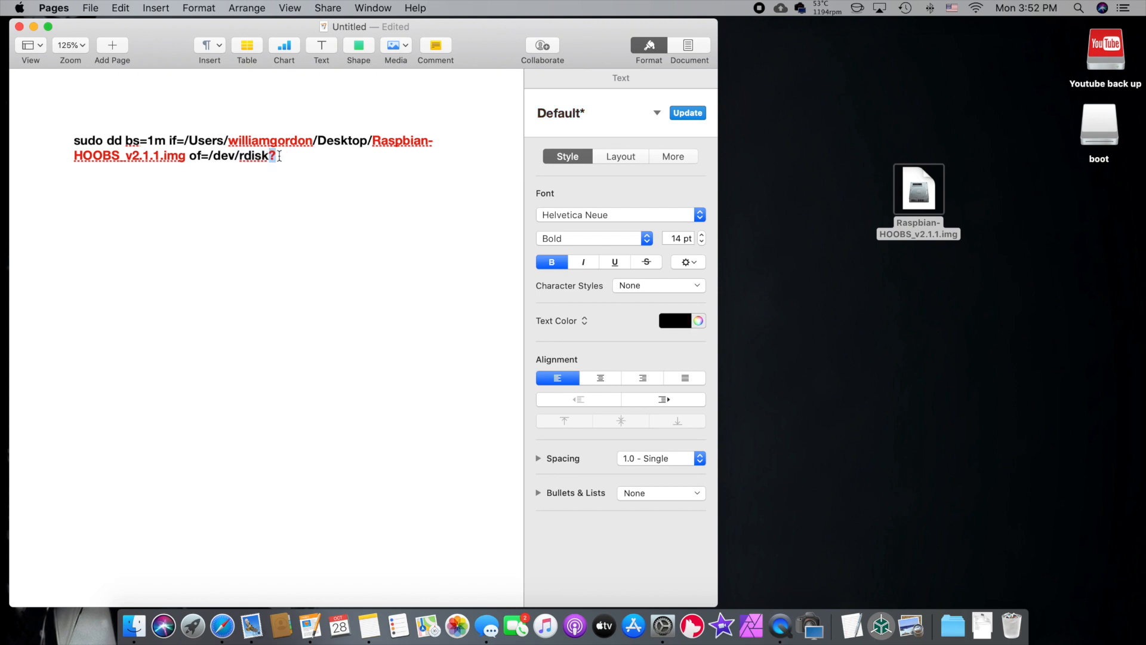
{"action": "left_click", "coordinate": [676, 320]}
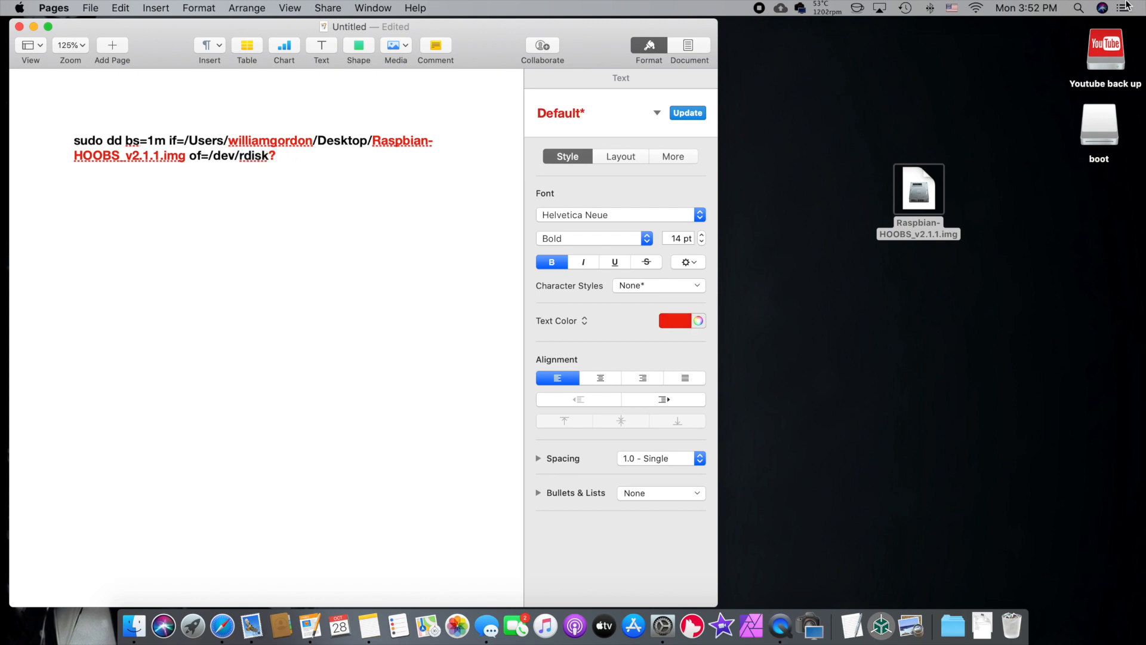
{"action": "left_click", "coordinate": [1078, 8]}
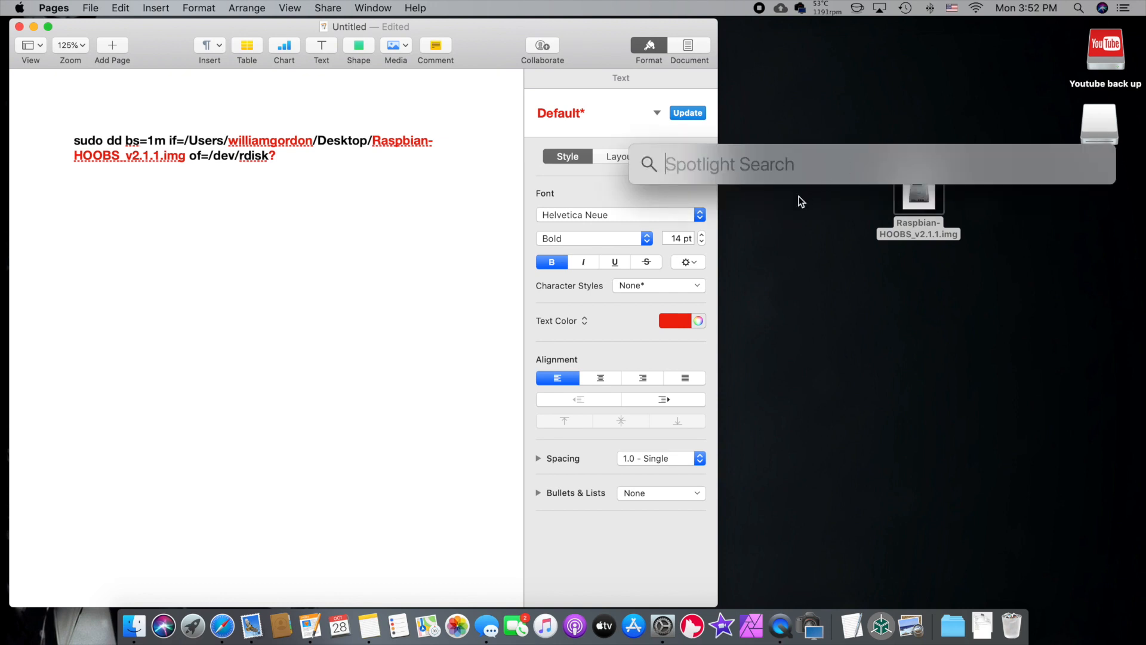
{"action": "type", "text": "disk Utility"}
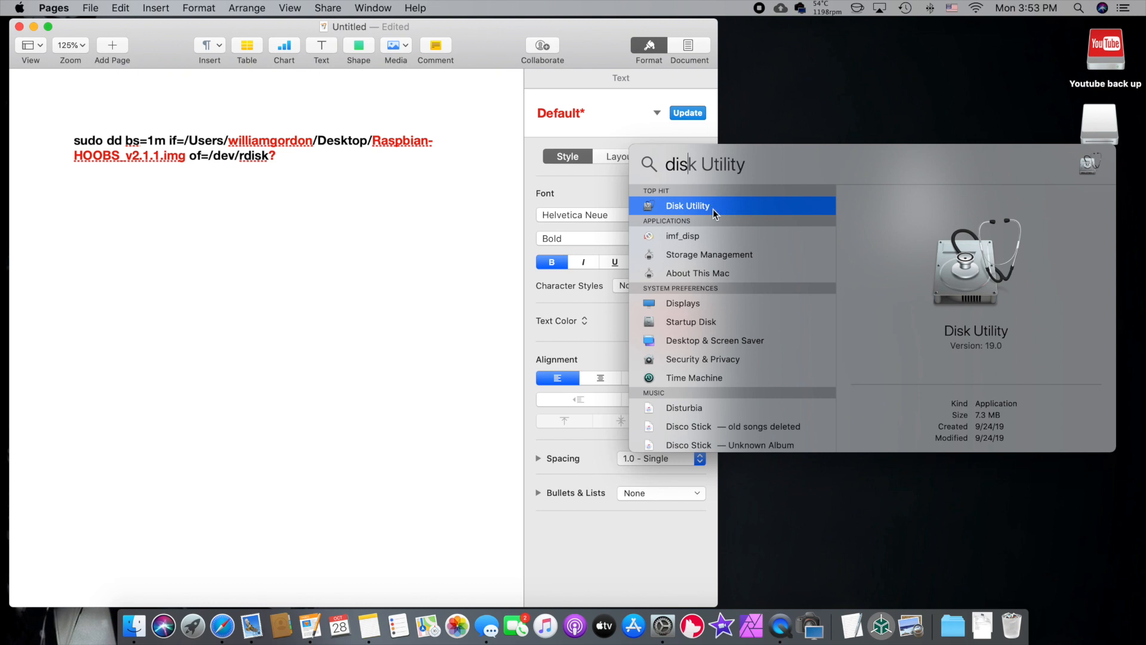
Launch Disk Utility and identify the SD card's Generic STORAGE DEVICE as disk4 for the rdisk4 path
{"action": "left_click", "coordinate": [688, 206]}
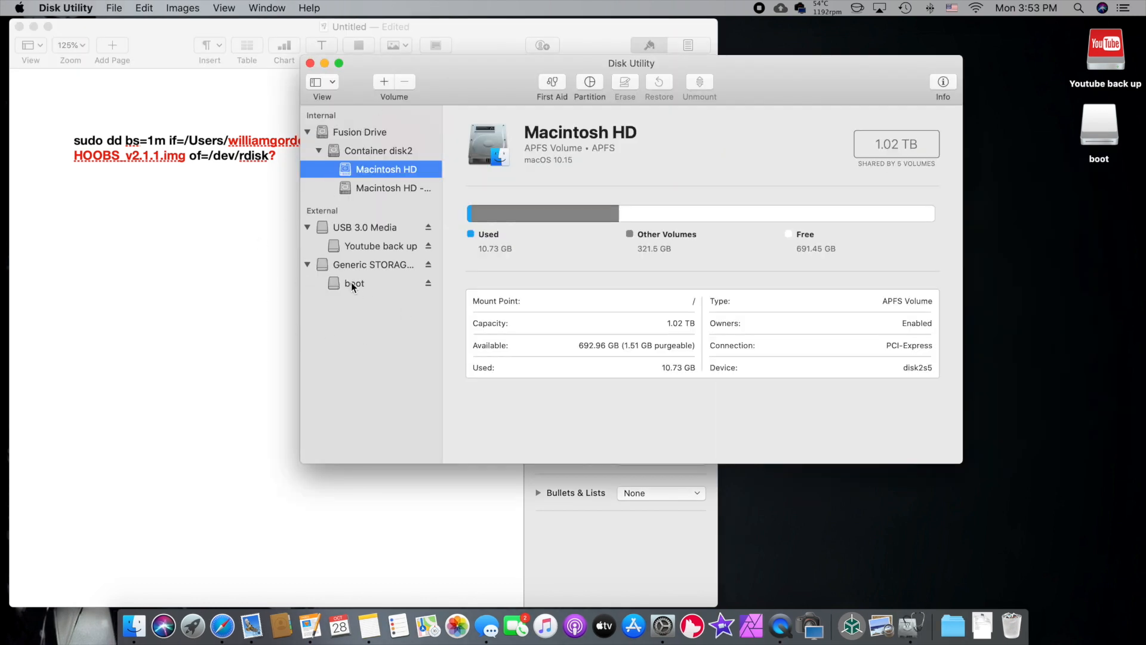
{"action": "left_click", "coordinate": [354, 283]}
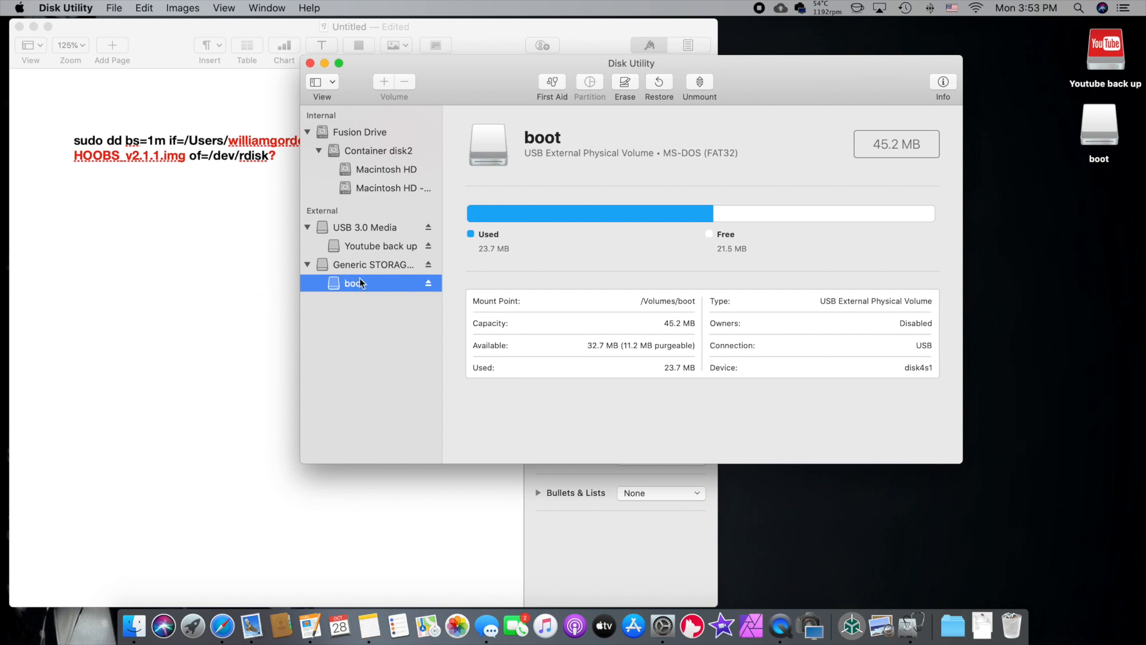
{"action": "mouse_move", "coordinate": [351, 275]}
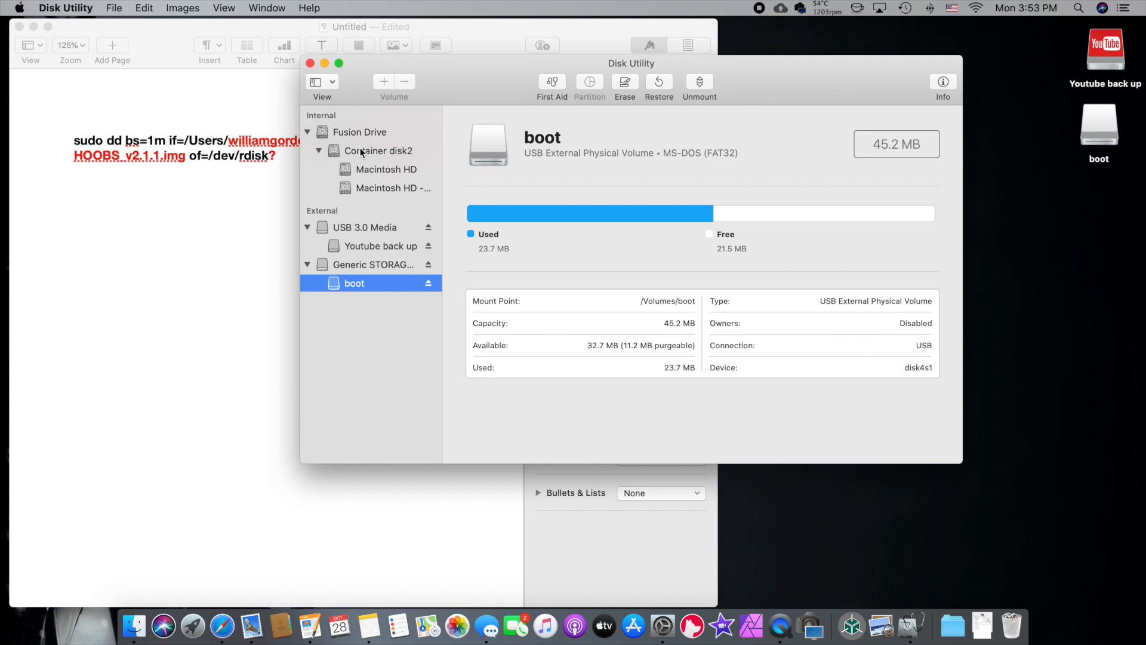
{"action": "mouse_move", "coordinate": [409, 289]}
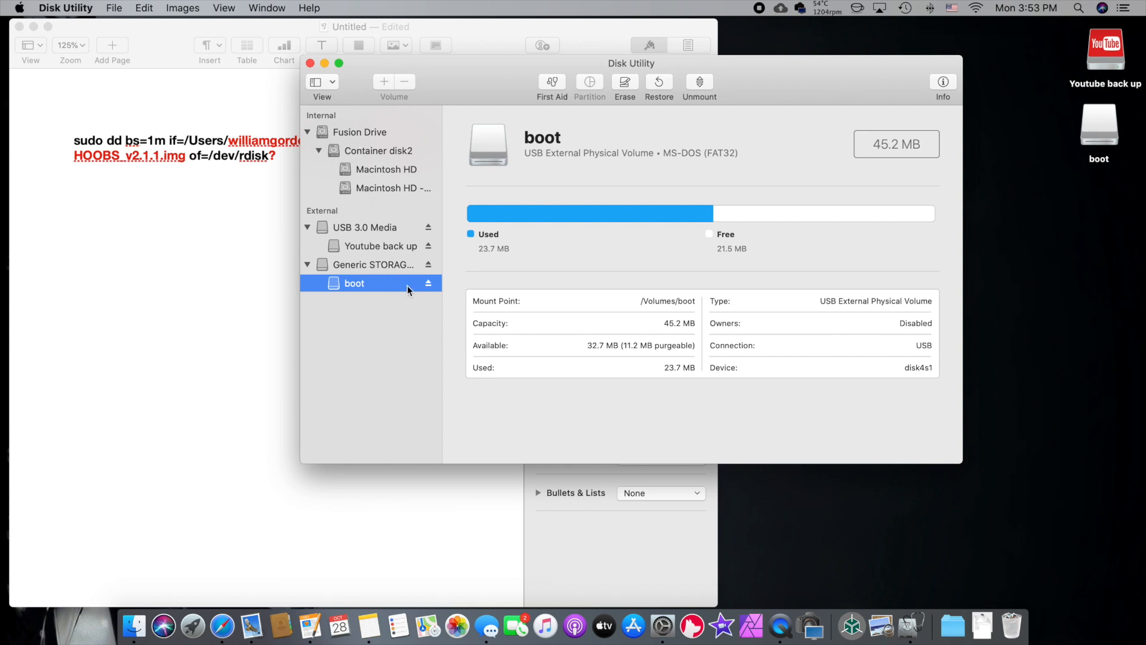
{"action": "mouse_move", "coordinate": [347, 265]}
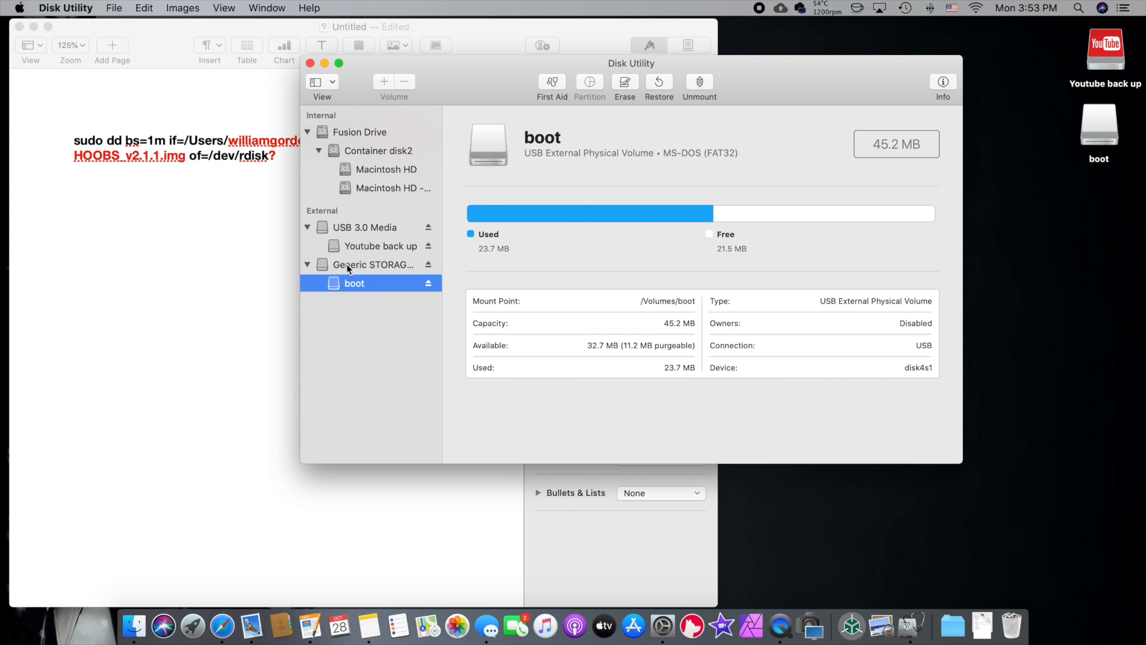
{"action": "mouse_move", "coordinate": [368, 251]}
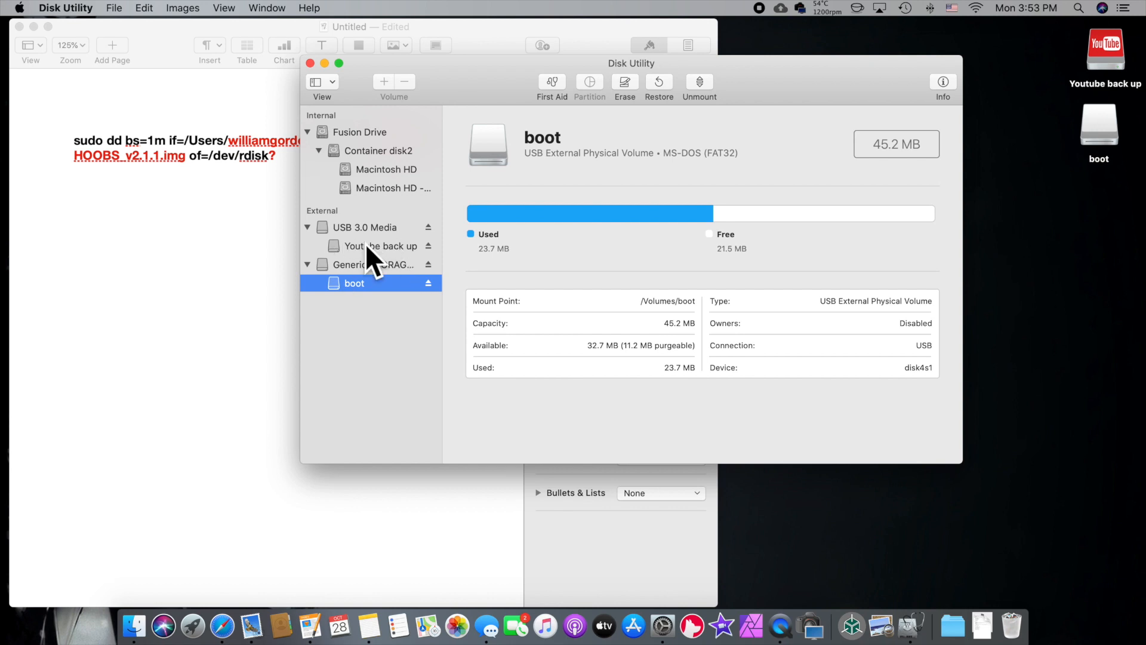
{"action": "mouse_move", "coordinate": [387, 266]}
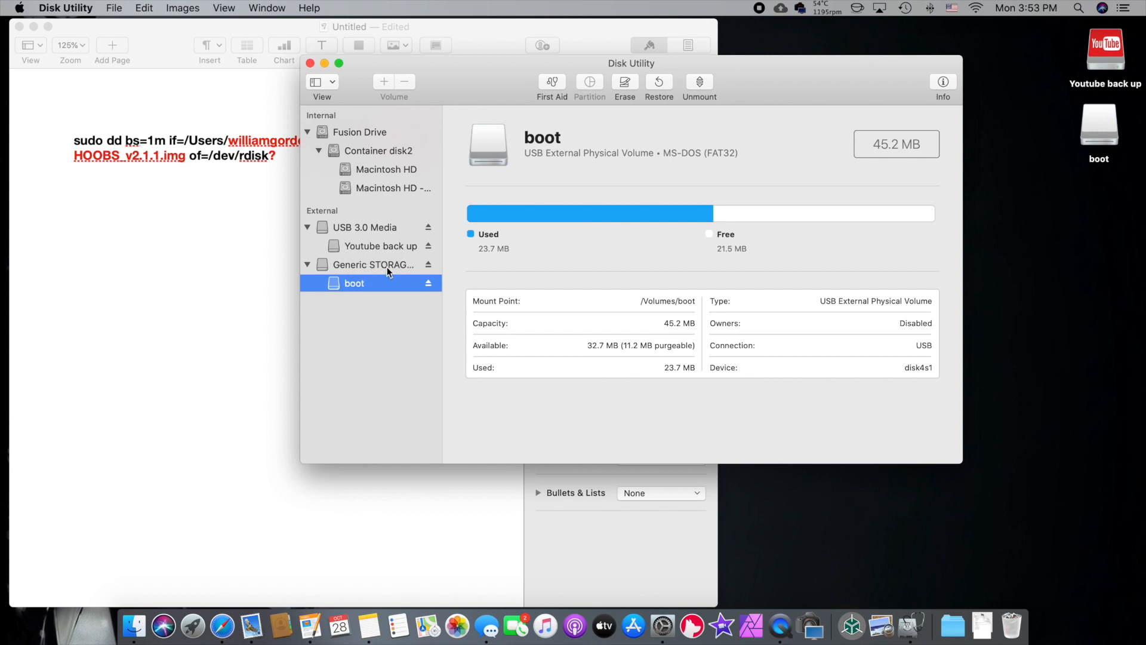
{"action": "mouse_move", "coordinate": [724, 389]}
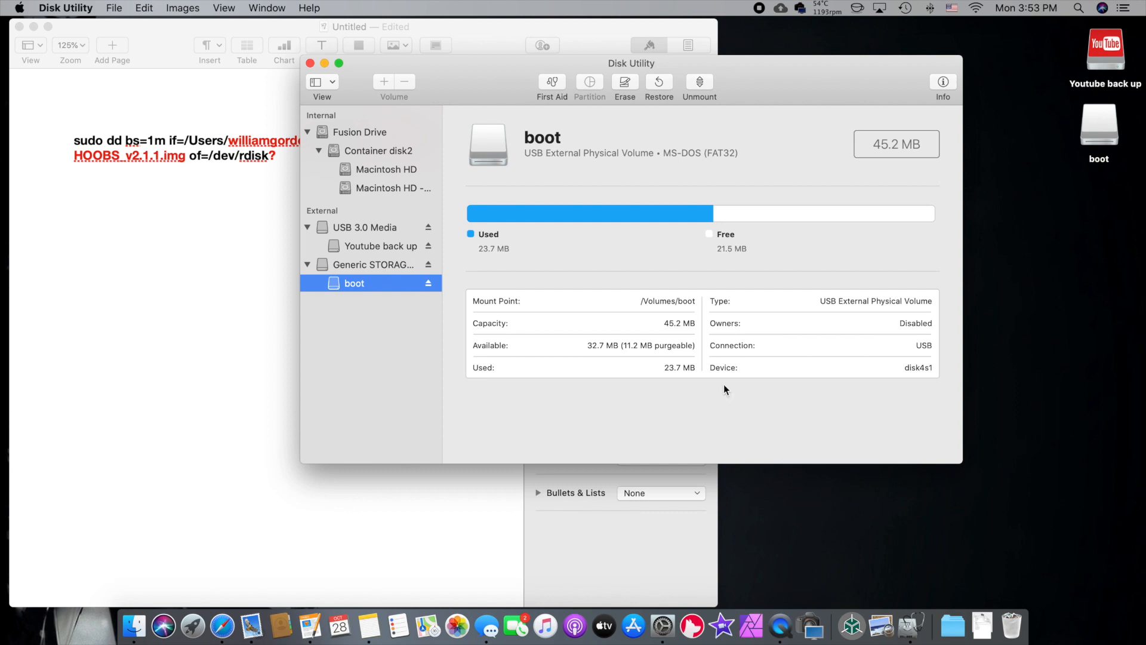
{"action": "mouse_move", "coordinate": [680, 381]}
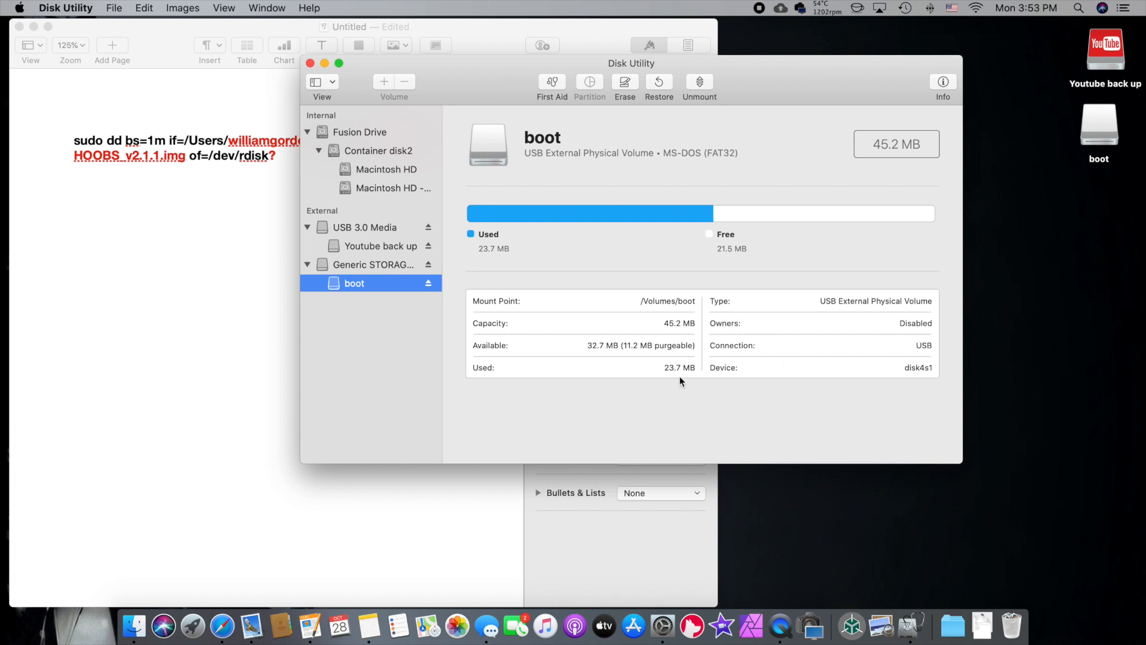
{"action": "mouse_move", "coordinate": [355, 284]}
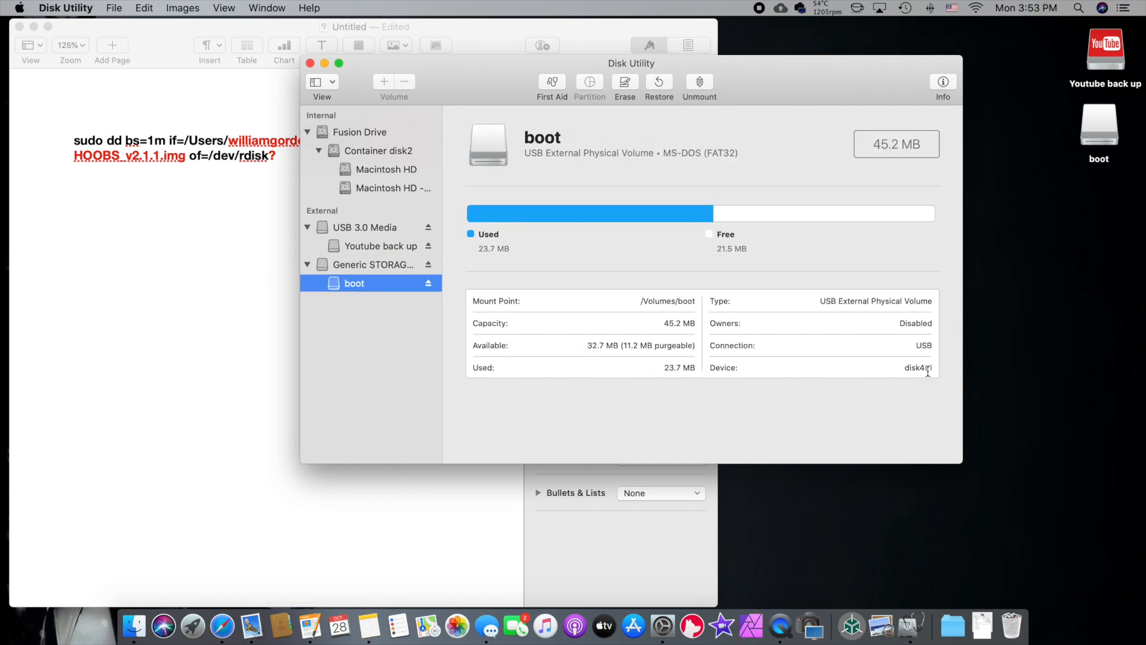
{"action": "mouse_move", "coordinate": [940, 380]}
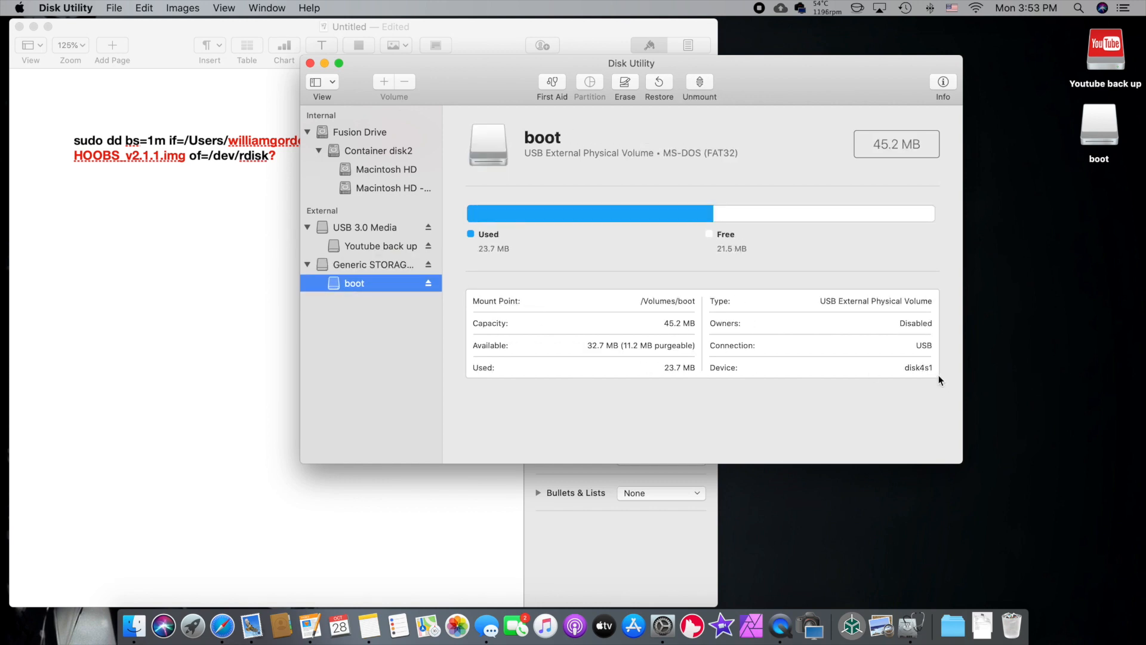
{"action": "left_click", "coordinate": [374, 264]}
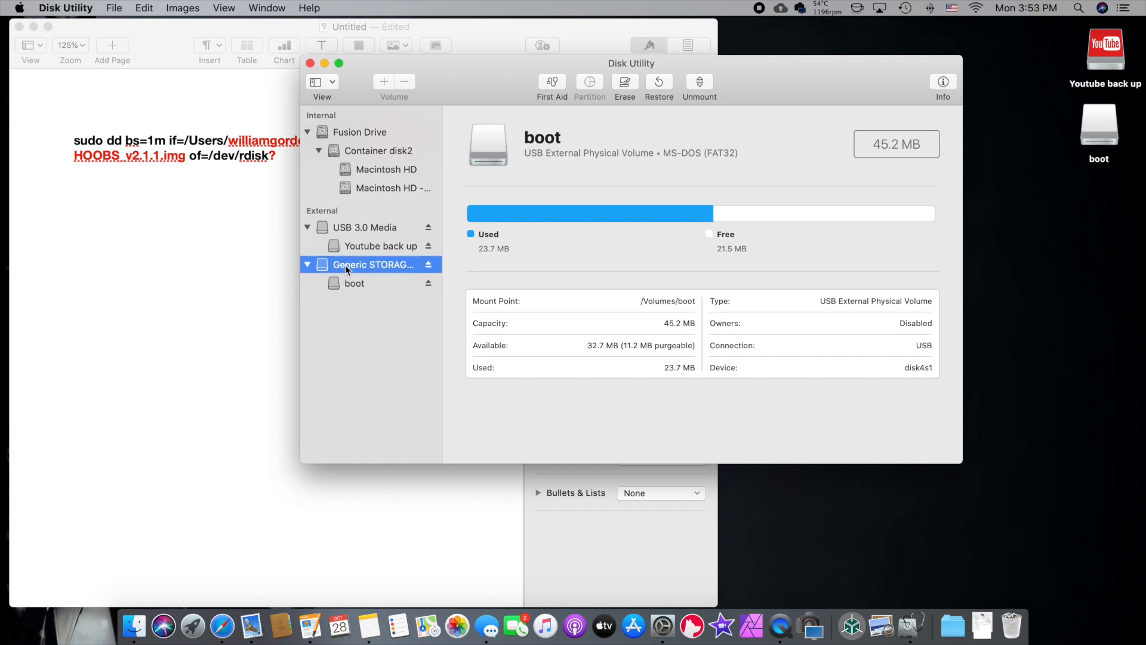
{"action": "left_click", "coordinate": [370, 263]}
{"action": "type", "text": "4"}
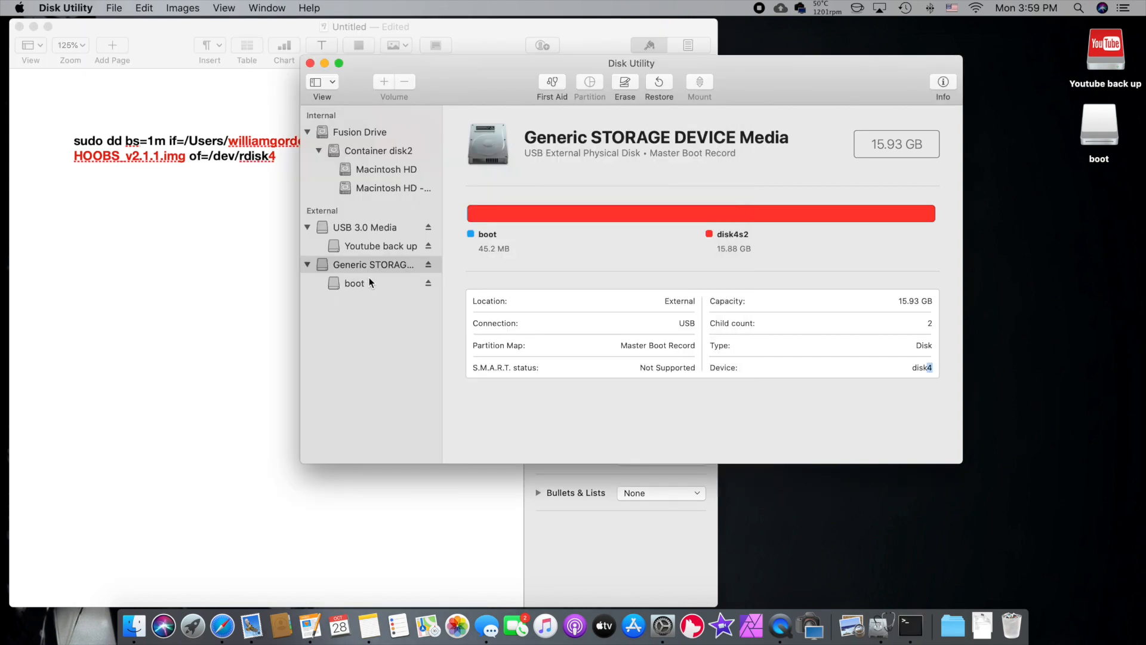
Unmount the SD card's boot volume in Disk Utility
{"action": "left_click", "coordinate": [355, 283]}
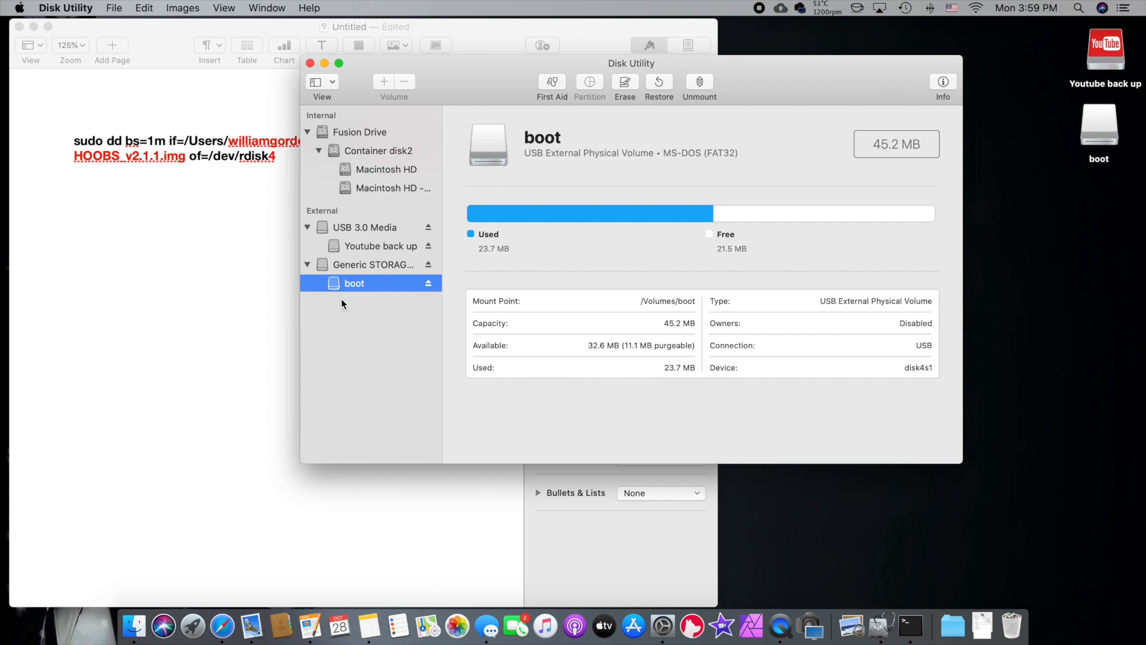
{"action": "mouse_move", "coordinate": [355, 285]}
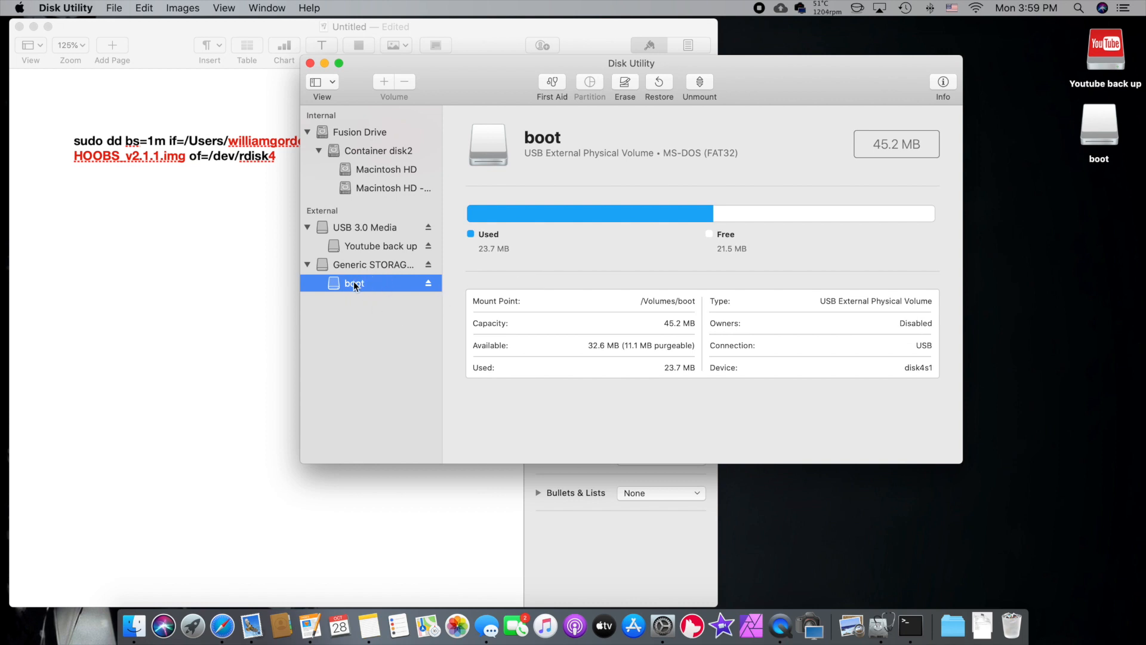
{"action": "mouse_move", "coordinate": [592, 214]}
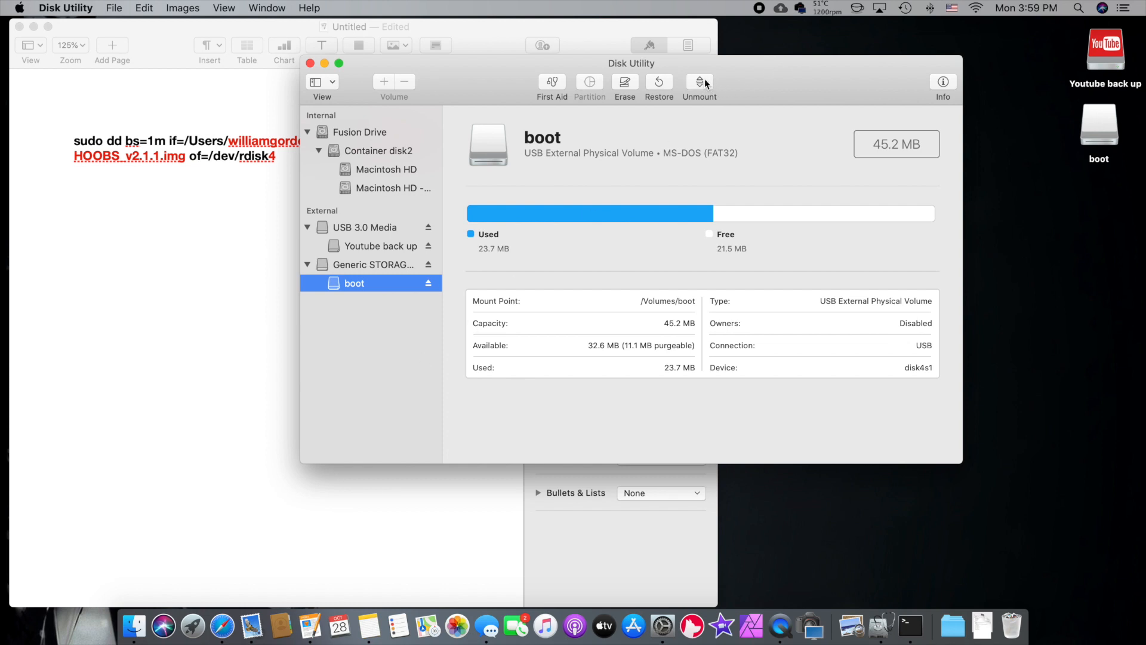
{"action": "left_click", "coordinate": [698, 83]}
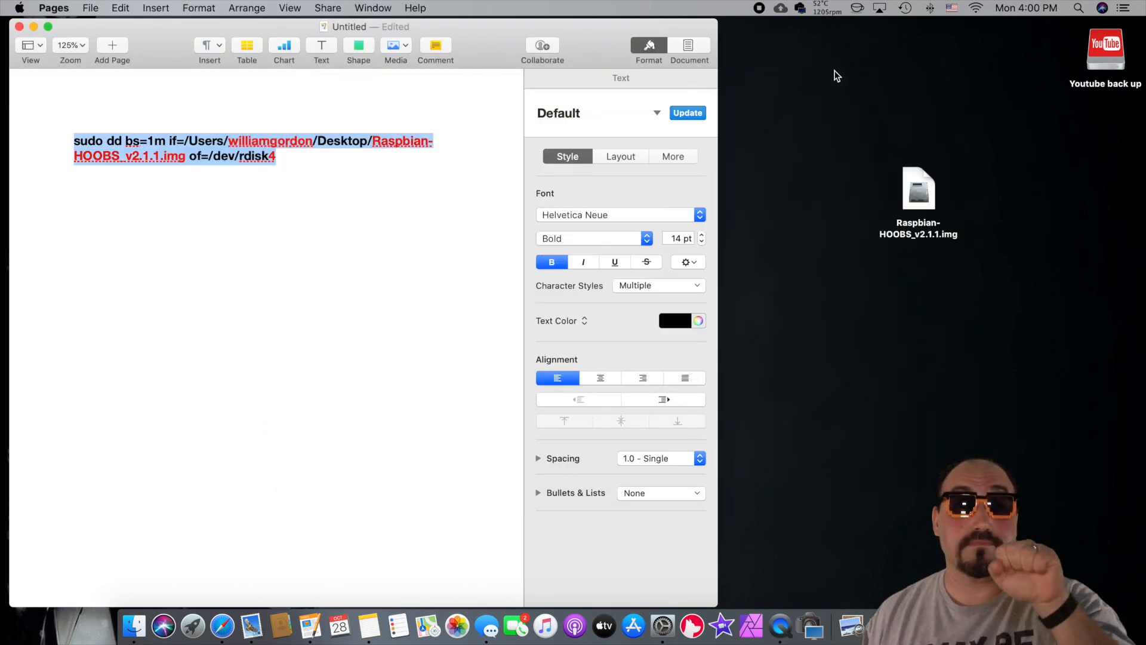
Launch Terminal from Spotlight and run the pasted sudo dd command writing the image to /dev/rdisk4
{"action": "type", "text": "disk Utility"}
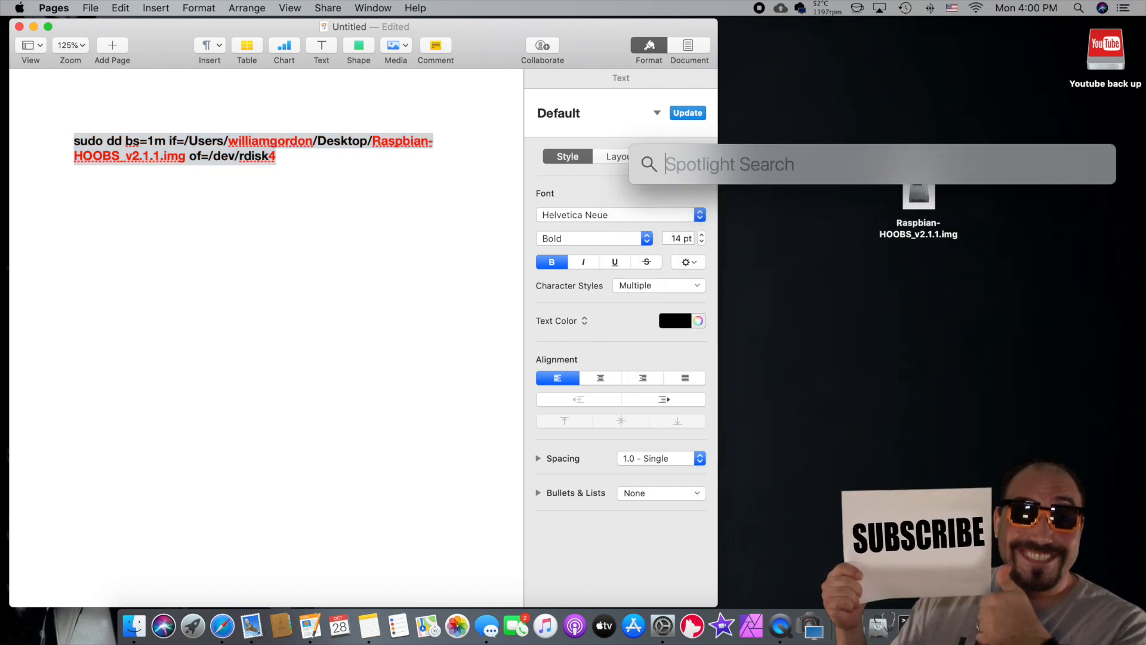
{"action": "type", "text": "terminal"}
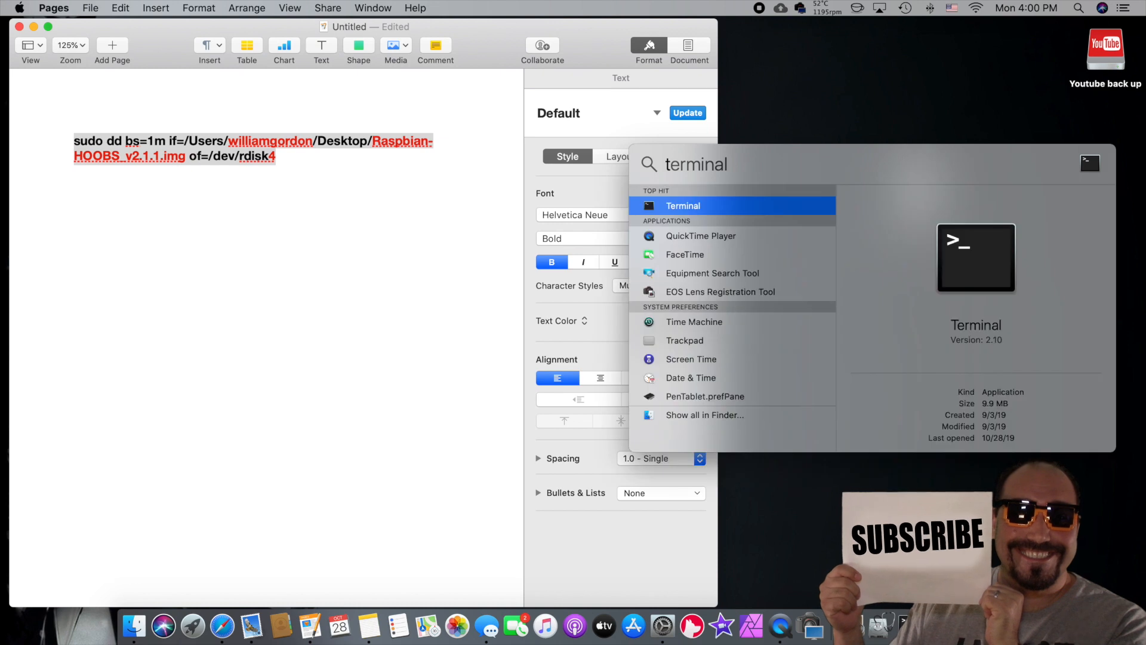
{"action": "left_click", "coordinate": [683, 206]}
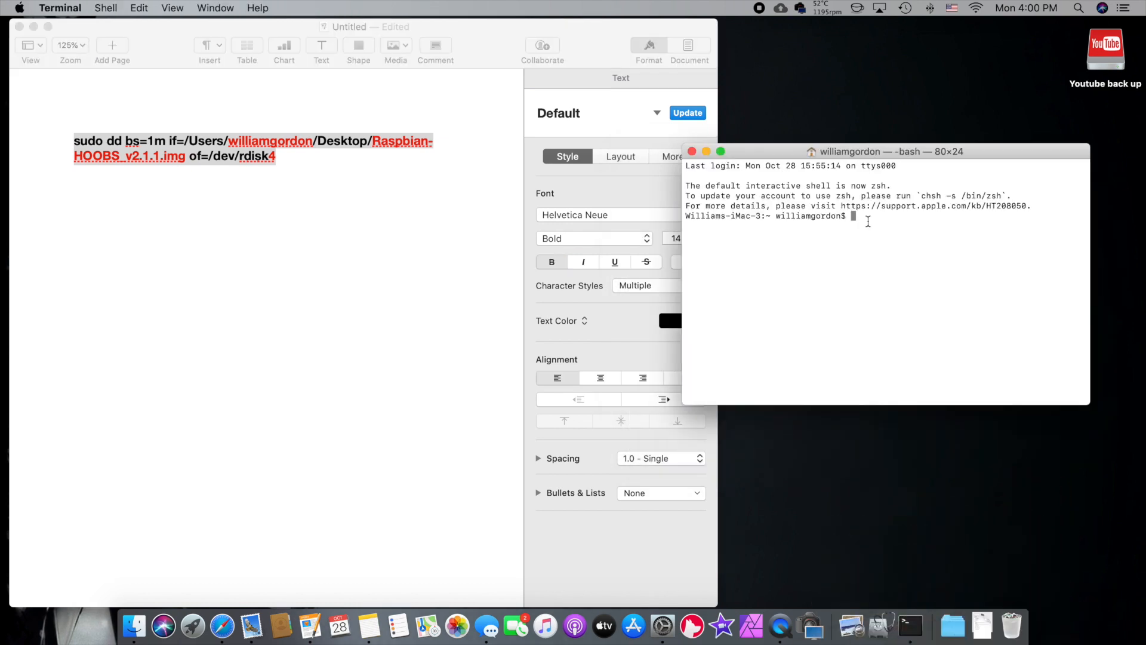
{"action": "key", "text": "cmd+v"}
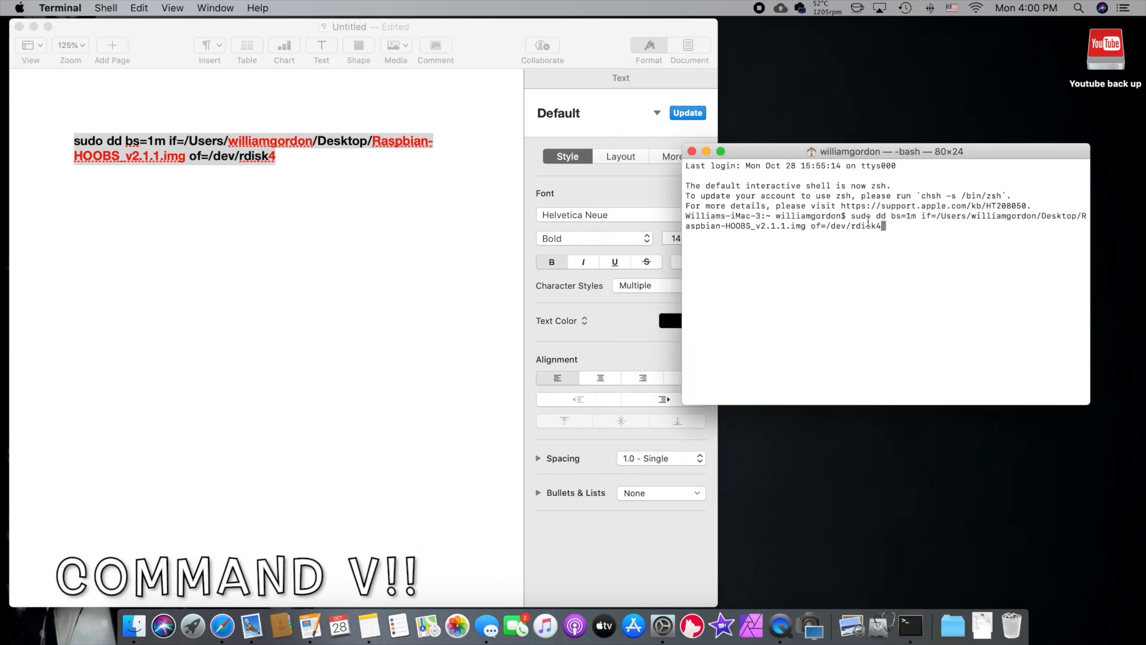
{"action": "key", "text": "Return"}
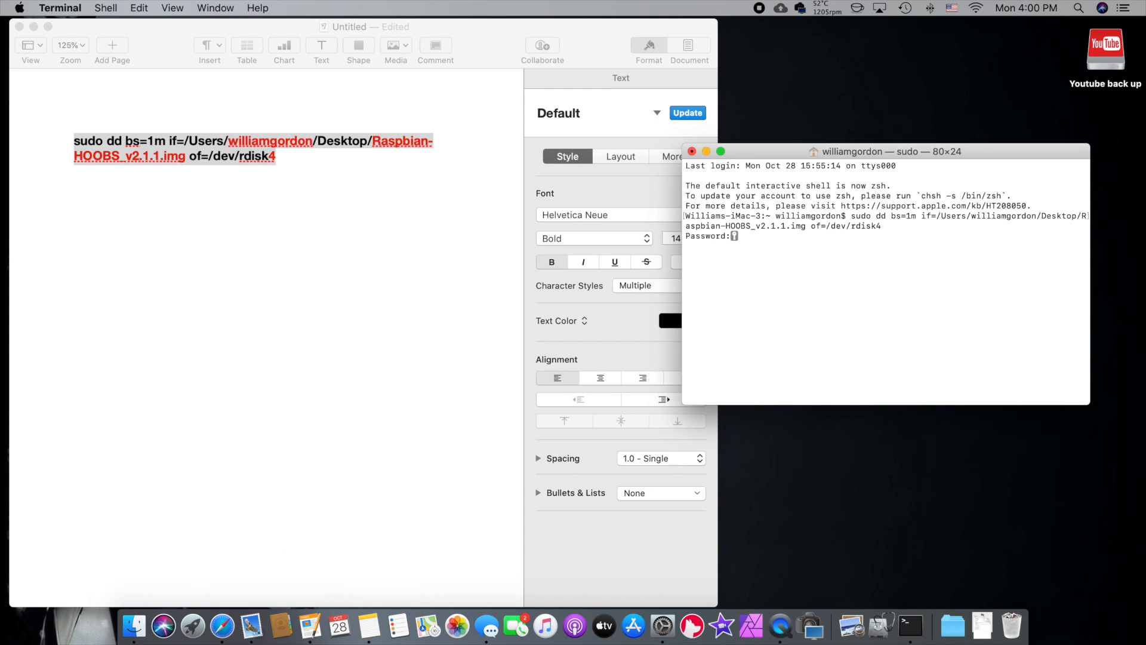
Submit the admin password so dd writes the image, finishing with 2328+0 records in and out
{"action": "key", "text": "Return"}
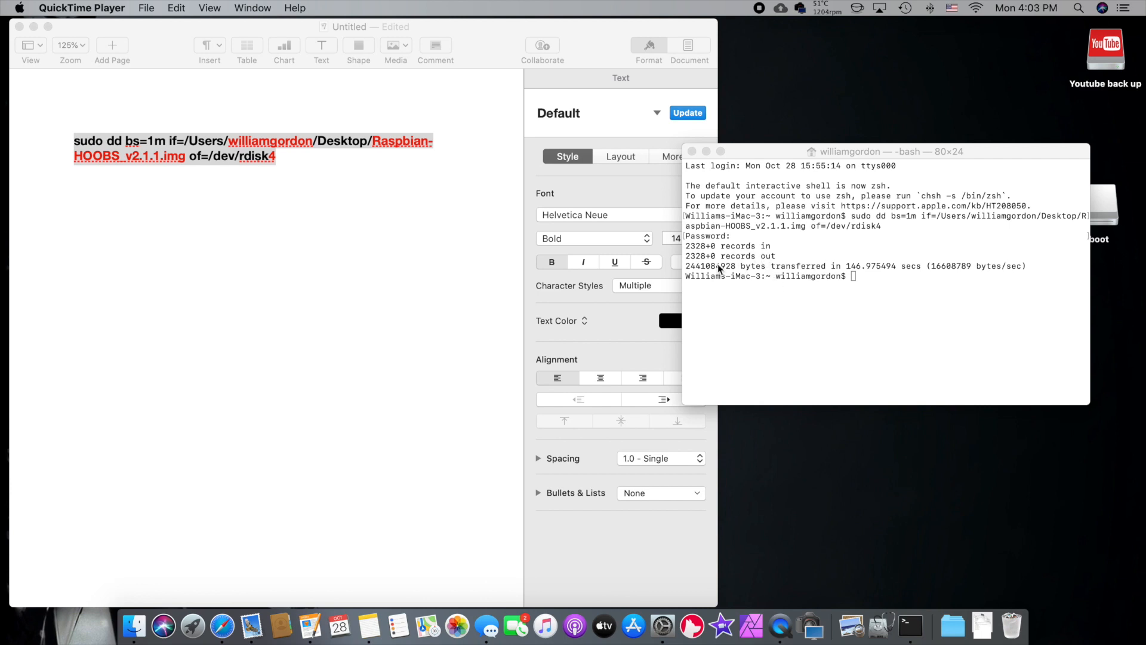
{"action": "mouse_move", "coordinate": [720, 269]}
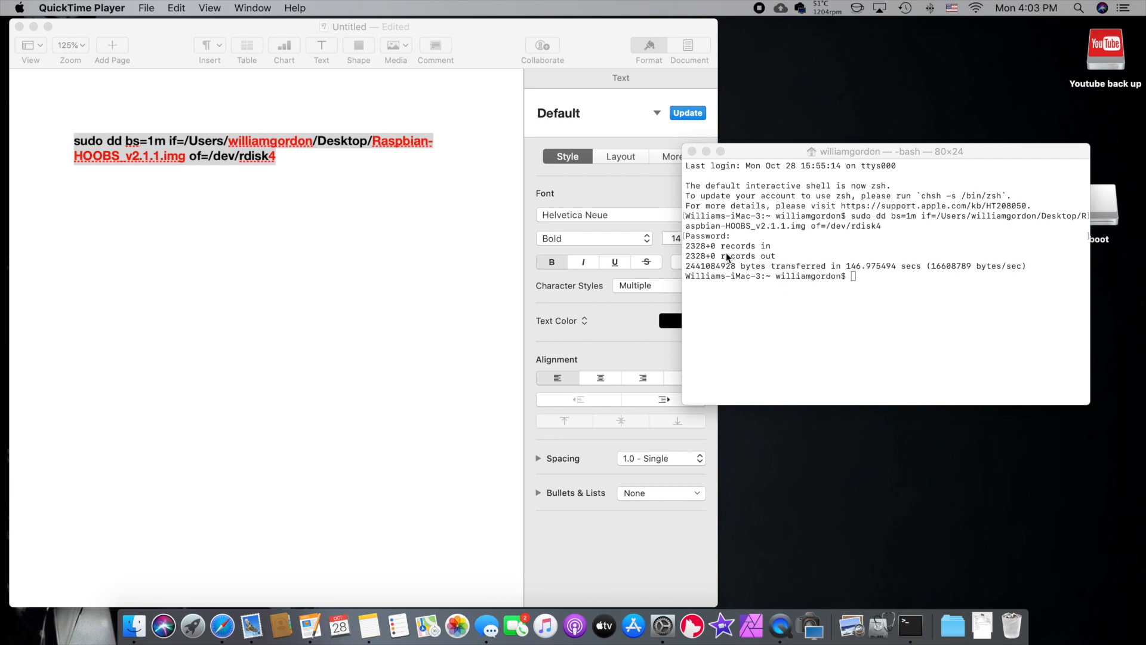
{"action": "mouse_move", "coordinate": [768, 295]}
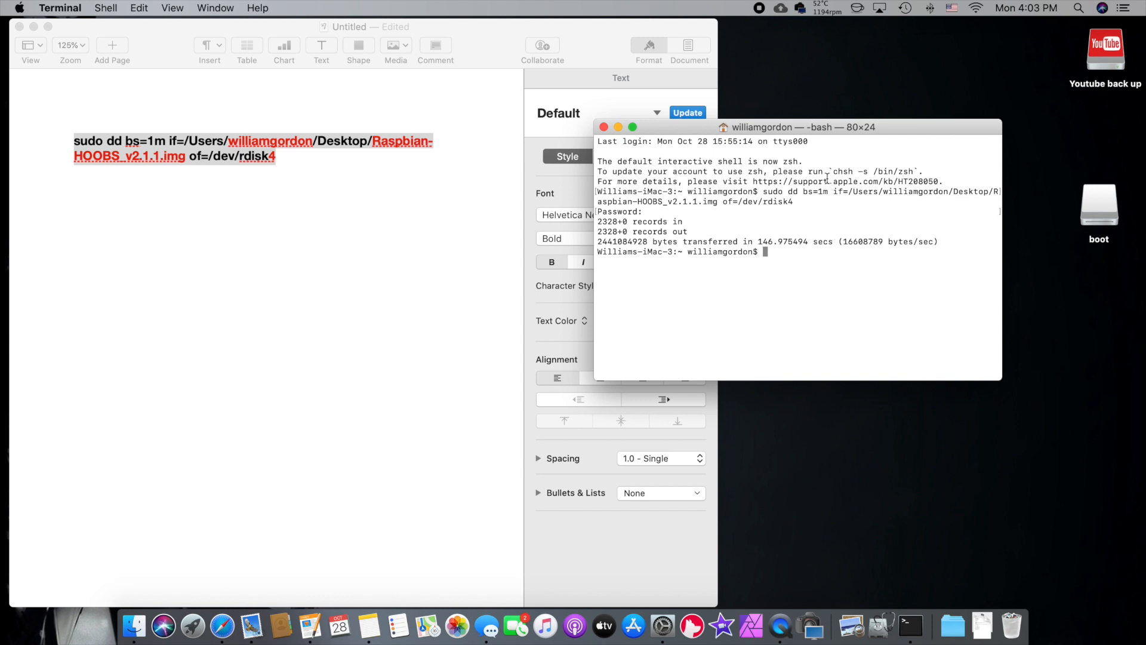
{"action": "mouse_move", "coordinate": [855, 296]}
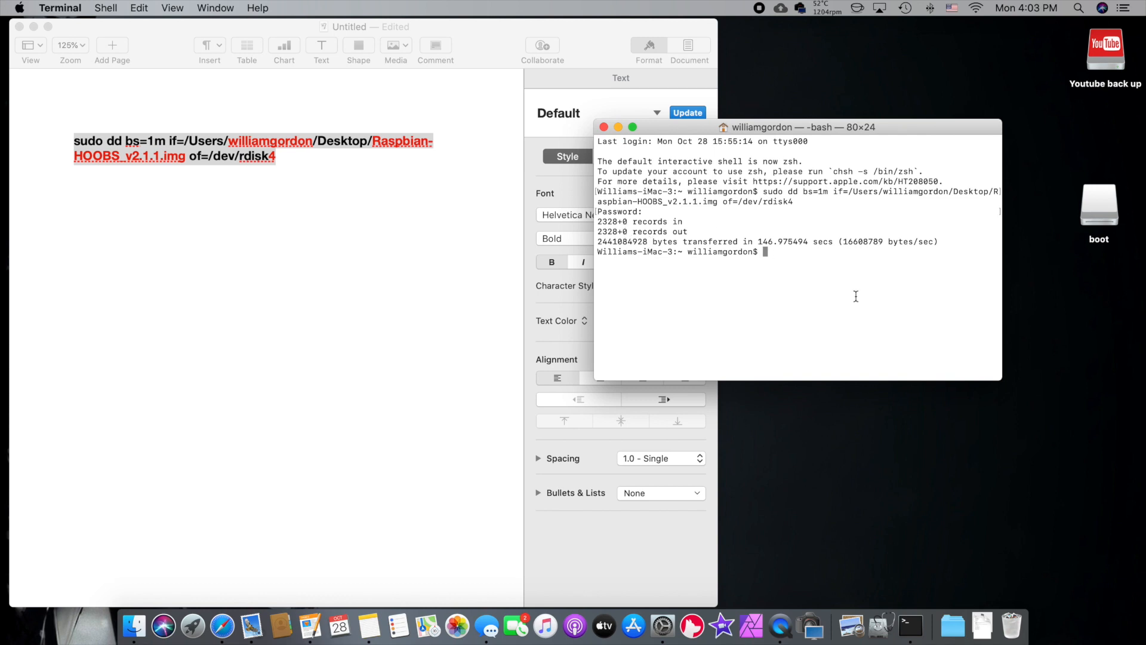
{"action": "mouse_move", "coordinate": [860, 288]}
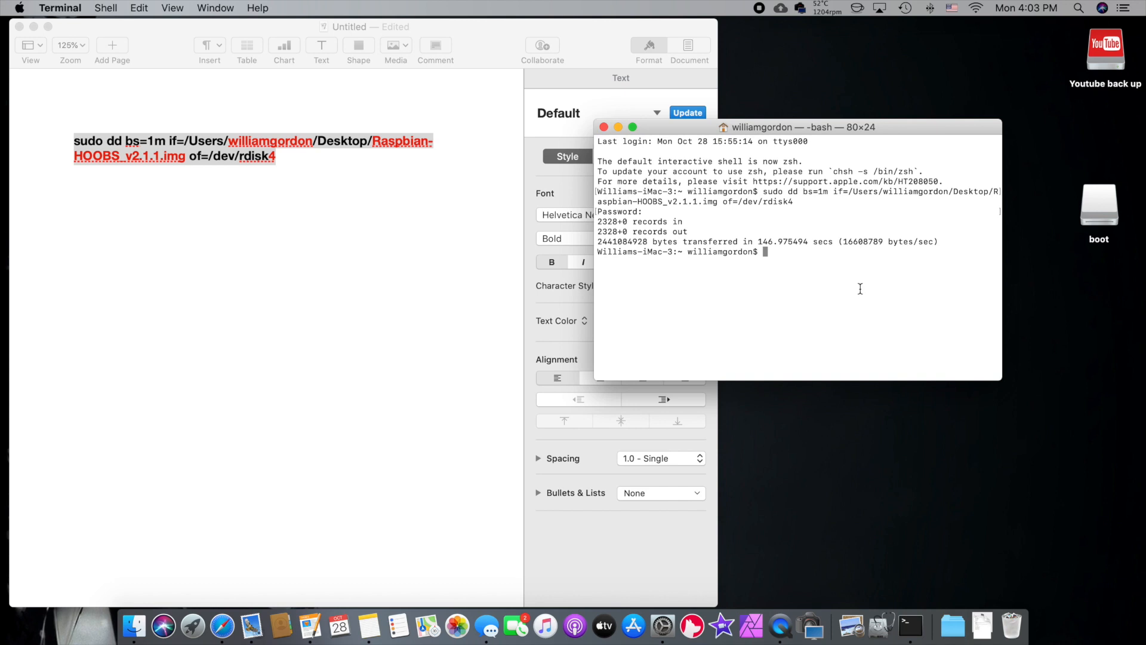
{"action": "mouse_move", "coordinate": [1115, 224]}
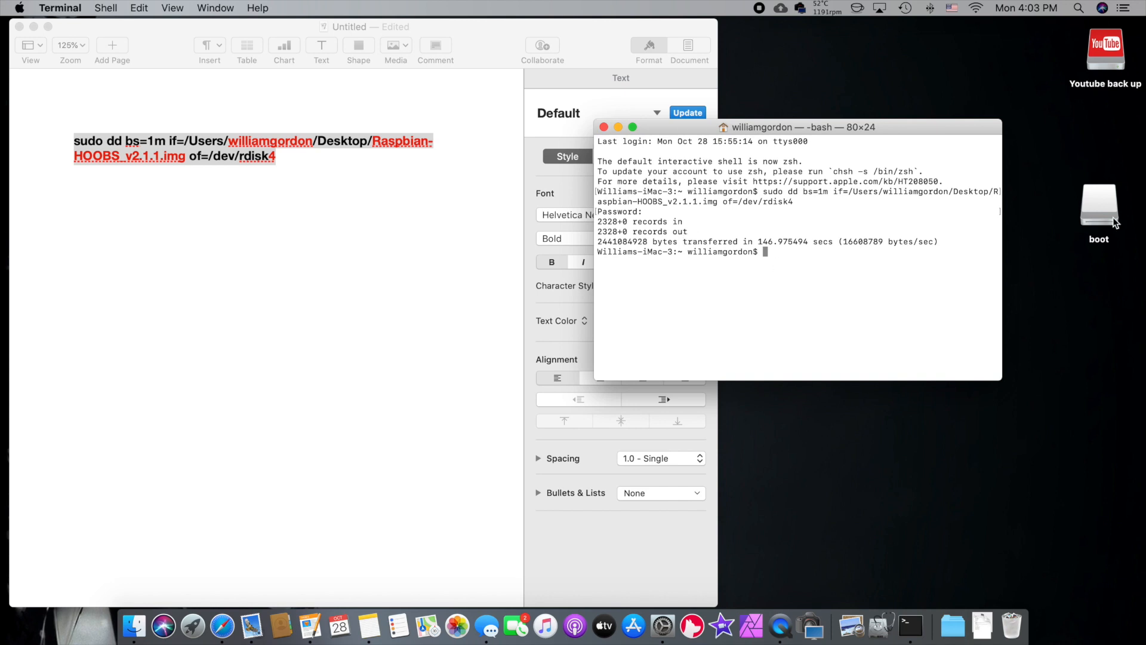
Browse the flashed boot volume's files such as bootcode.bin, cmdline.txt and config.txt in Finder
{"action": "double_click", "coordinate": [1099, 204]}
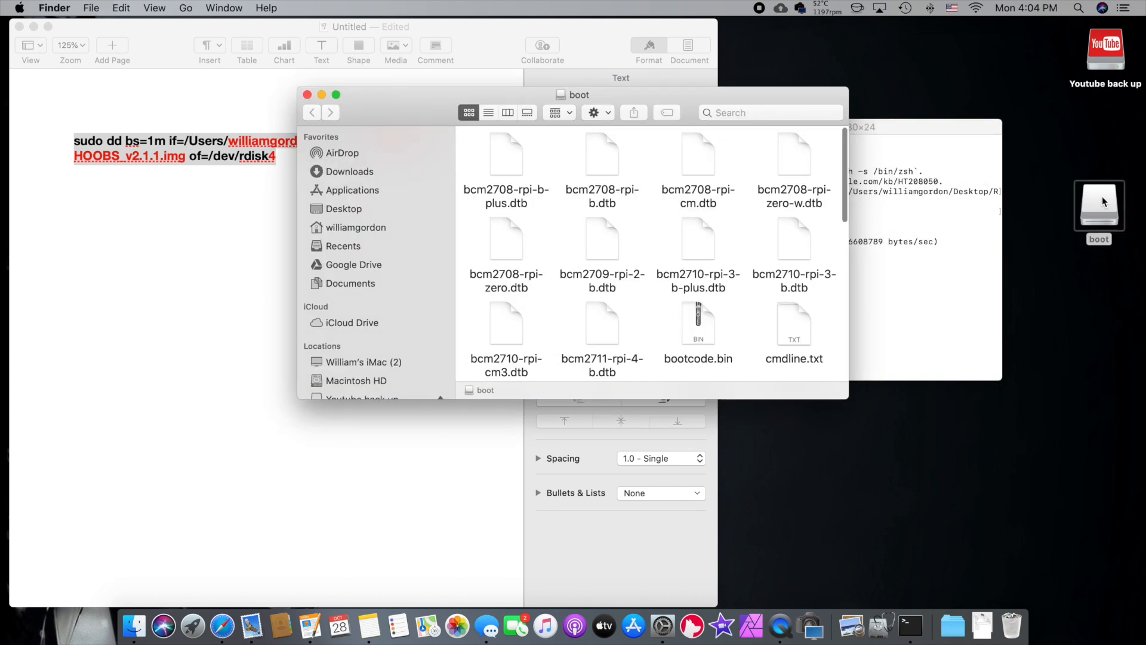
{"action": "scroll", "scroll_direction": "down", "scroll_amount": 3}
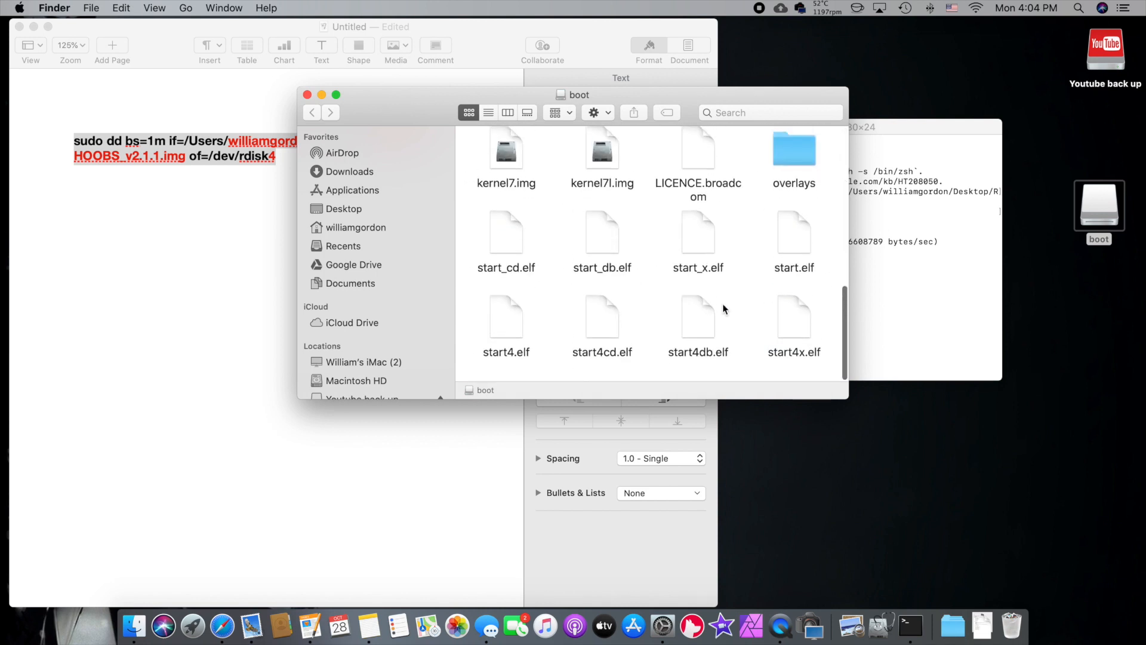
{"action": "scroll", "scroll_direction": "up", "scroll_amount": 3}
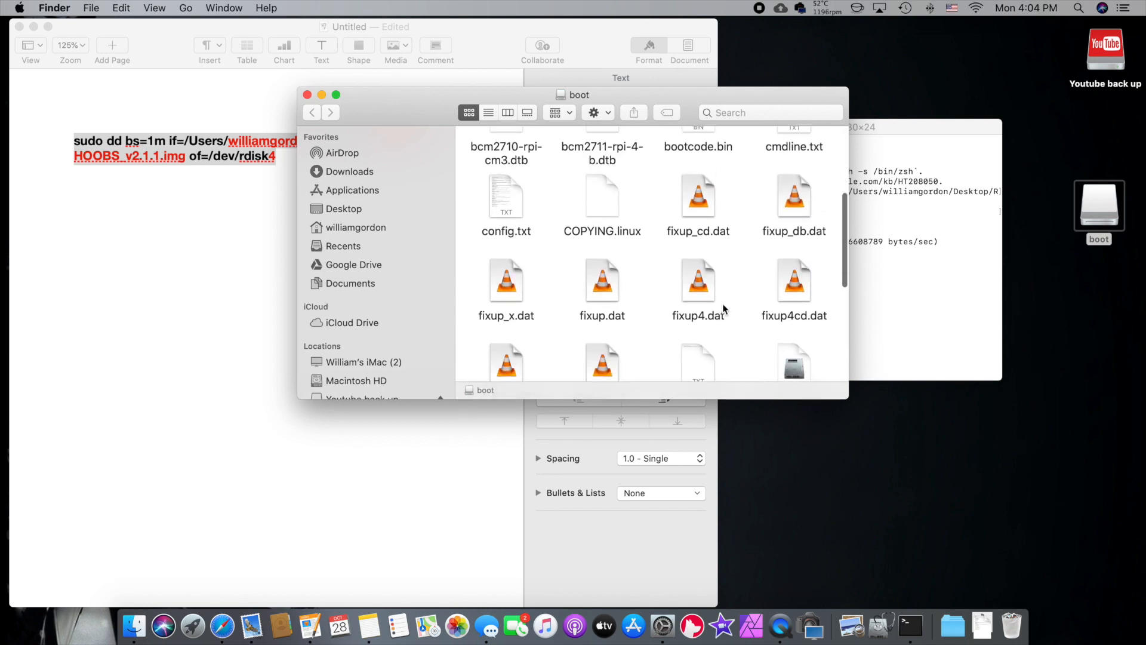
{"action": "scroll", "scroll_direction": "down", "scroll_amount": 3}
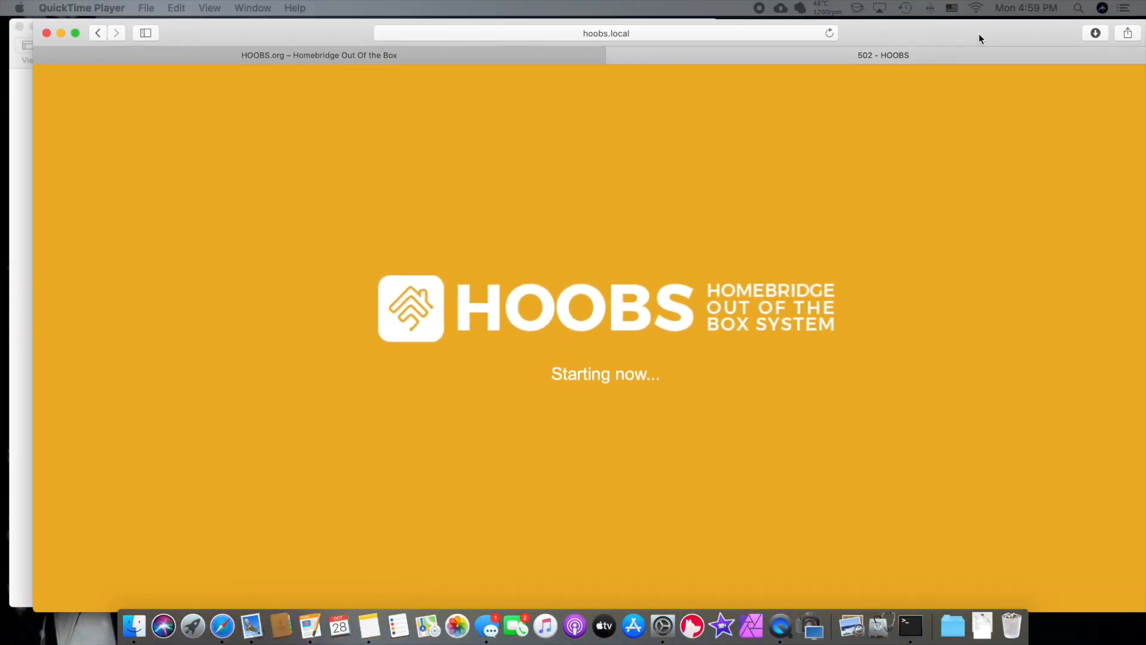
Reload hoobs.local in Safari and wait for the HOOBS login page
{"action": "left_click", "coordinate": [605, 34]}
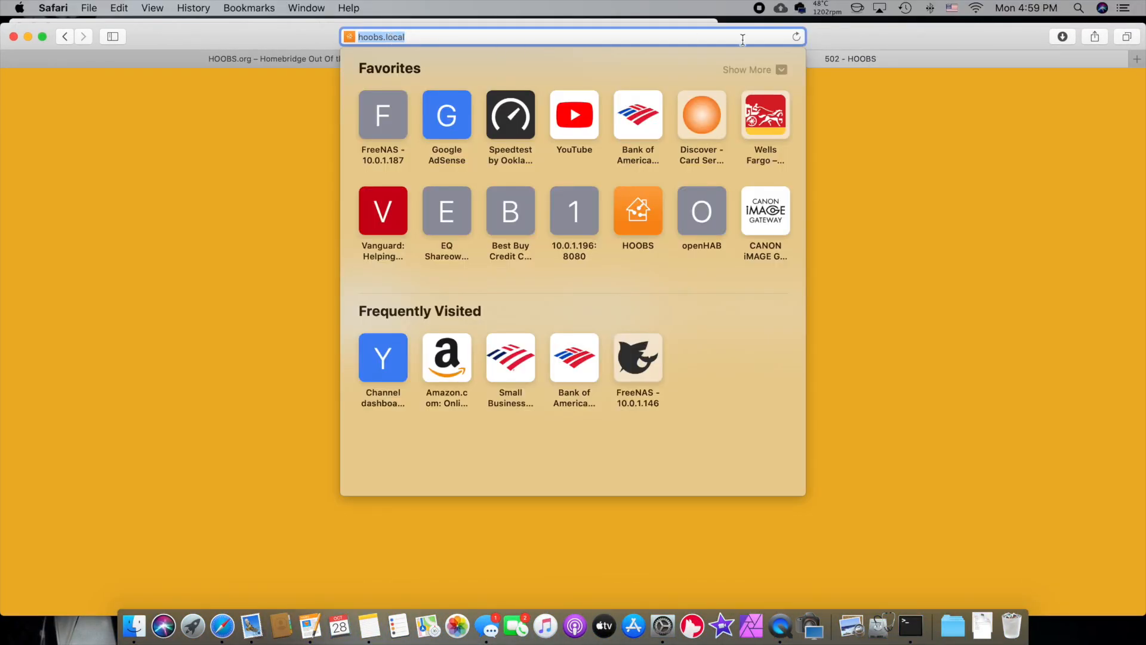
{"action": "key", "text": "Return"}
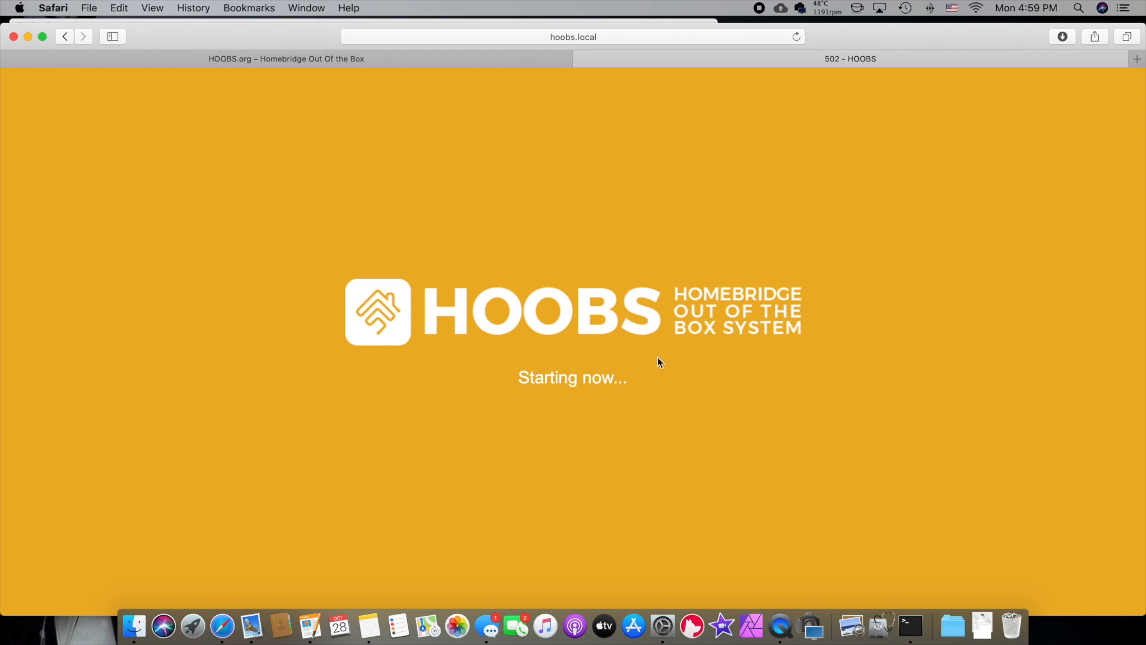
{"action": "mouse_move", "coordinate": [581, 435]}
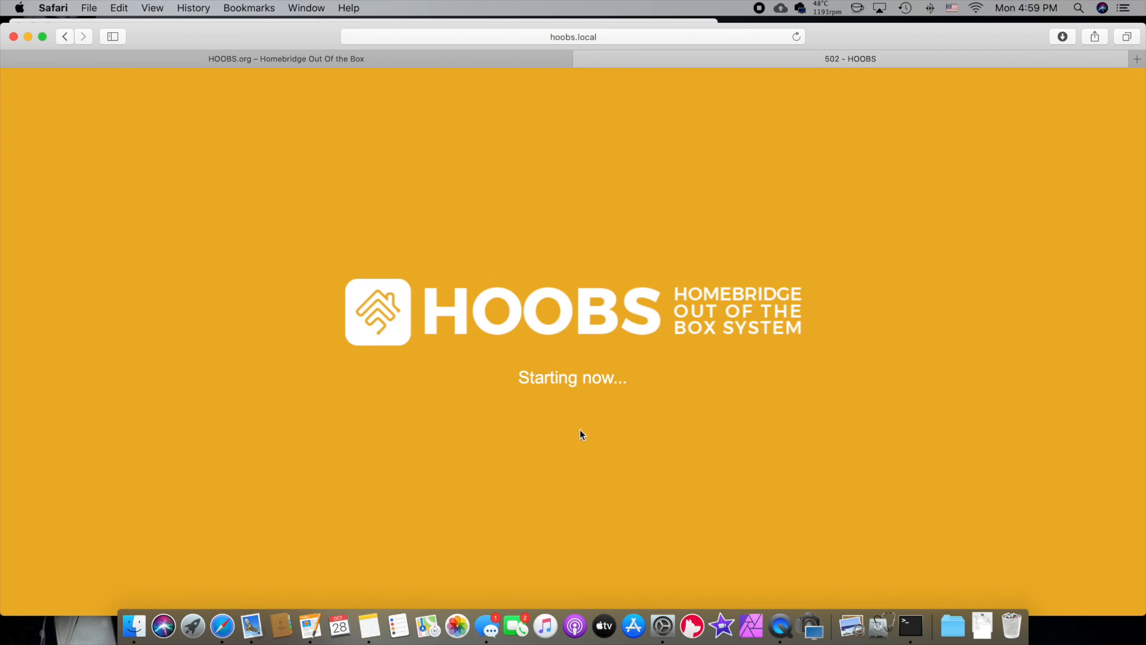
{"action": "mouse_move", "coordinate": [839, 440]}
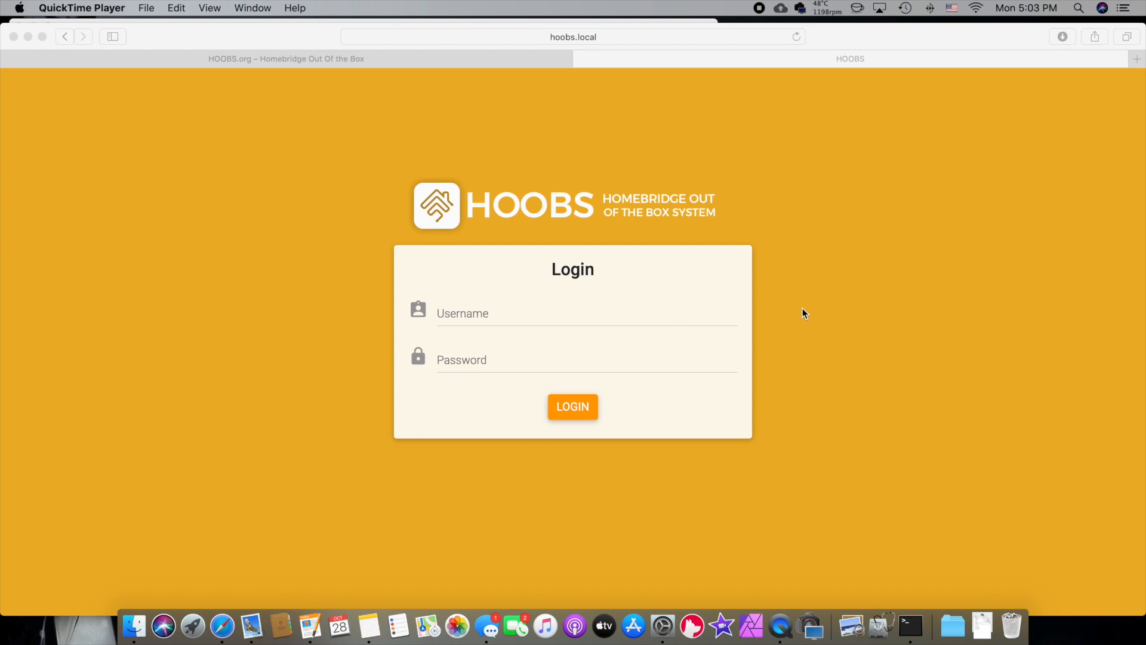
{"action": "mouse_move", "coordinate": [535, 325]}
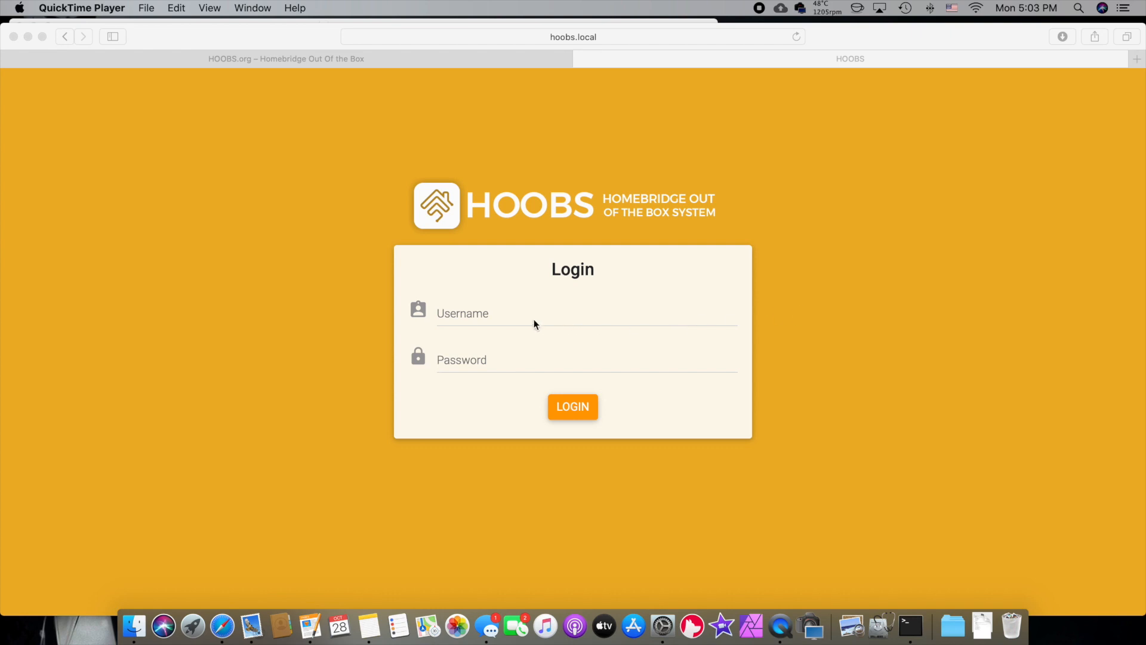
{"action": "mouse_move", "coordinate": [517, 323]}
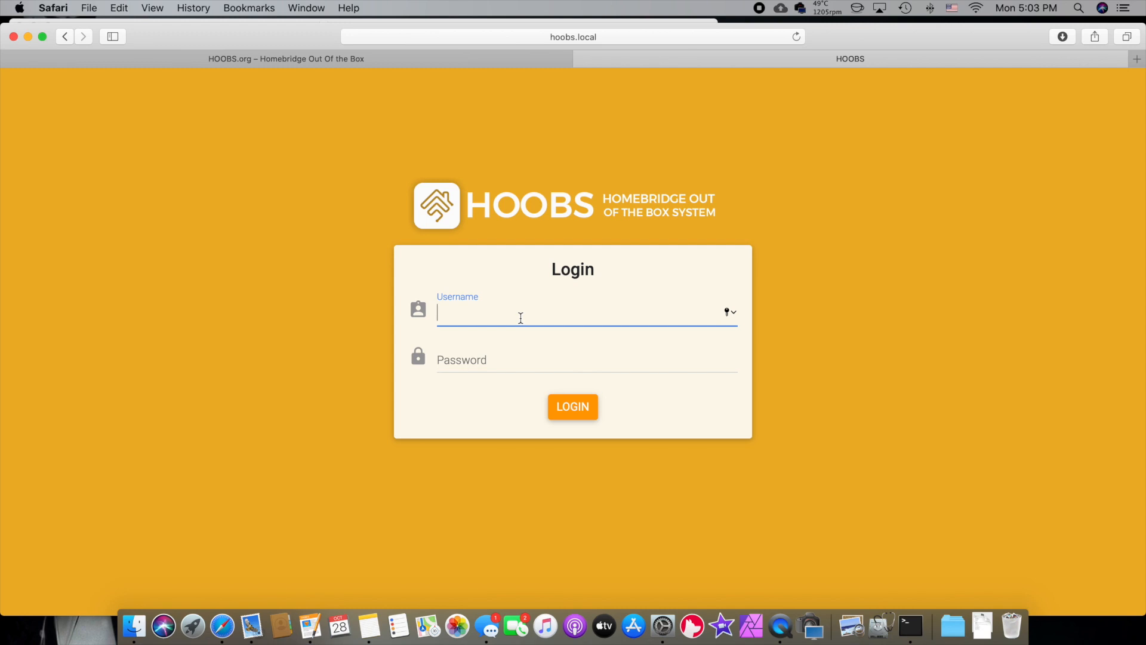
{"action": "type", "text": "admin"}
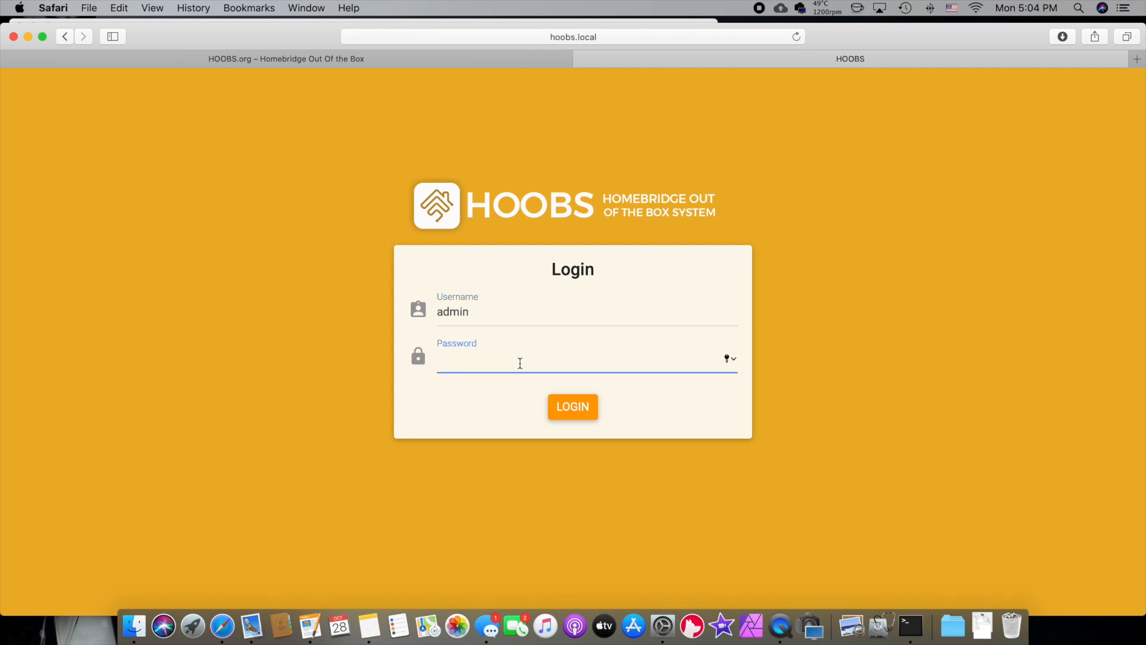
{"action": "left_click", "coordinate": [572, 406]}
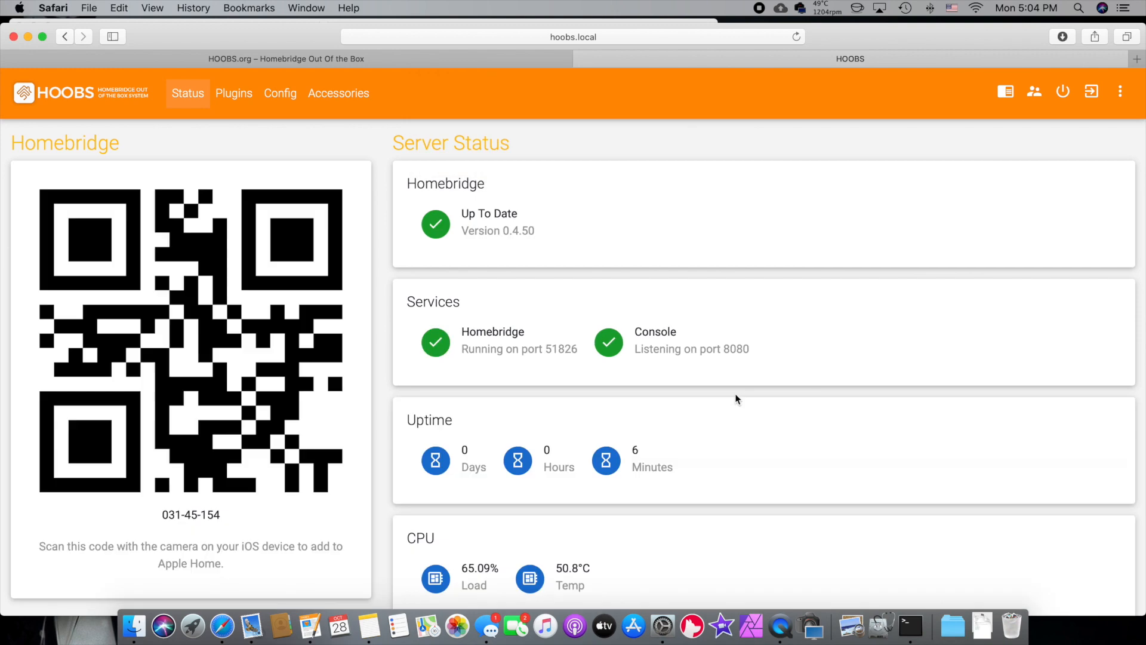
{"action": "scroll", "scroll_direction": "down", "scroll_amount": 3}
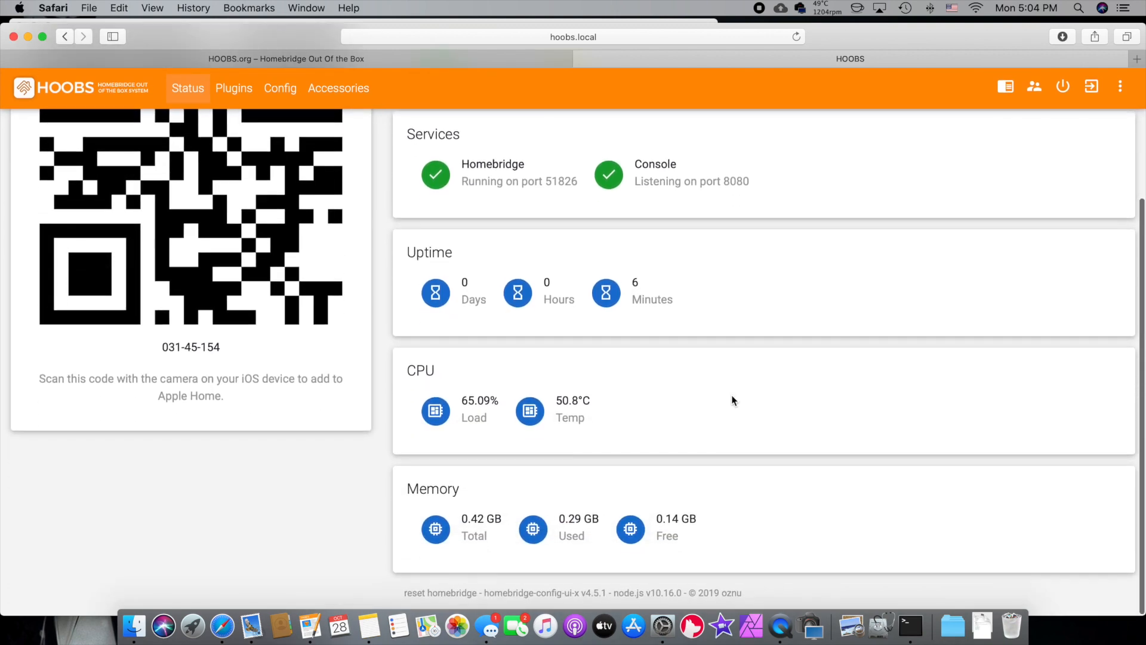
{"action": "scroll", "scroll_direction": "up", "scroll_amount": 3}
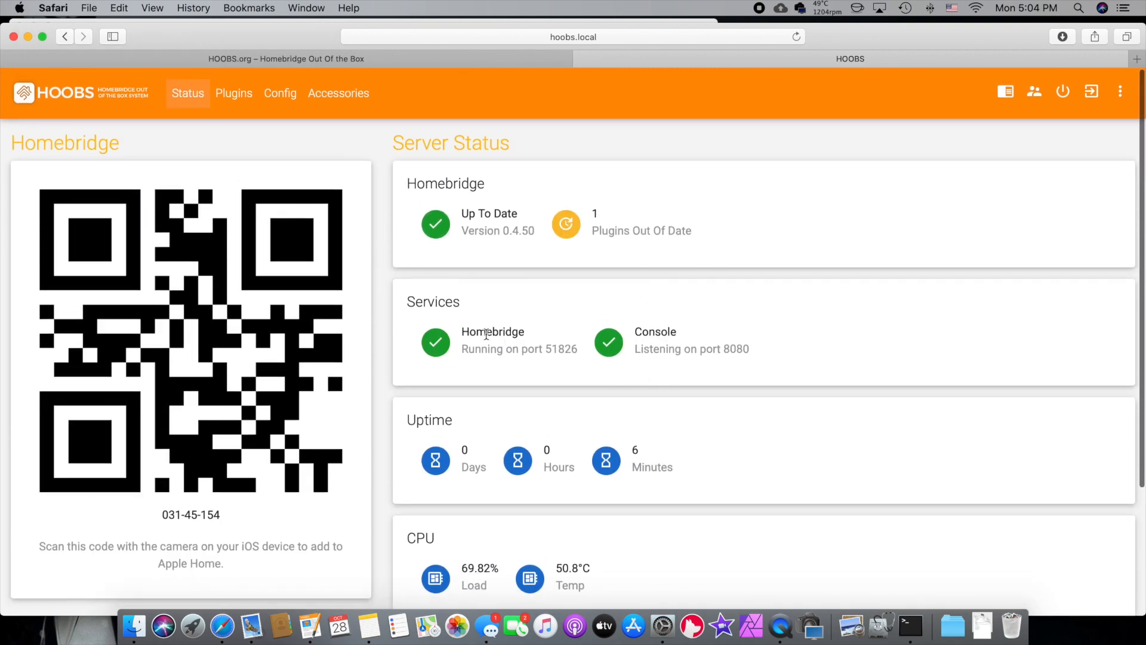
{"action": "mouse_move", "coordinate": [616, 357]}
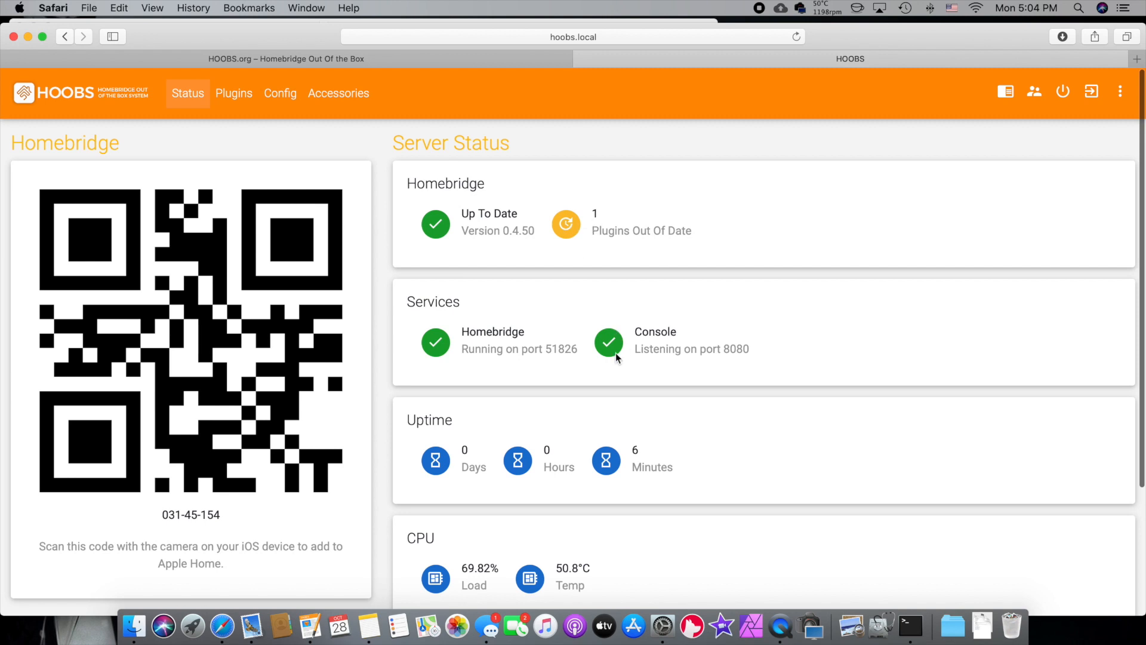
{"action": "scroll", "scroll_direction": "down", "scroll_amount": 3}
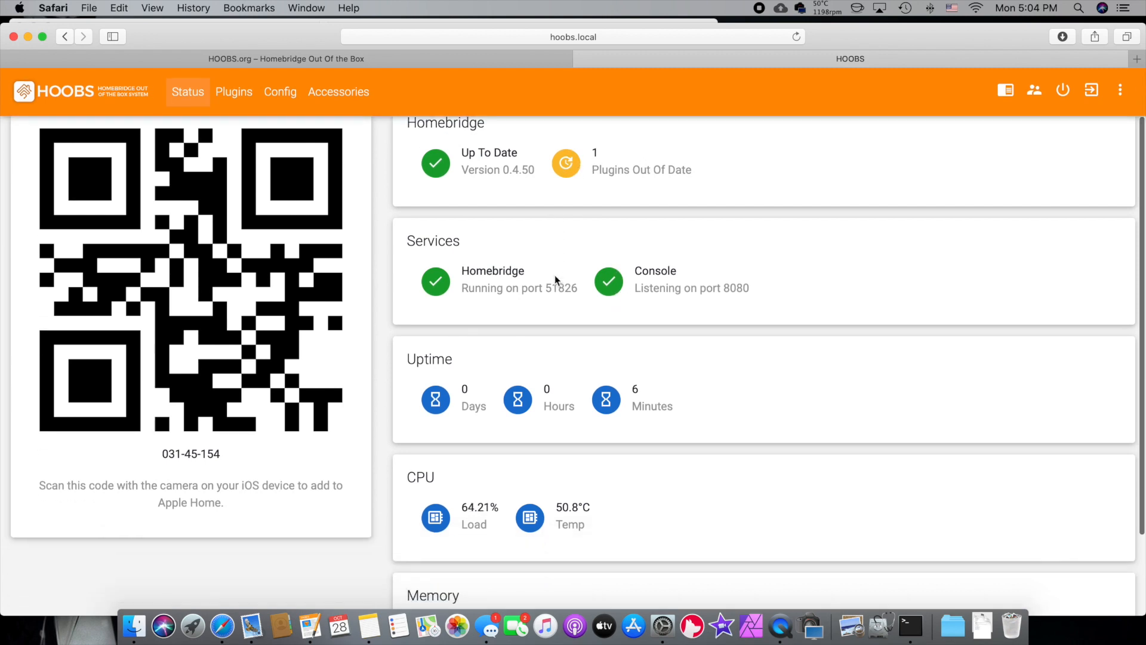
{"action": "scroll", "scroll_direction": "up", "scroll_amount": 3}
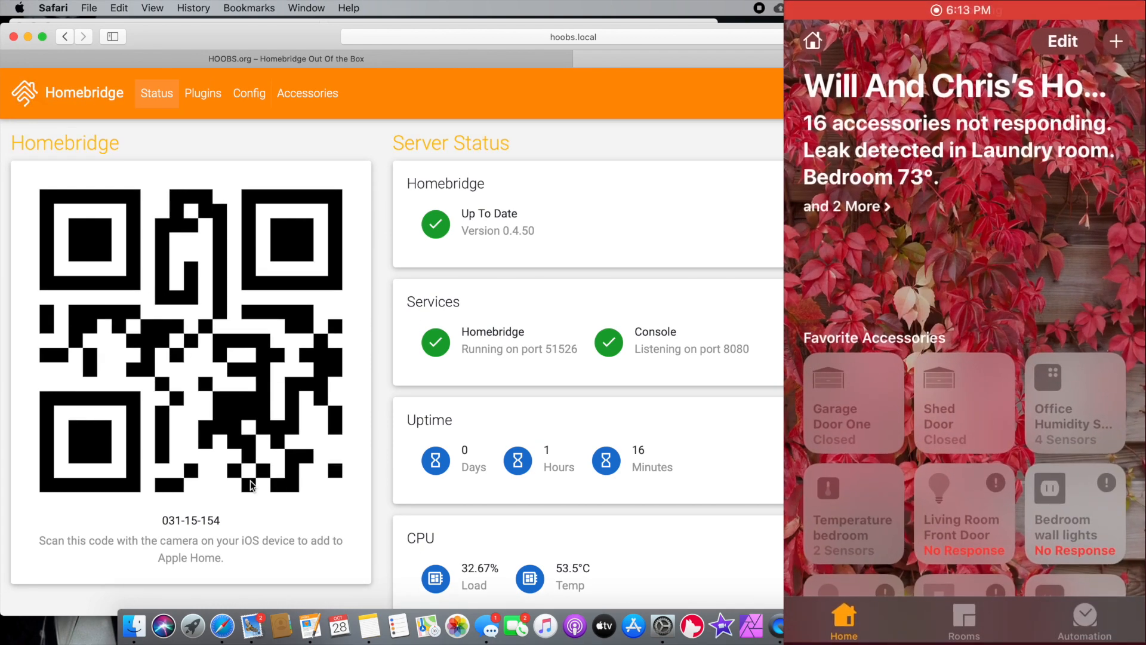
Add the HOOBS2 bridge as a new accessory in Apple Home, accepting the uncertified pairing
{"action": "left_click", "coordinate": [1116, 40]}
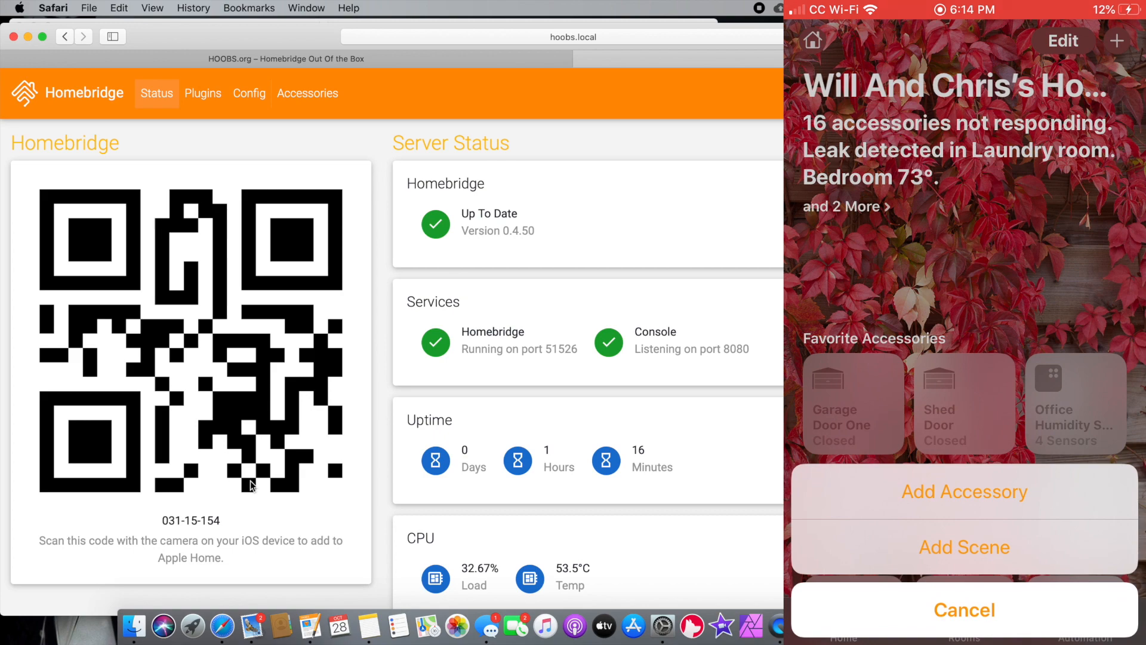
{"action": "left_click", "coordinate": [965, 491]}
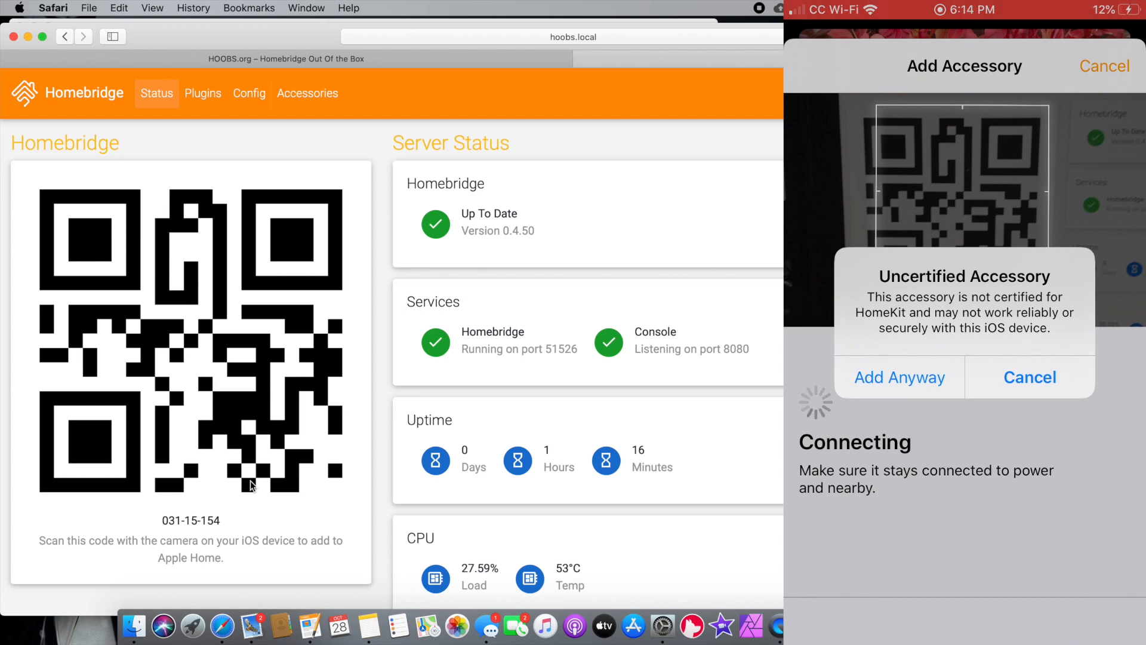
{"action": "left_click", "coordinate": [898, 376]}
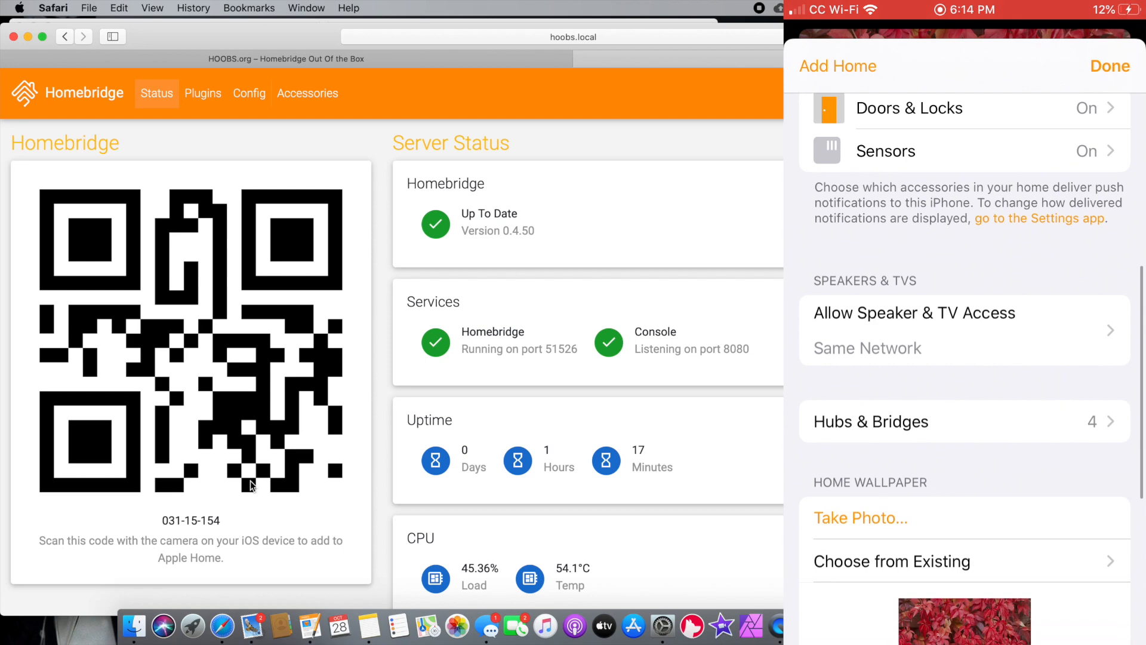
View the HOOBS2 bridge under Hubs & Bridges, showing model Homebridge and firmware 0.4.50
{"action": "left_click", "coordinate": [870, 421]}
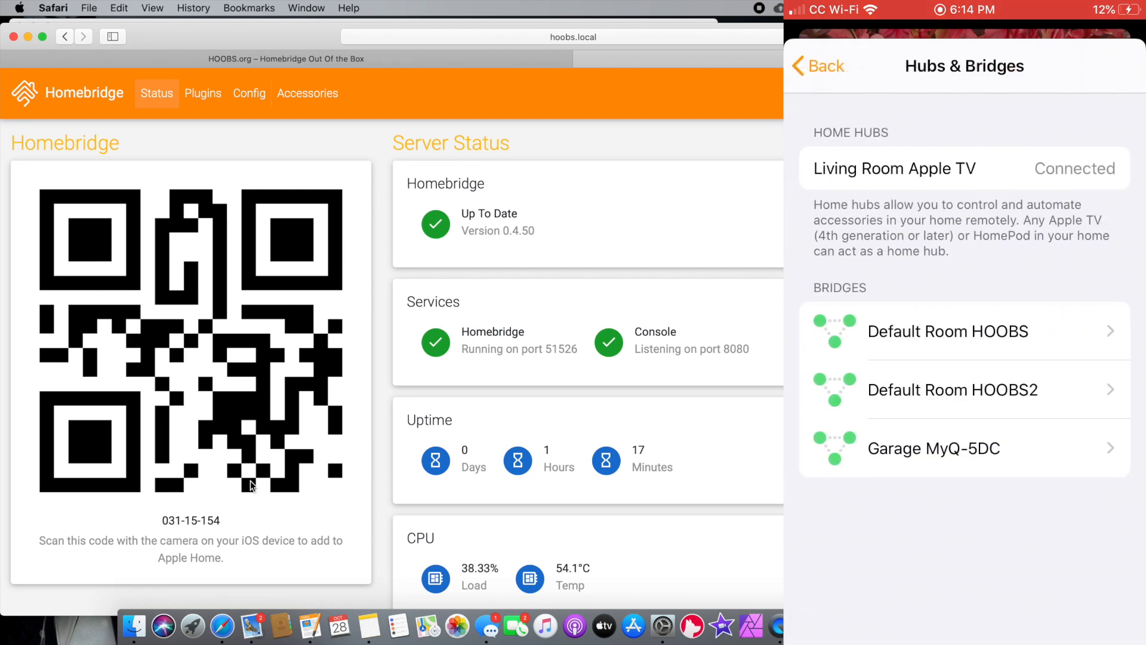
{"action": "left_click", "coordinate": [952, 389]}
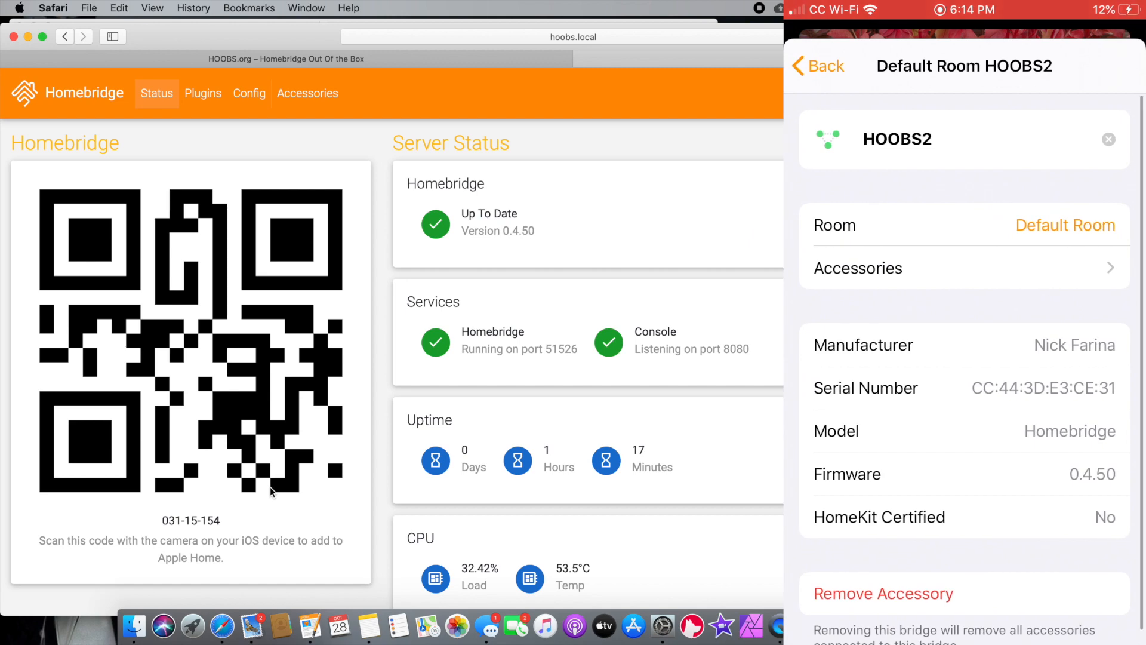
{"action": "left_click", "coordinate": [817, 66]}
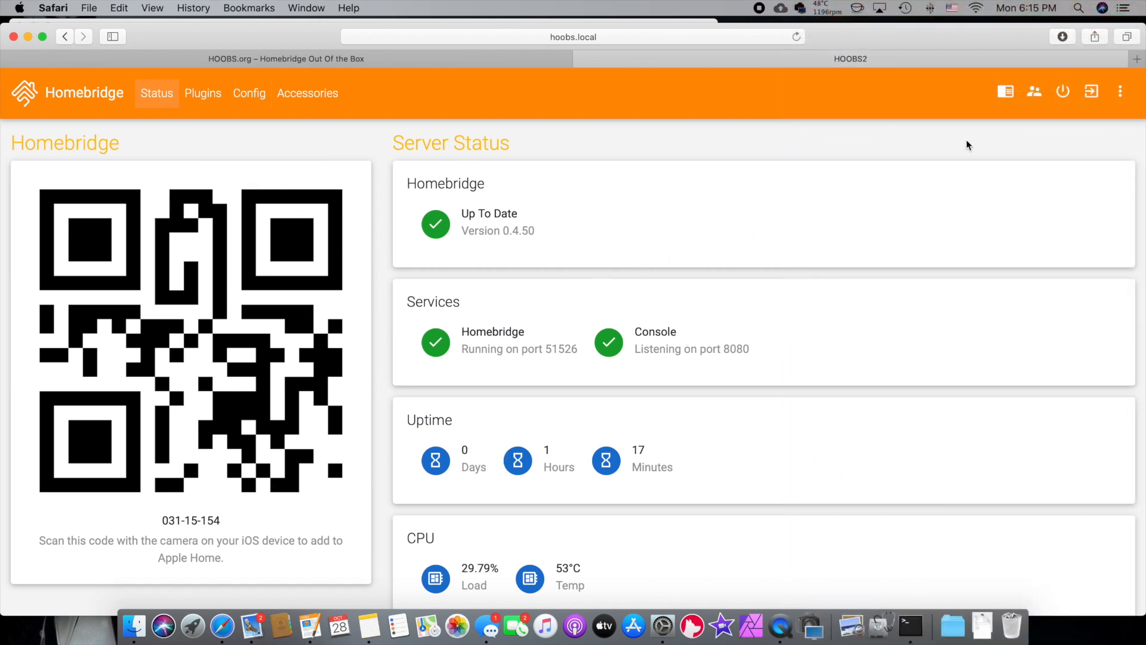
{"action": "mouse_move", "coordinate": [187, 115]}
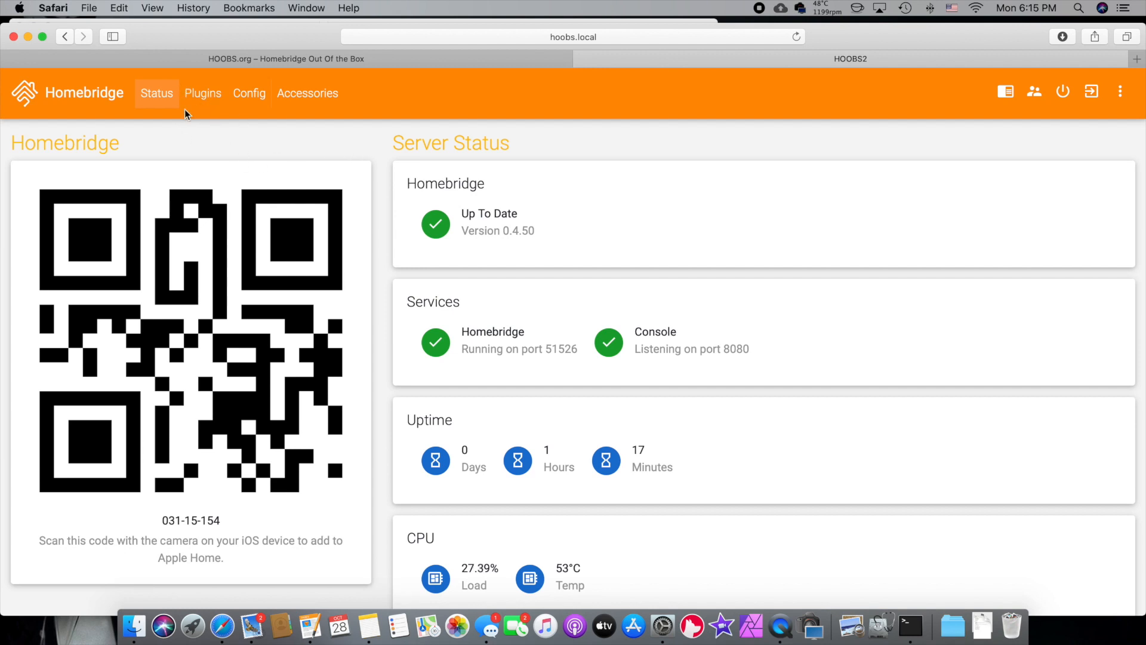
Search the Plugins page for 'tp link' to find the Tplink Hs100 Lightbulbs plugin
{"action": "left_click", "coordinate": [203, 93]}
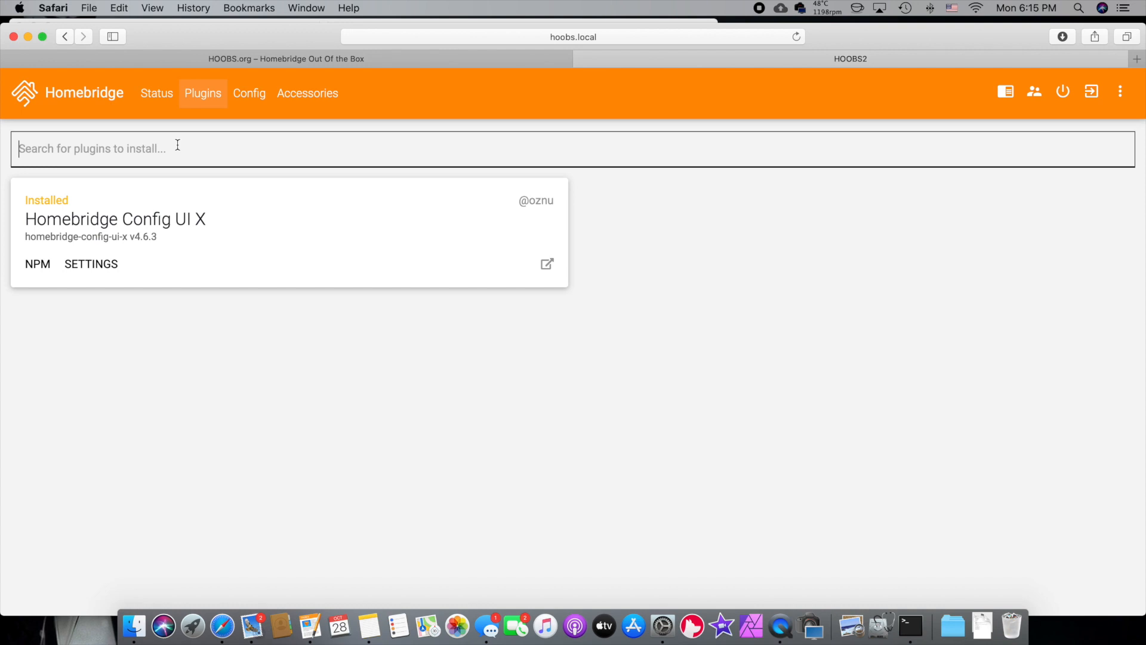
{"action": "type", "text": "tp li"}
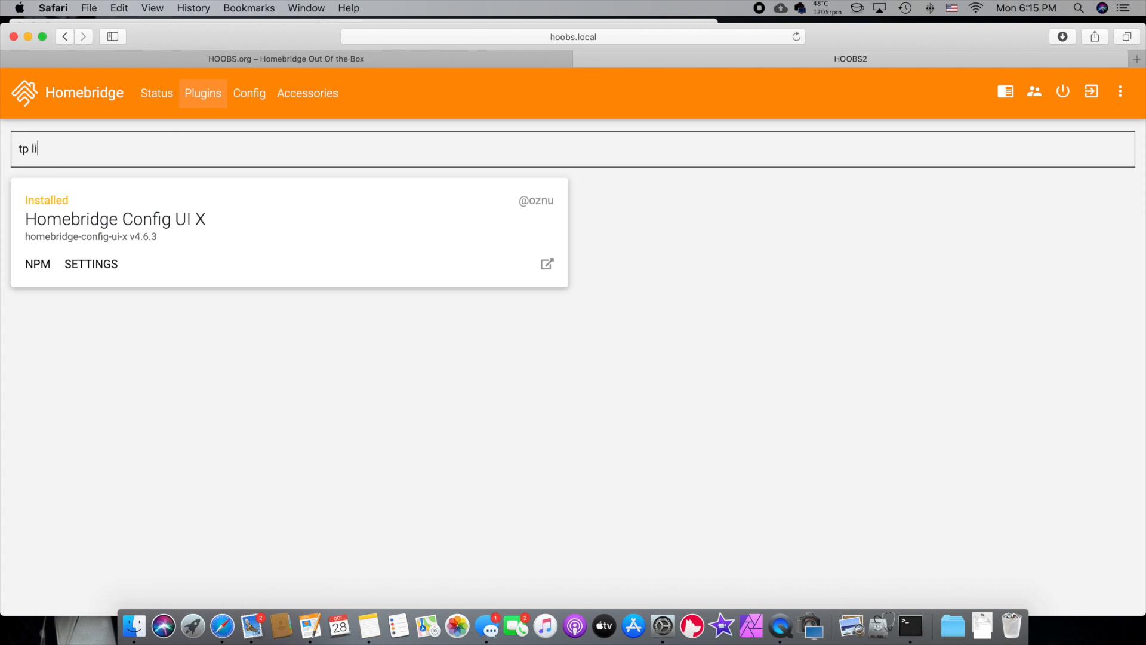
{"action": "type", "text": "nk"}
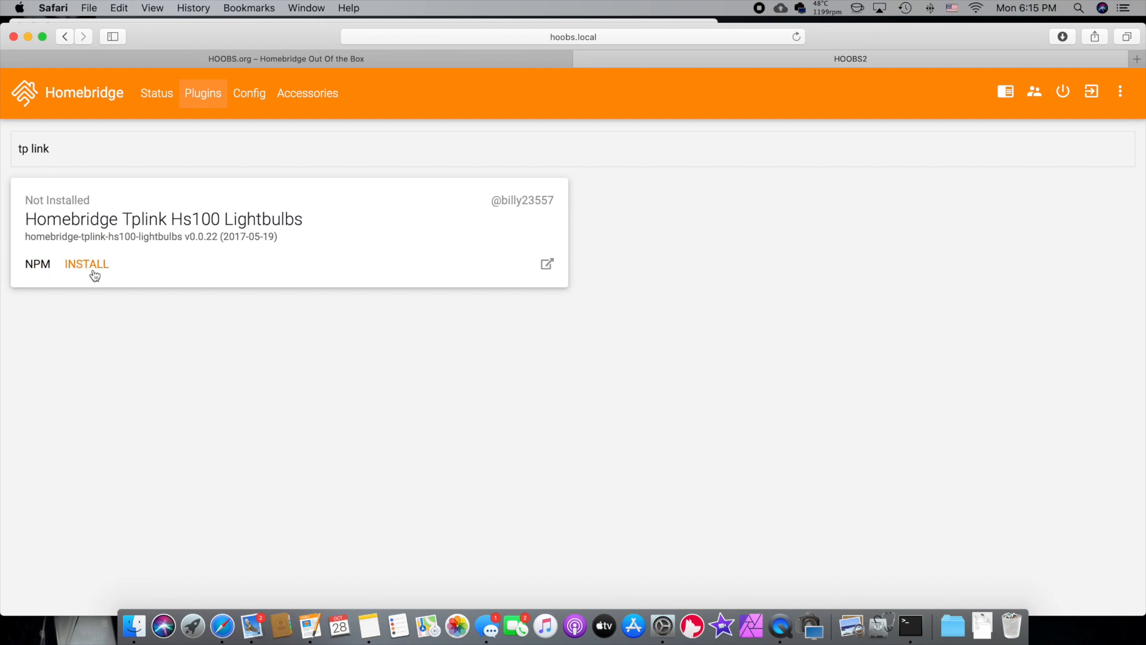
View the Homebridge config editor, then the Accessories page with its empty Default Room
{"action": "left_click", "coordinate": [248, 93]}
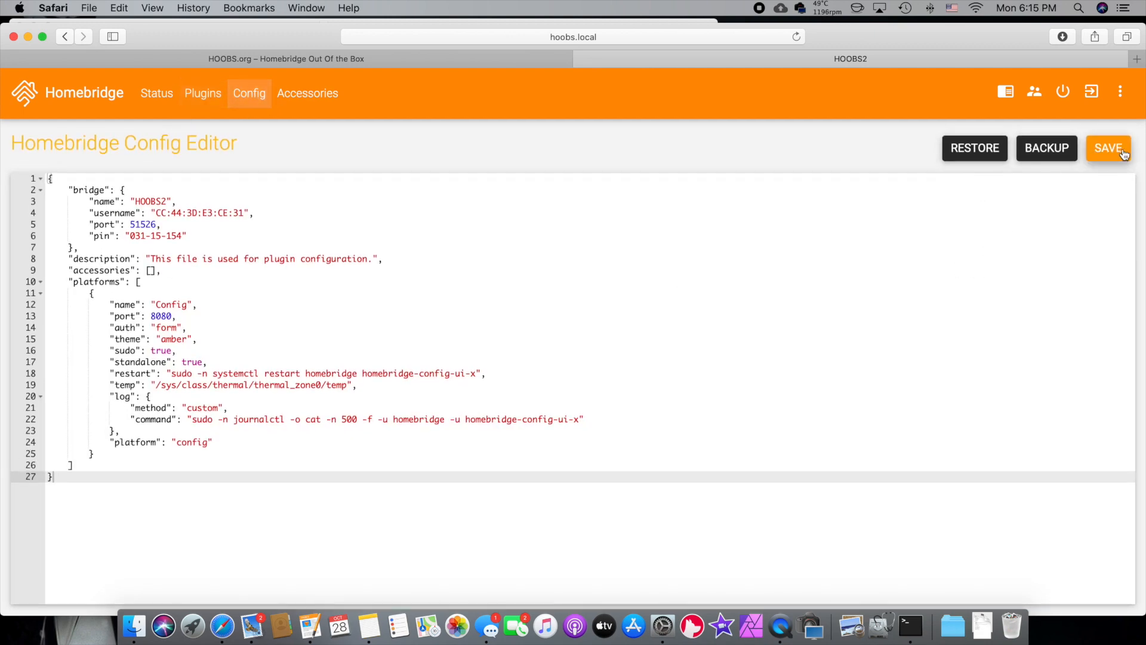
{"action": "left_click", "coordinate": [307, 93]}
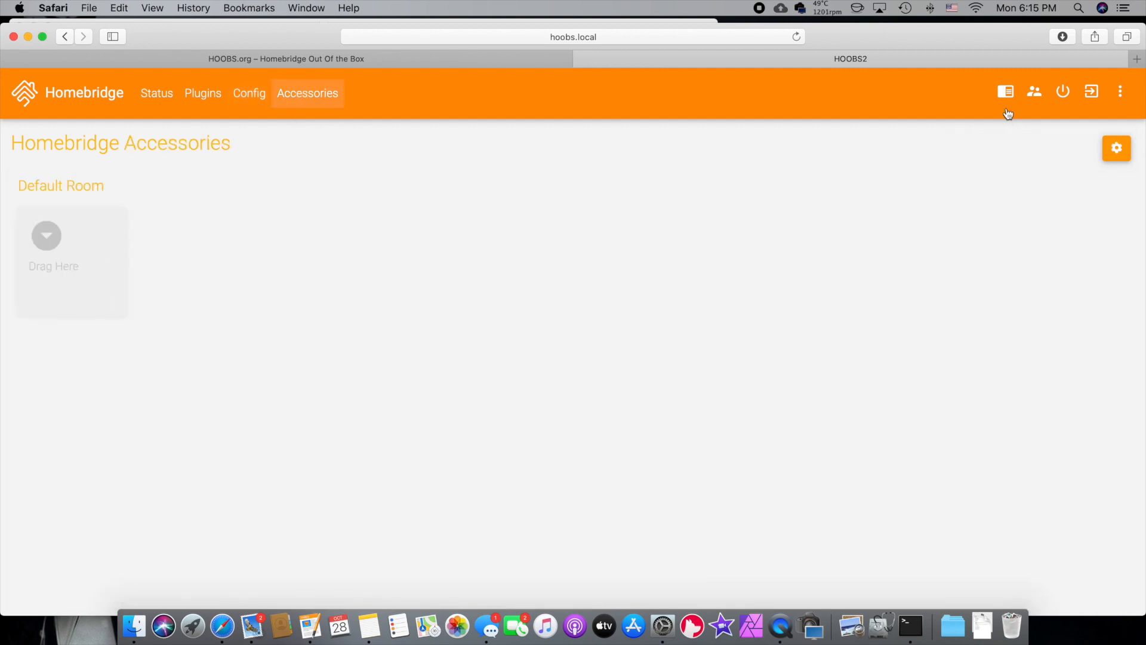
Check the server log and Users page (Administrator only), try Add User, then reveal the server options menu
{"action": "left_click", "coordinate": [1005, 92]}
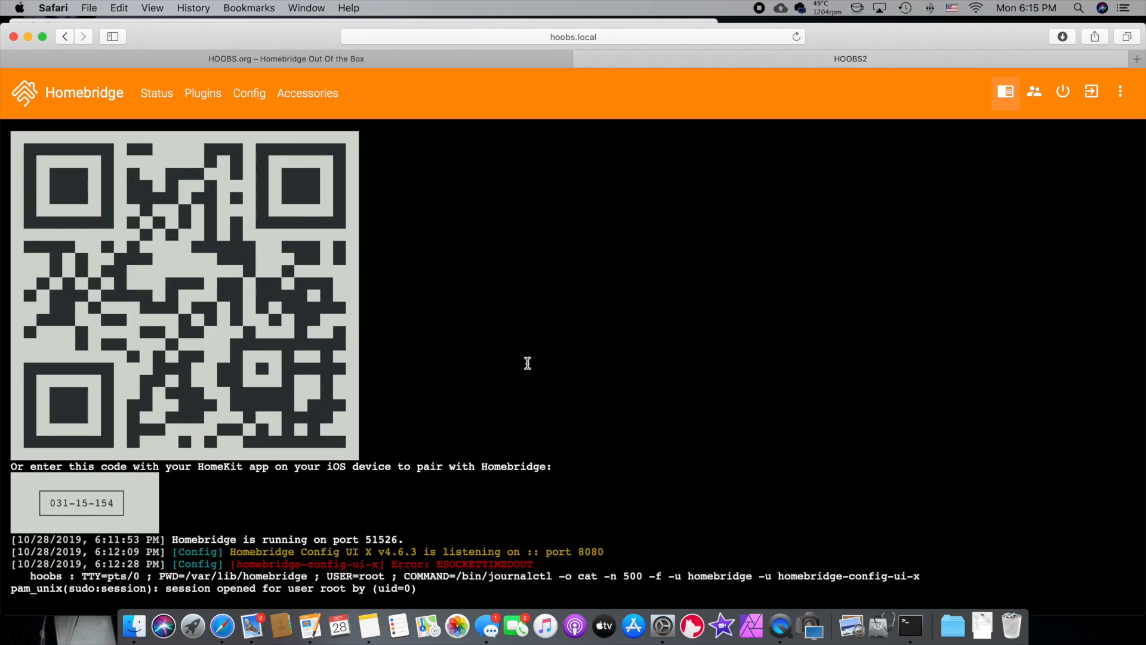
{"action": "left_click", "coordinate": [1035, 92]}
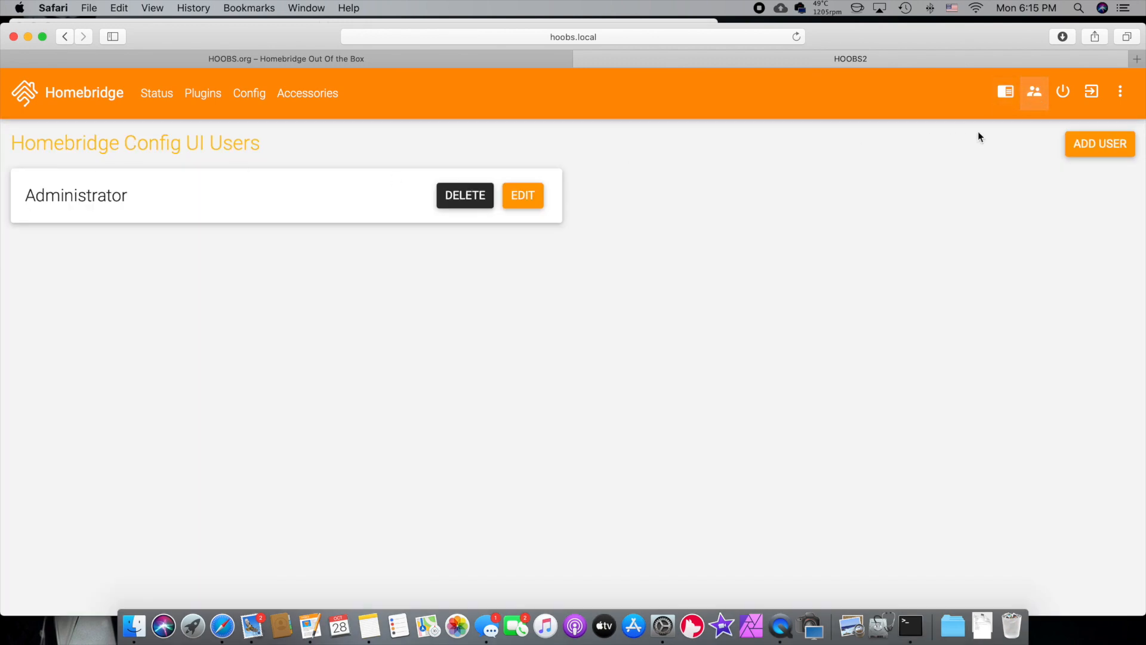
{"action": "mouse_move", "coordinate": [1100, 144]}
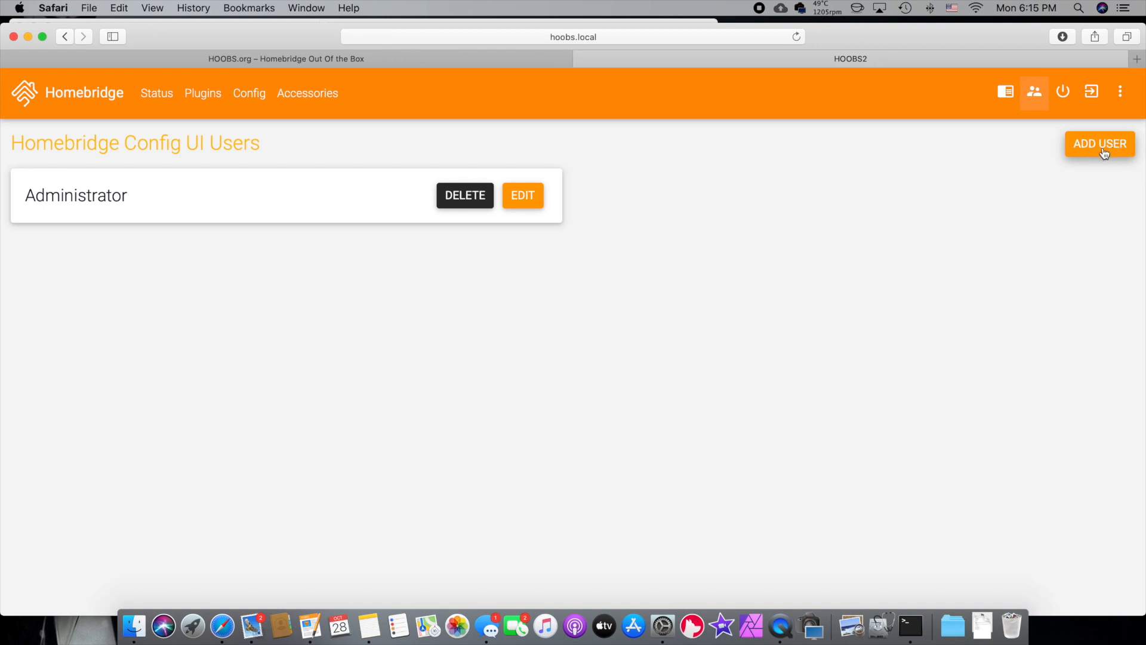
{"action": "left_click", "coordinate": [1100, 143]}
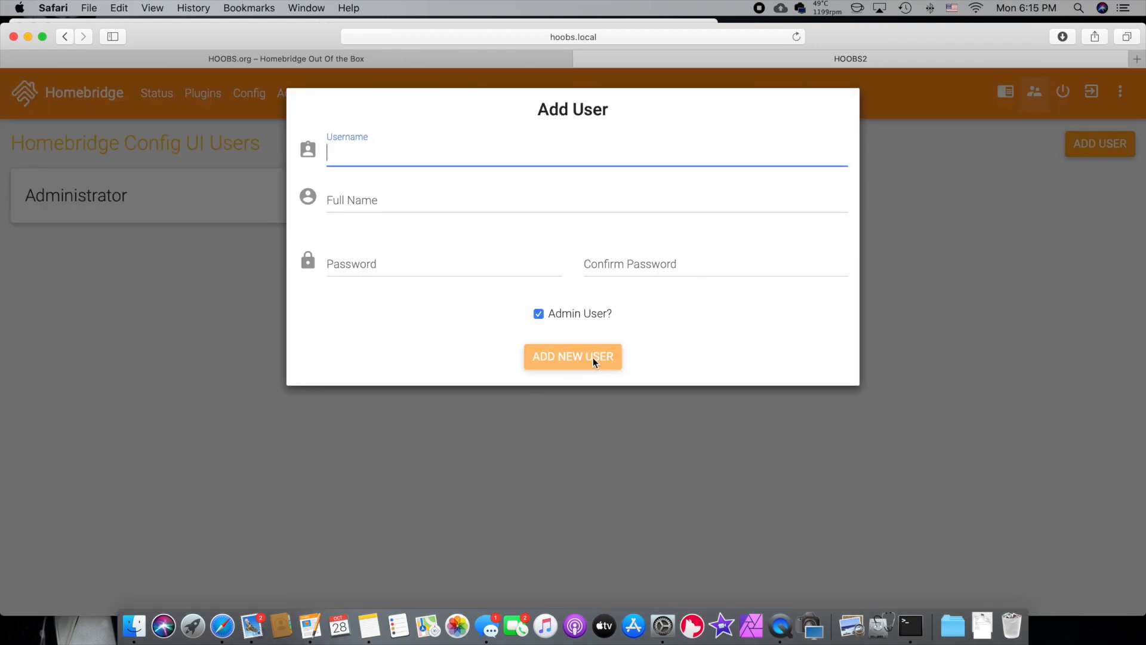
{"action": "mouse_move", "coordinate": [667, 253]}
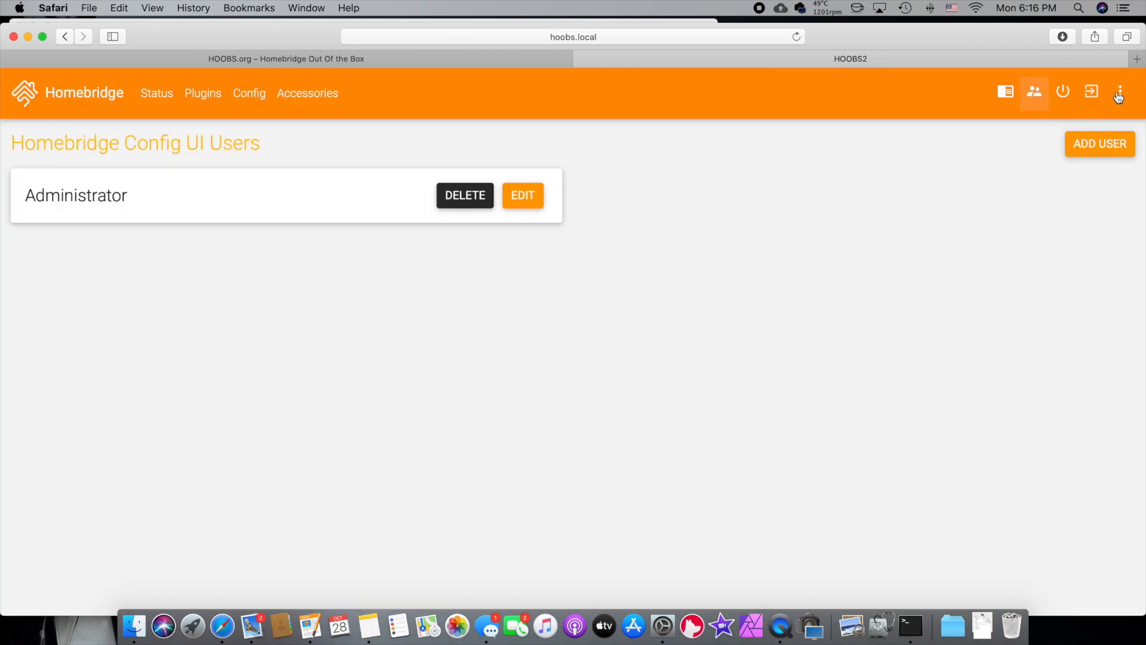
{"action": "left_click", "coordinate": [1119, 92]}
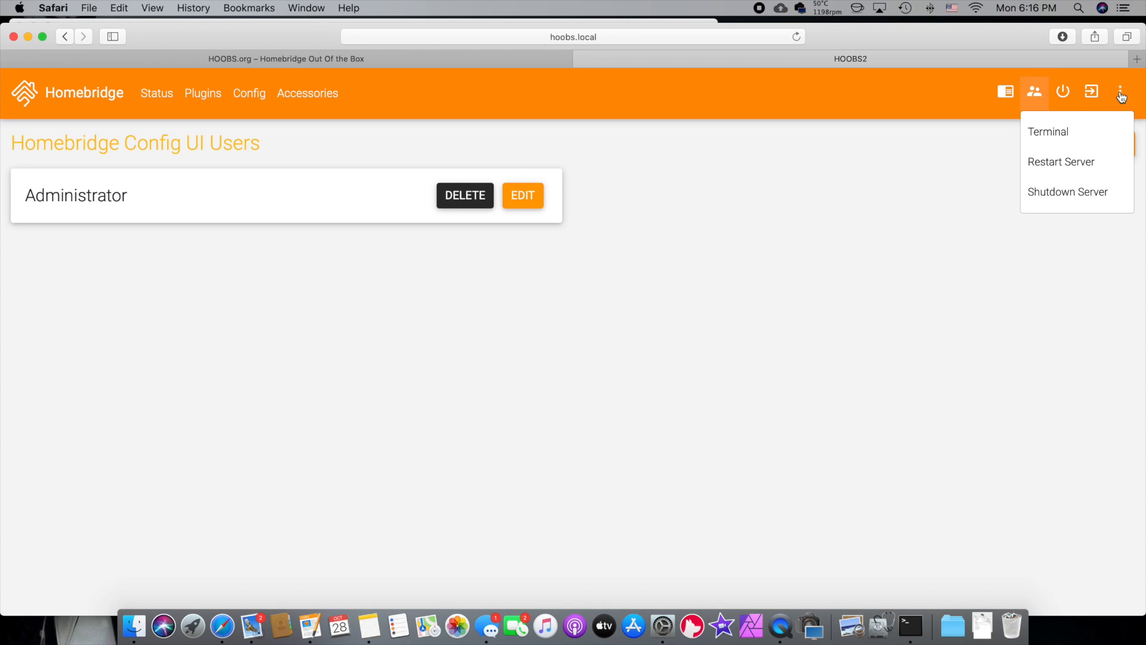
Launch the HOOBS web terminal from the server menu, landing at /var/lib/homebridge
{"action": "left_click", "coordinate": [1047, 132]}
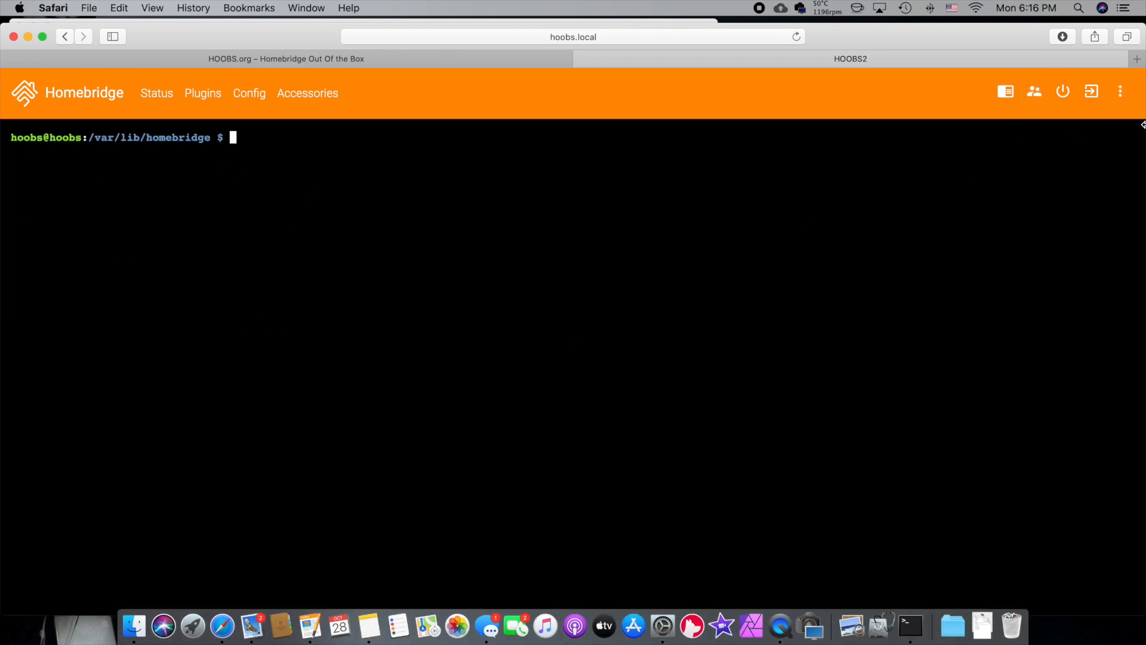
{"action": "mouse_move", "coordinate": [255, 165]}
{"action": "type", "text": "cd"}
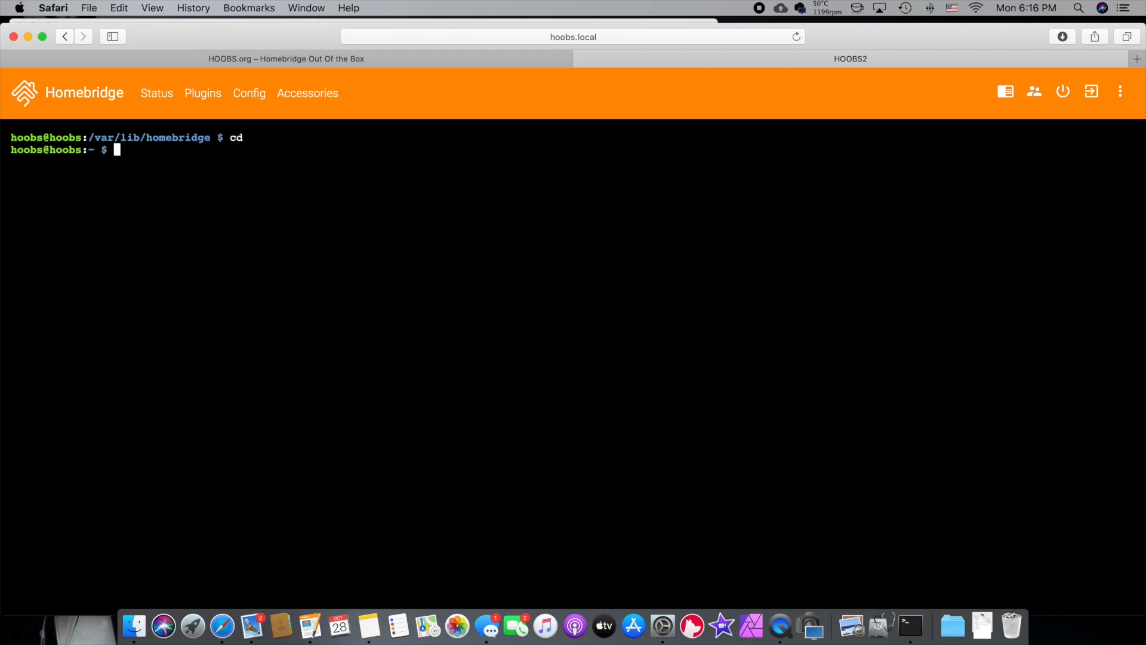
{"action": "mouse_move", "coordinate": [136, 149]}
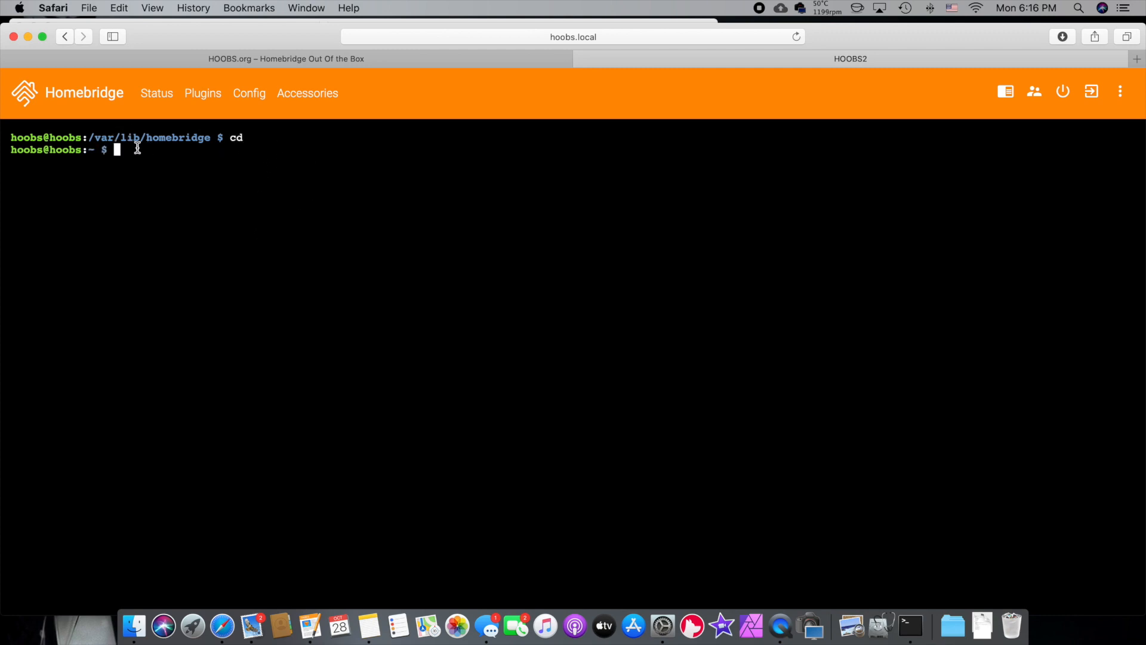
{"action": "mouse_move", "coordinate": [1037, 183]}
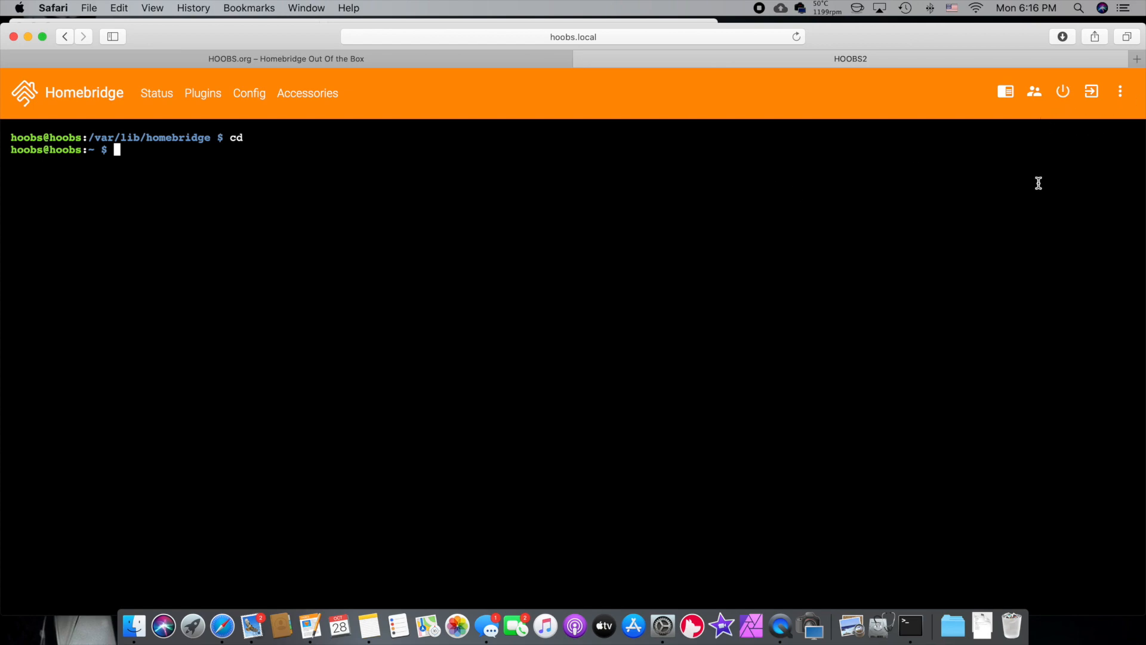